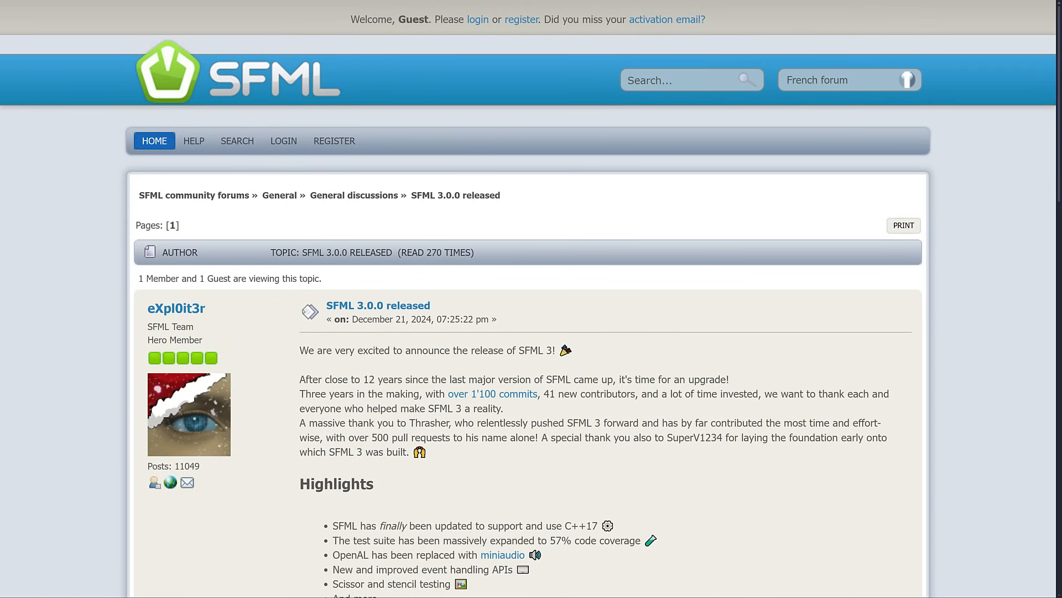
Scroll through the GameFromScratch SFML C++ Tutorial Series article, highlighting a heading line along the way
{"action": "scroll", "scroll_direction": "down", "scroll_amount": 3}
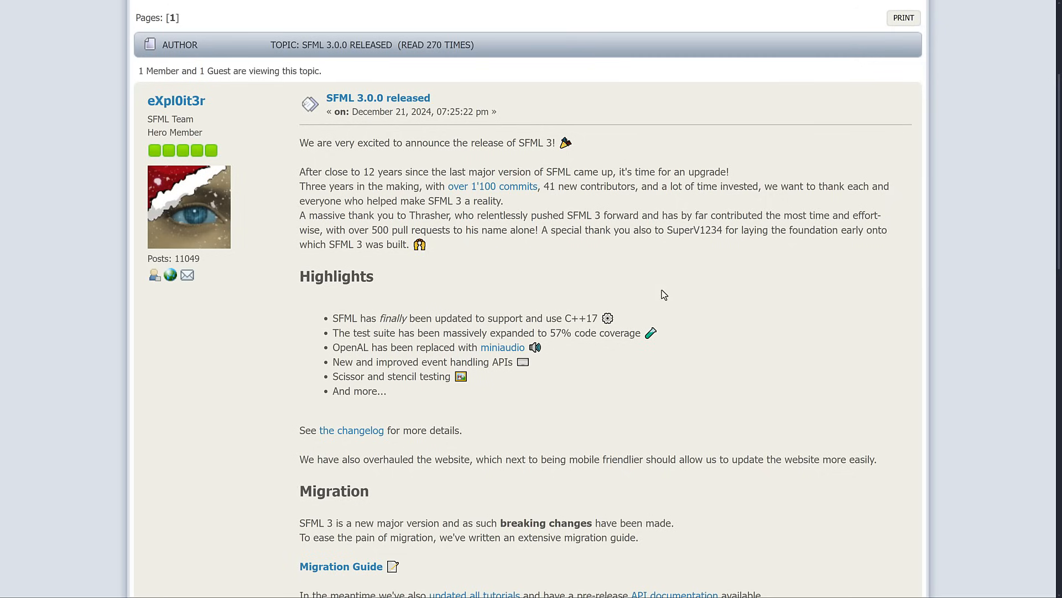
{"action": "left_click_drag", "start_coordinate": [299, 172], "coordinate": [572, 171]}
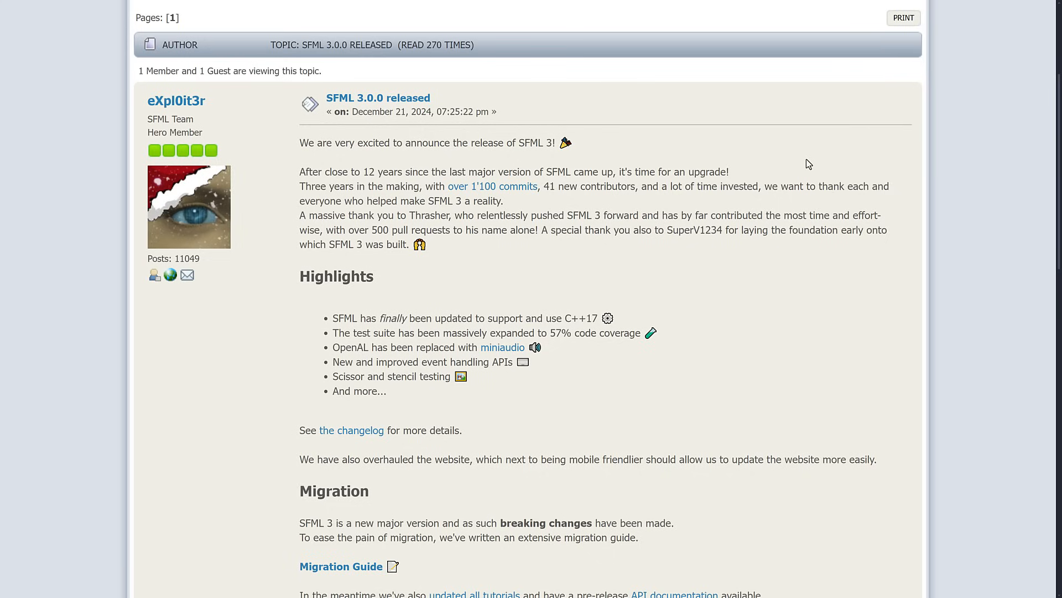
{"action": "mouse_move", "coordinate": [689, 165]}
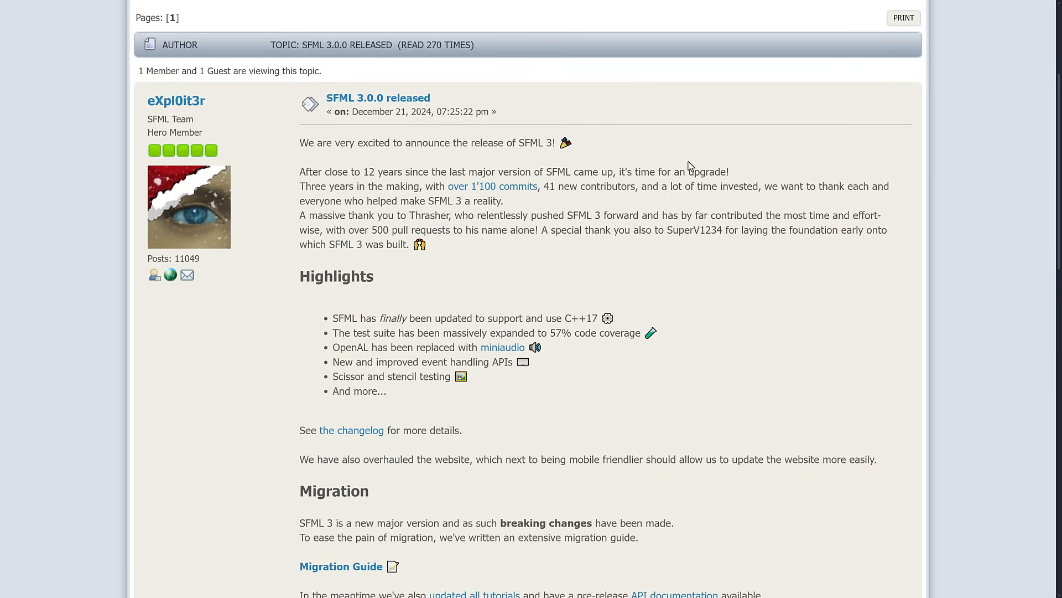
{"action": "mouse_move", "coordinate": [927, 225]}
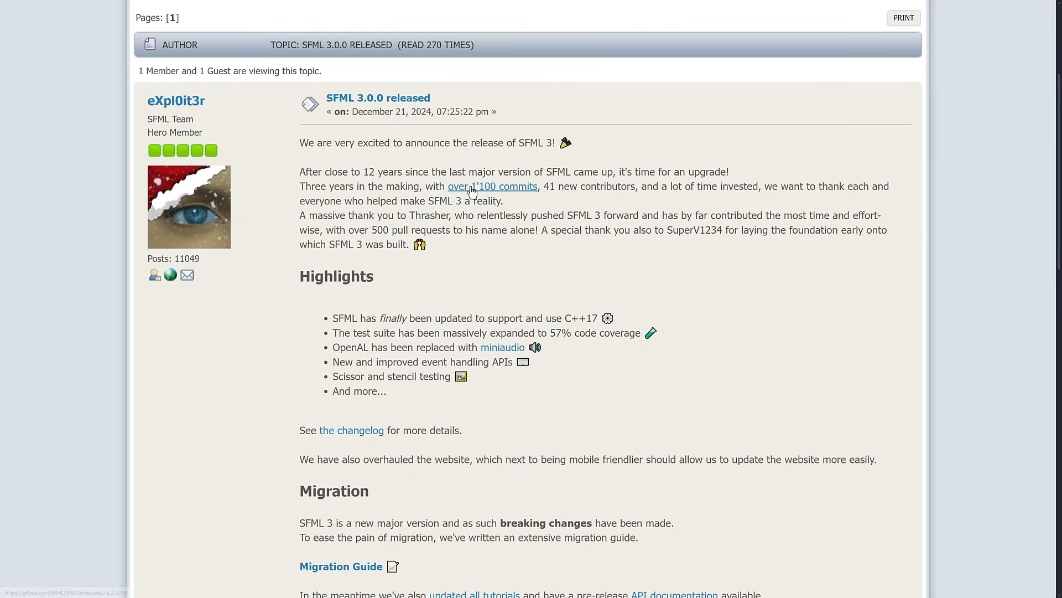
{"action": "scroll", "scroll_direction": "down", "scroll_amount": 3}
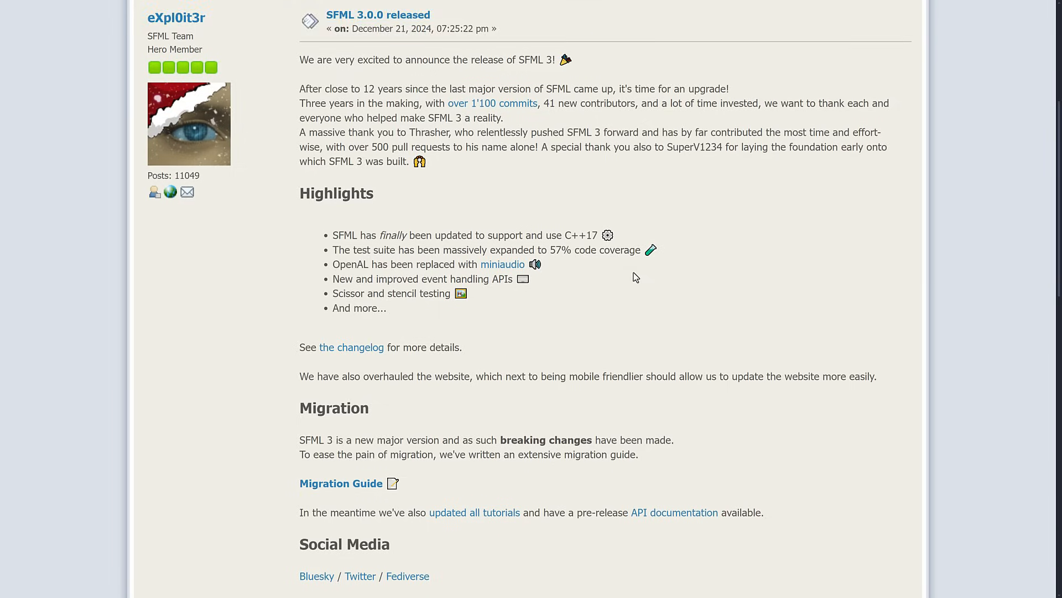
{"action": "scroll", "scroll_direction": "down", "scroll_amount": 3}
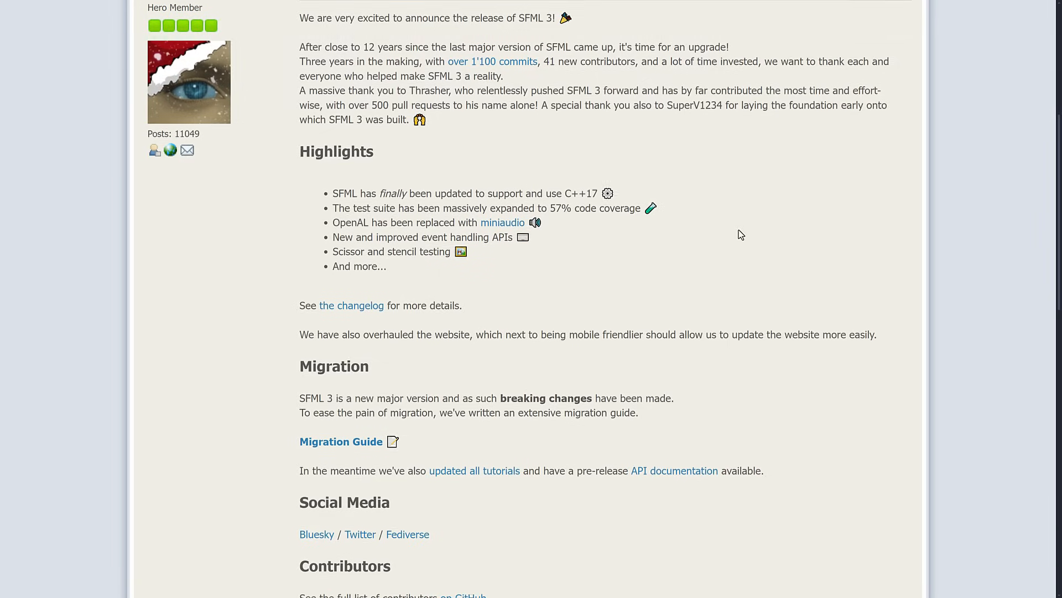
{"action": "scroll", "scroll_direction": "down", "scroll_amount": 3}
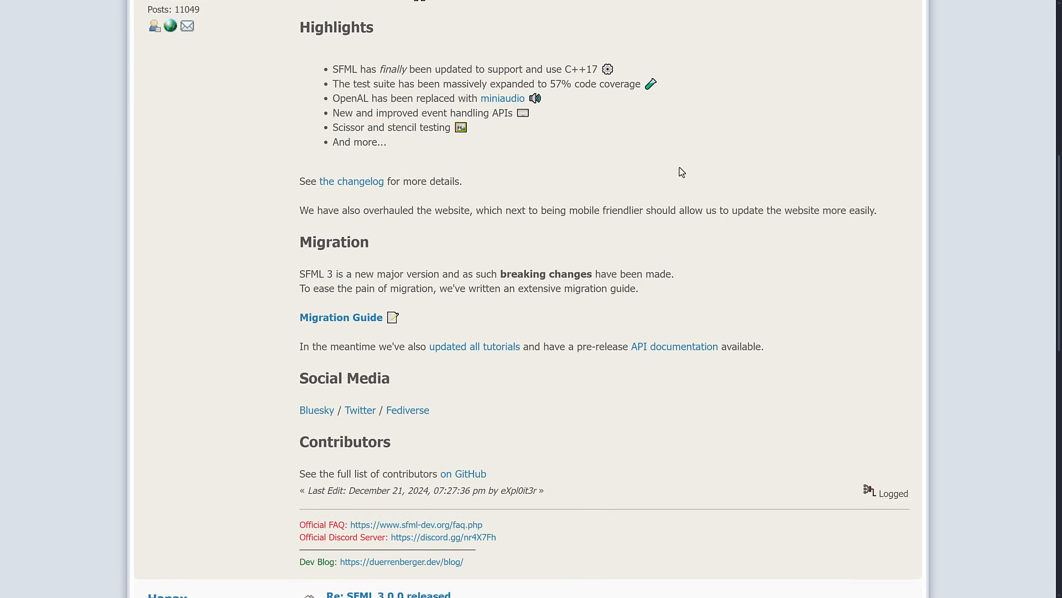
{"action": "mouse_move", "coordinate": [746, 165]}
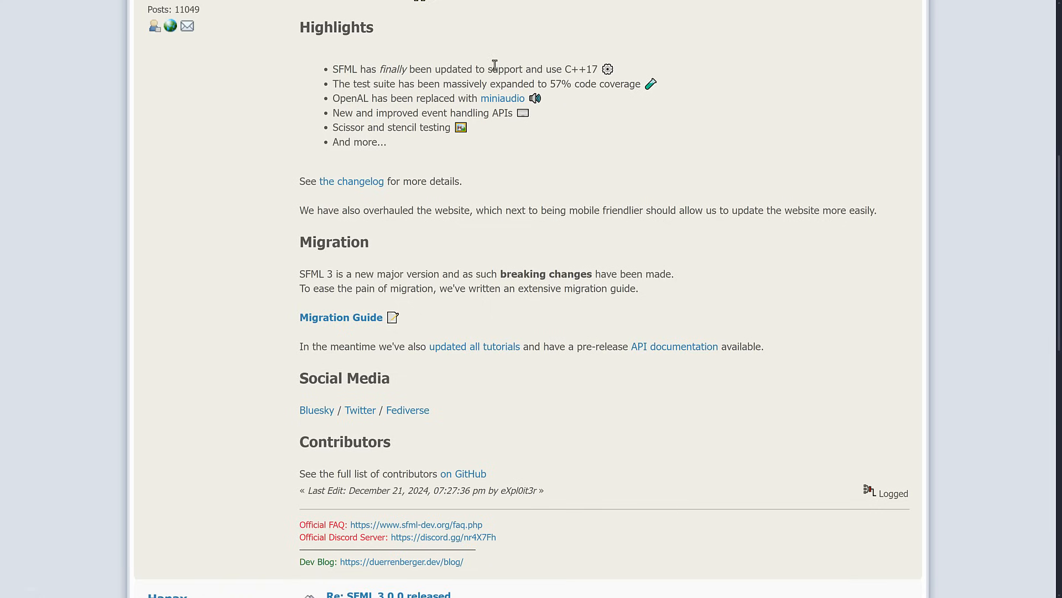
{"action": "mouse_move", "coordinate": [182, 172]}
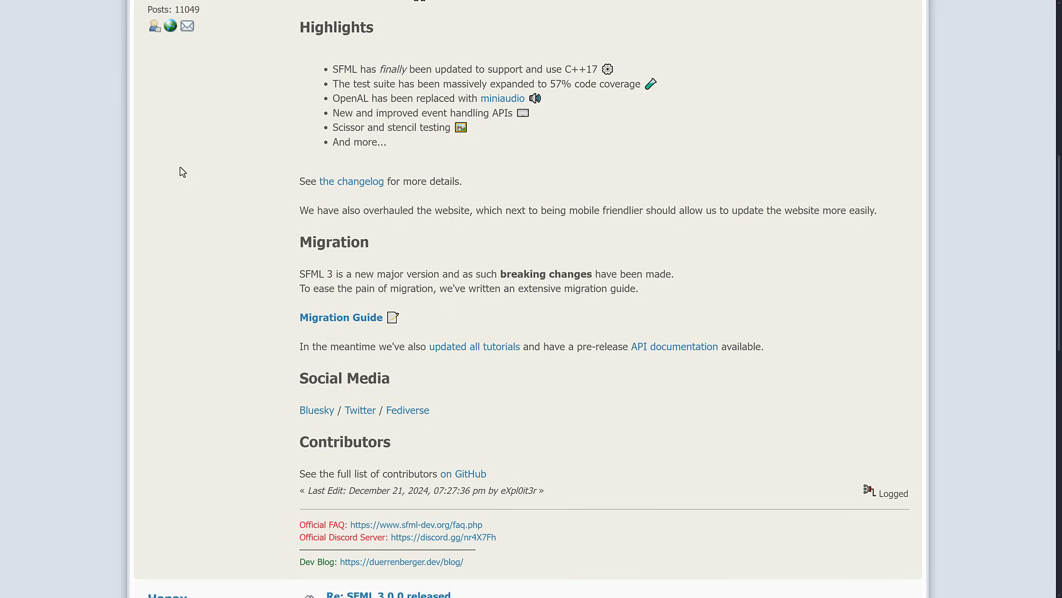
{"action": "mouse_move", "coordinate": [403, 207]}
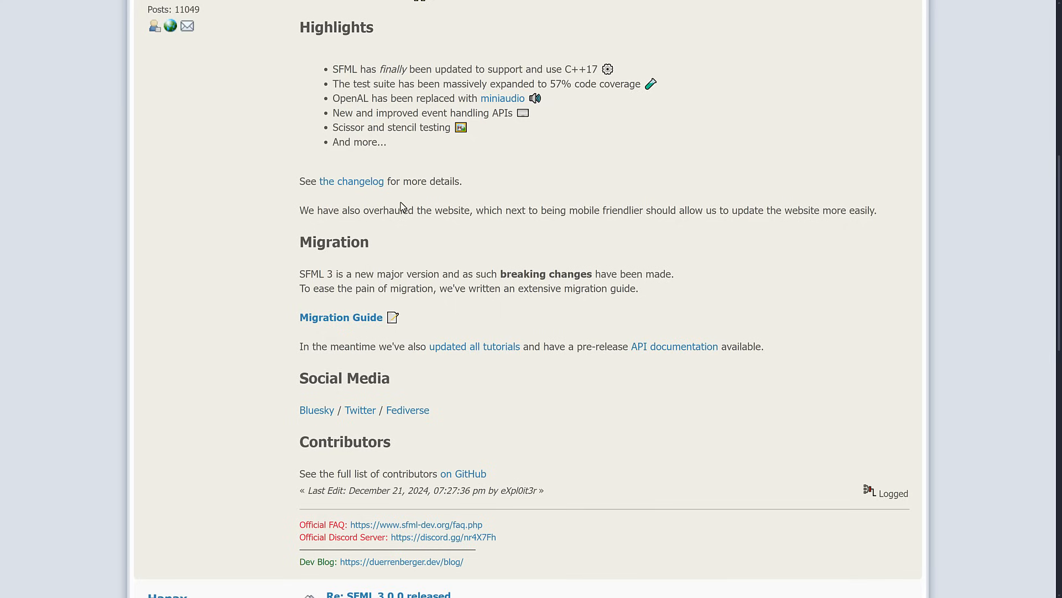
{"action": "mouse_move", "coordinate": [484, 210]}
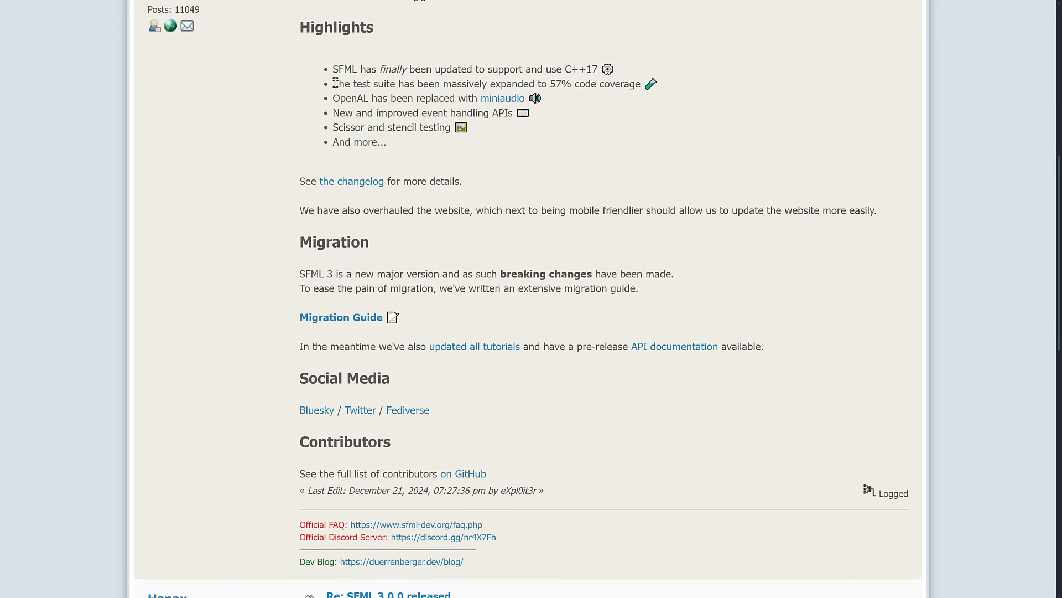
{"action": "scroll", "scroll_direction": "down", "scroll_amount": 3}
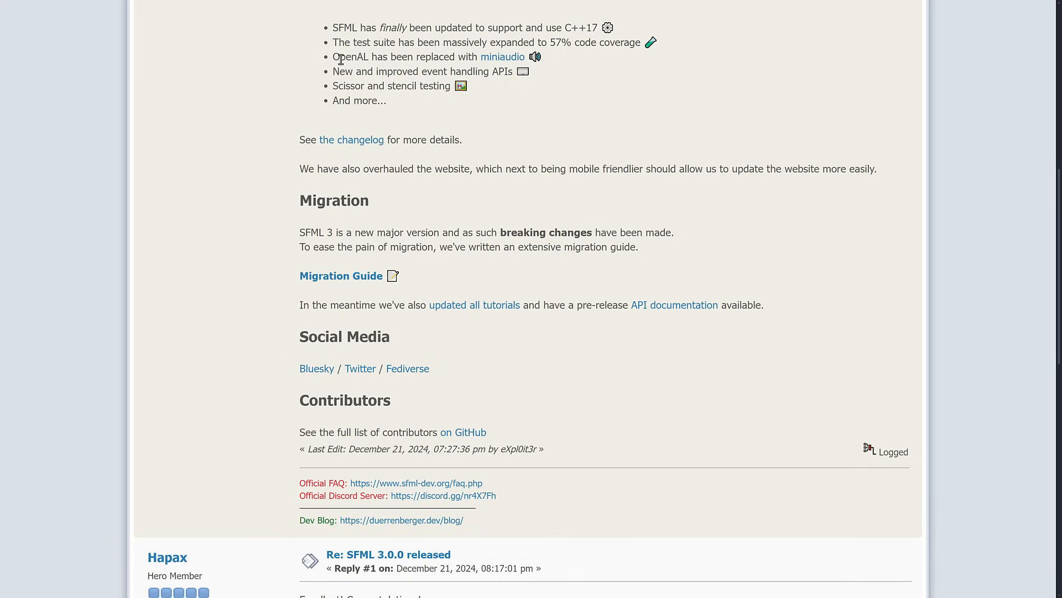
{"action": "mouse_move", "coordinate": [376, 105]}
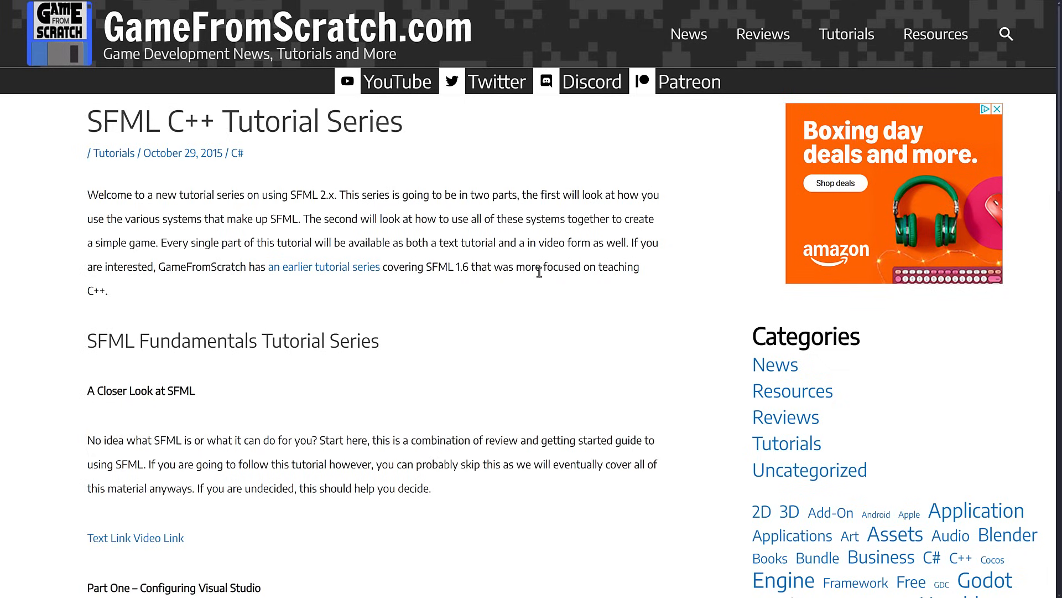
{"action": "mouse_move", "coordinate": [575, 245]}
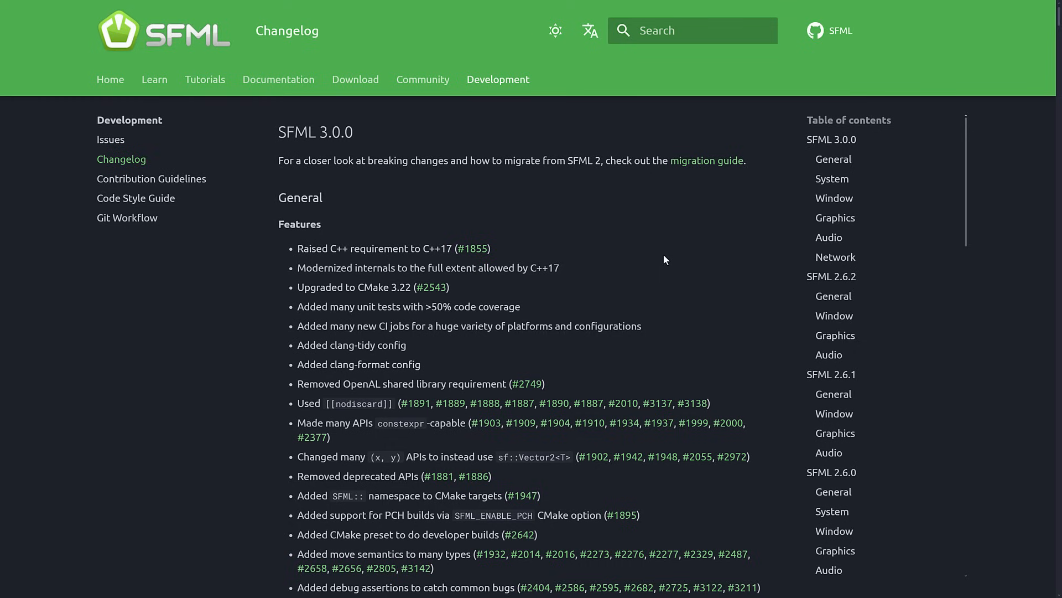
{"action": "mouse_move", "coordinate": [577, 254]}
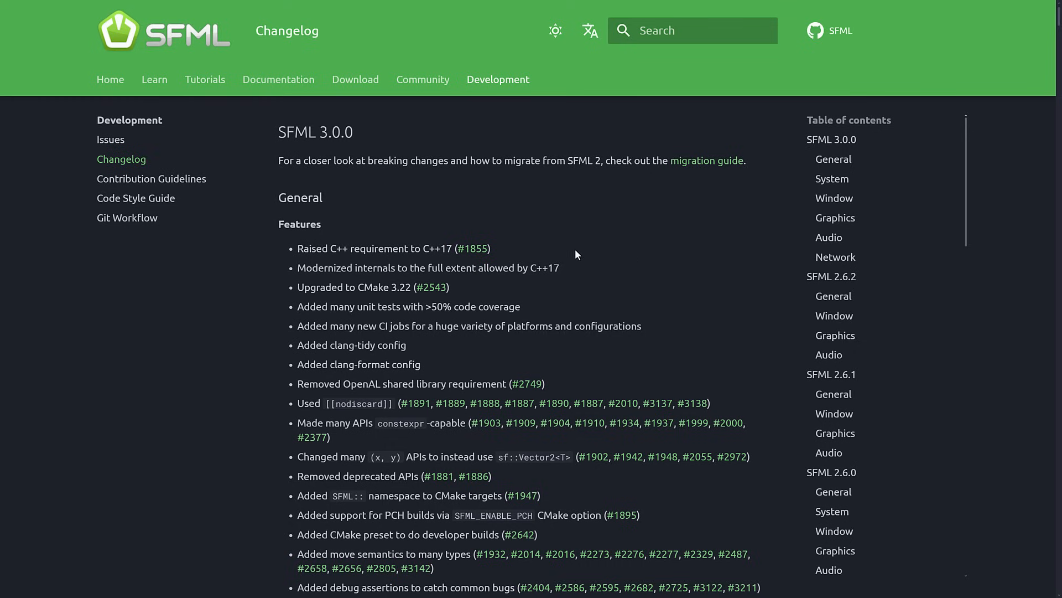
Read the SFML 3.0.0 General features and bugfixes, highlighting the modernized-internals item, down to the System section
{"action": "scroll", "scroll_direction": "down", "scroll_amount": 3}
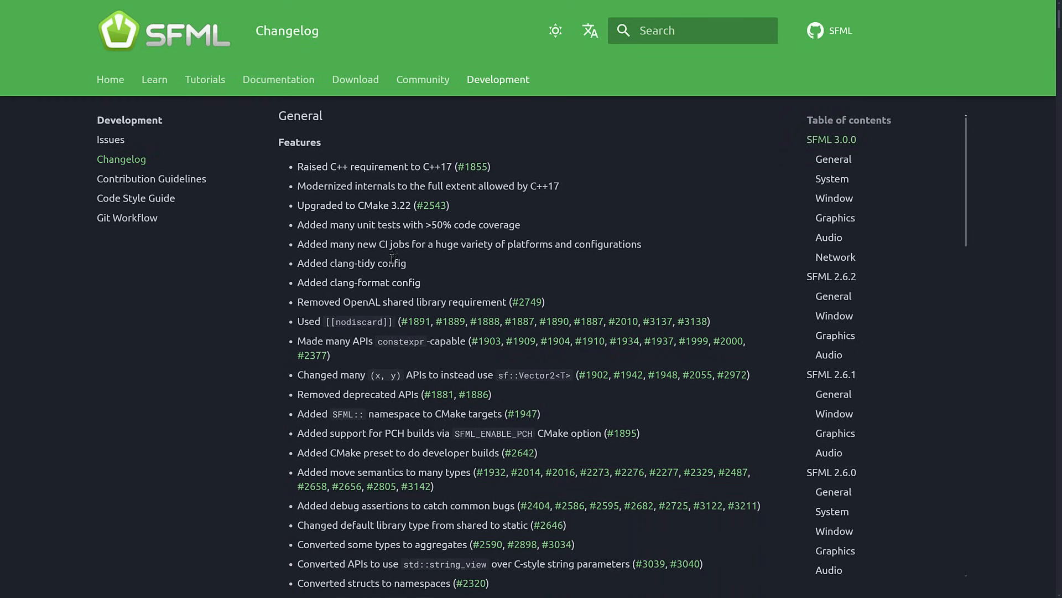
{"action": "left_click_drag", "start_coordinate": [297, 185], "coordinate": [545, 185]}
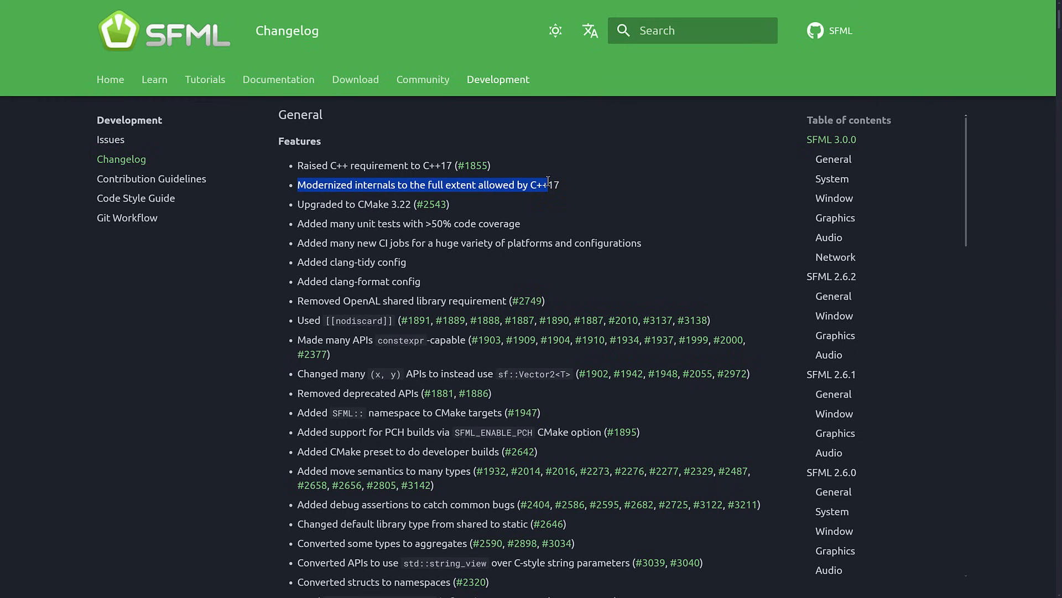
{"action": "scroll", "scroll_direction": "down", "scroll_amount": 3}
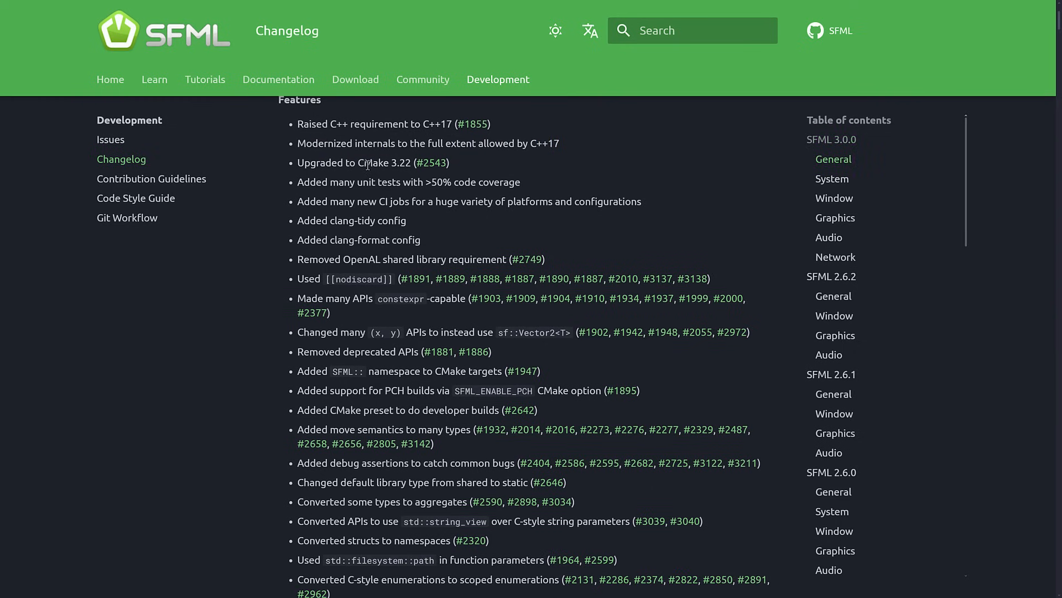
{"action": "scroll", "scroll_direction": "down", "scroll_amount": 3}
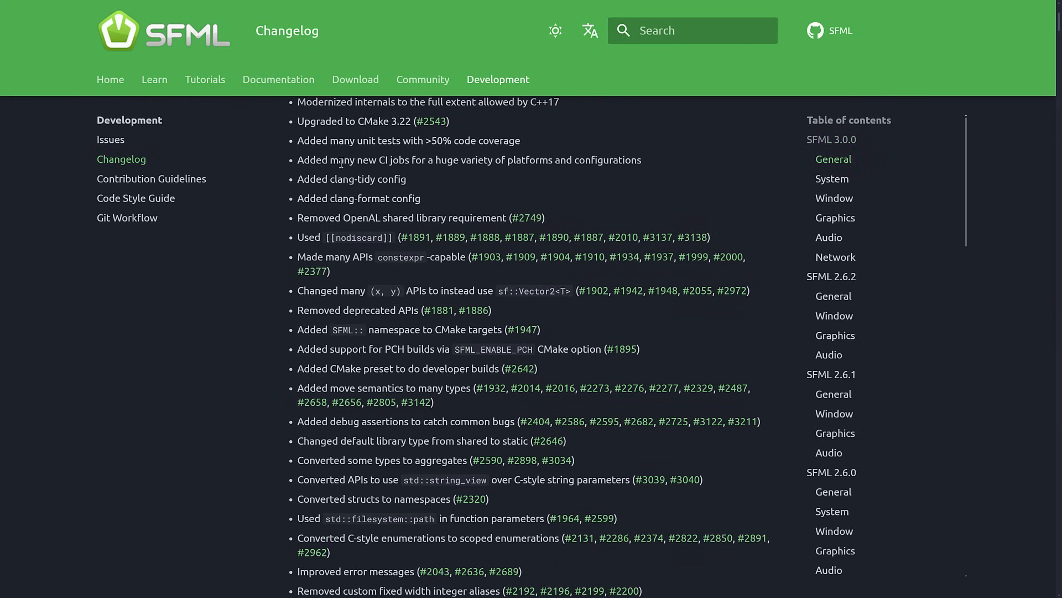
{"action": "scroll", "scroll_direction": "down", "scroll_amount": 3}
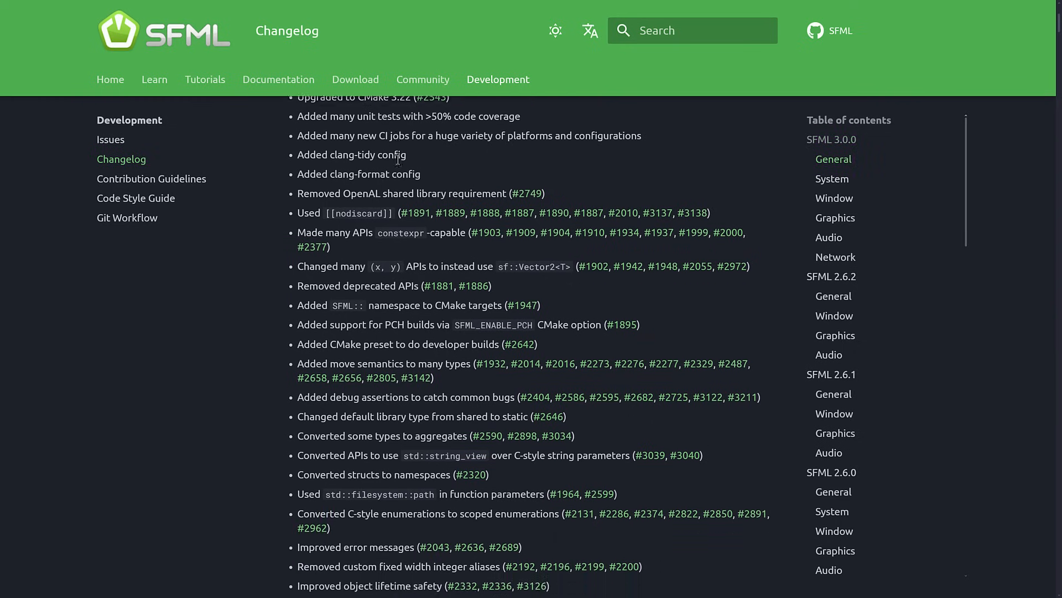
{"action": "scroll", "scroll_direction": "down", "scroll_amount": 3}
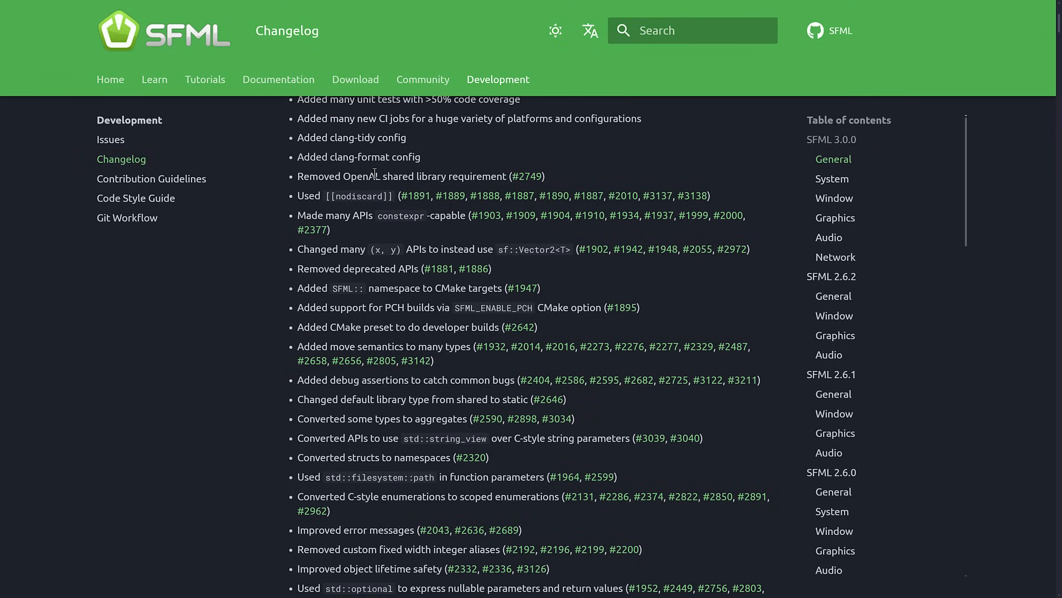
{"action": "scroll", "scroll_direction": "down", "scroll_amount": 3}
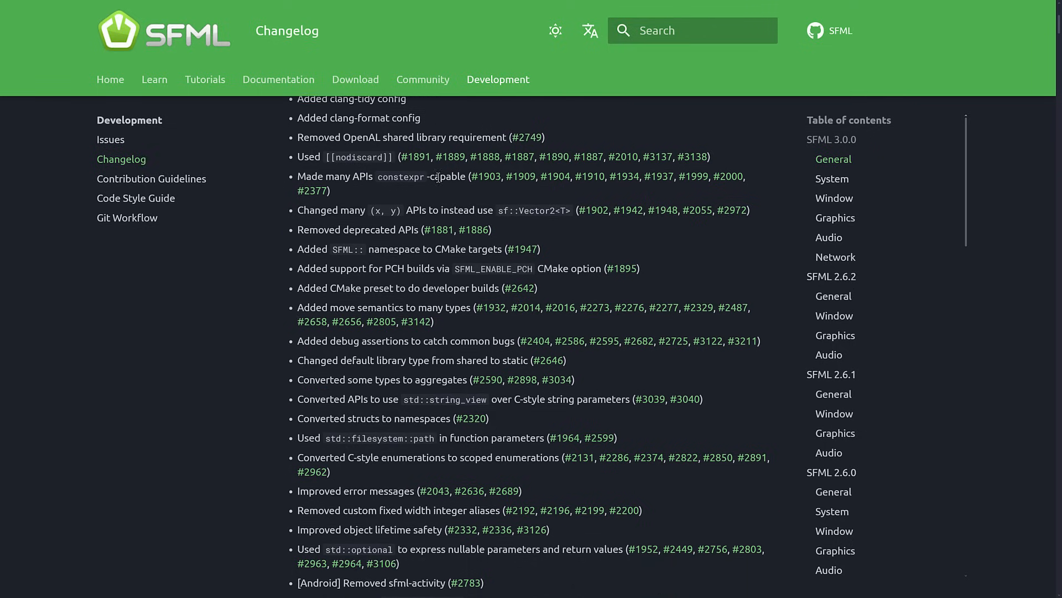
{"action": "scroll", "scroll_direction": "down", "scroll_amount": 3}
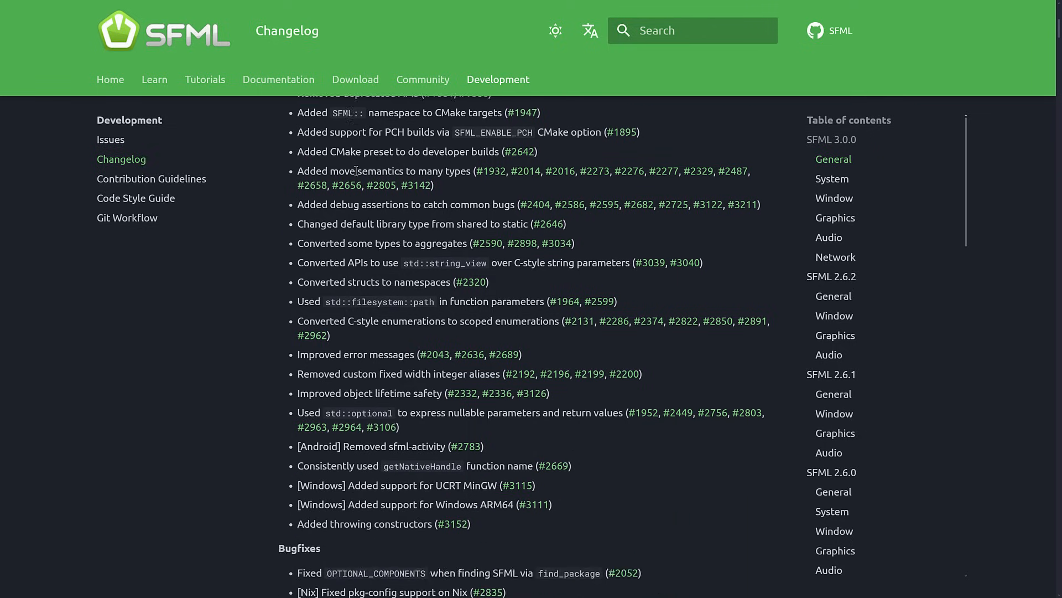
{"action": "scroll", "scroll_direction": "down", "scroll_amount": 3}
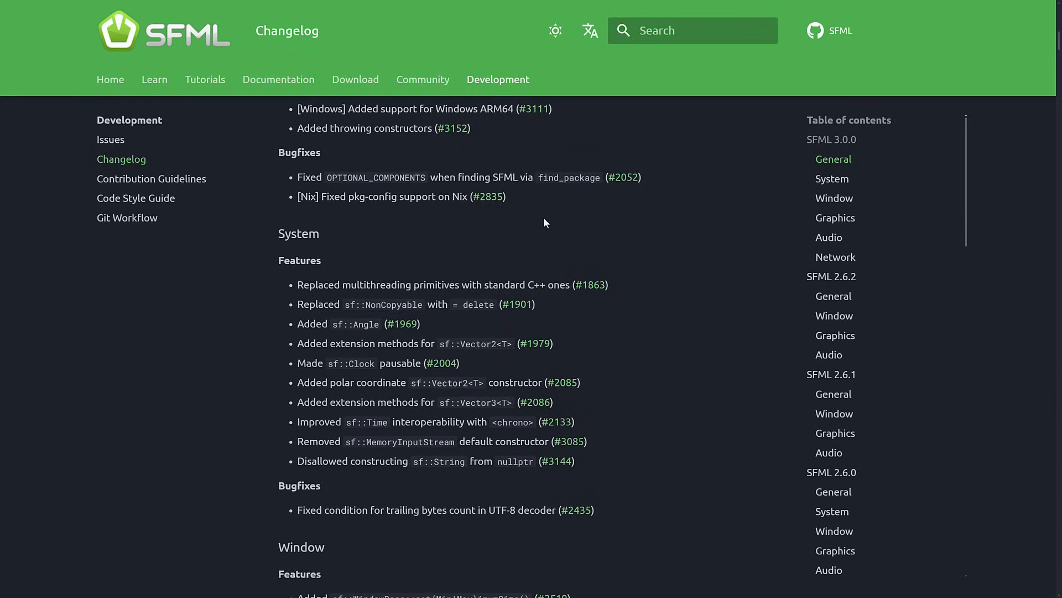
{"action": "scroll", "scroll_direction": "down", "scroll_amount": 3}
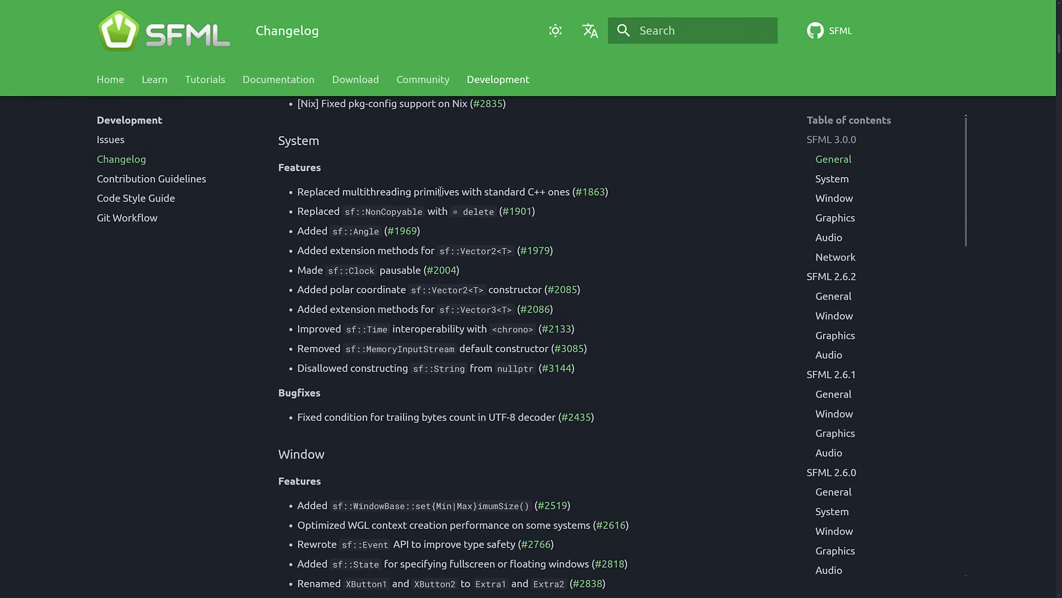
{"action": "mouse_move", "coordinate": [351, 224]}
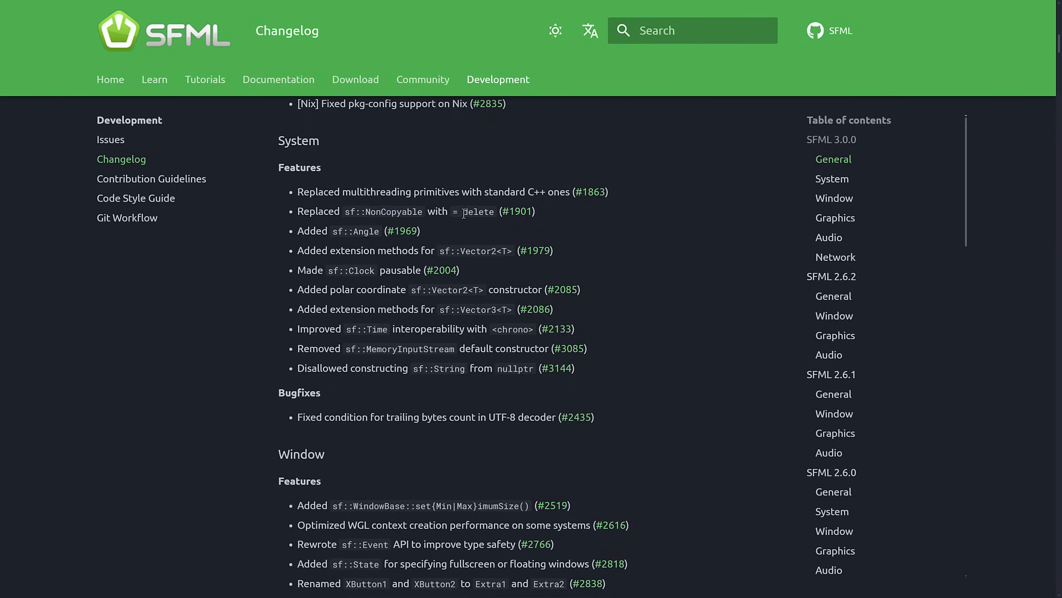
{"action": "mouse_move", "coordinate": [361, 193]}
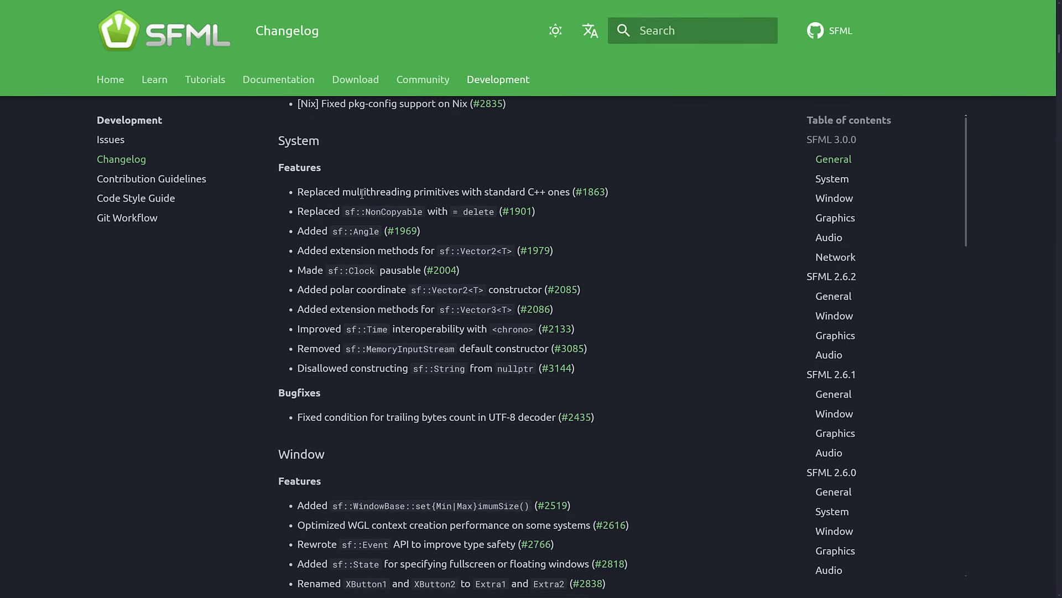
{"action": "scroll", "scroll_direction": "down", "scroll_amount": 3}
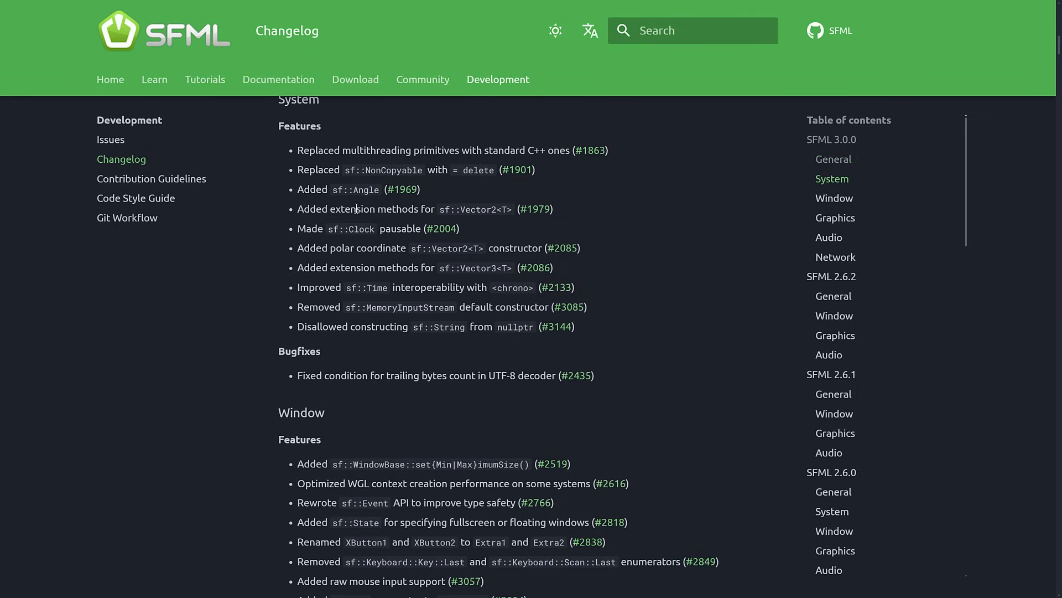
{"action": "mouse_move", "coordinate": [261, 222]}
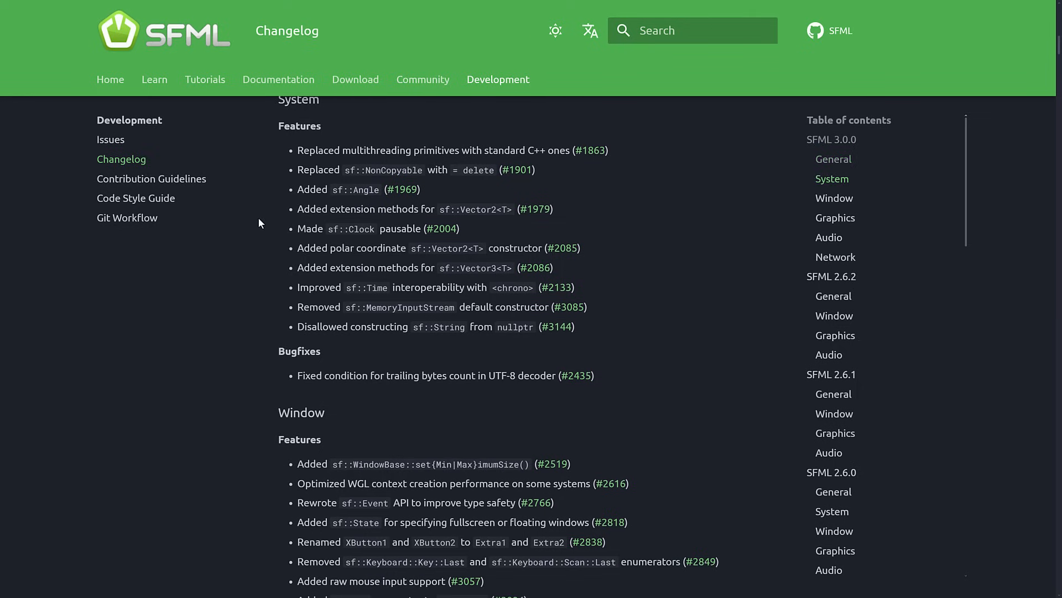
{"action": "scroll", "scroll_direction": "down", "scroll_amount": 3}
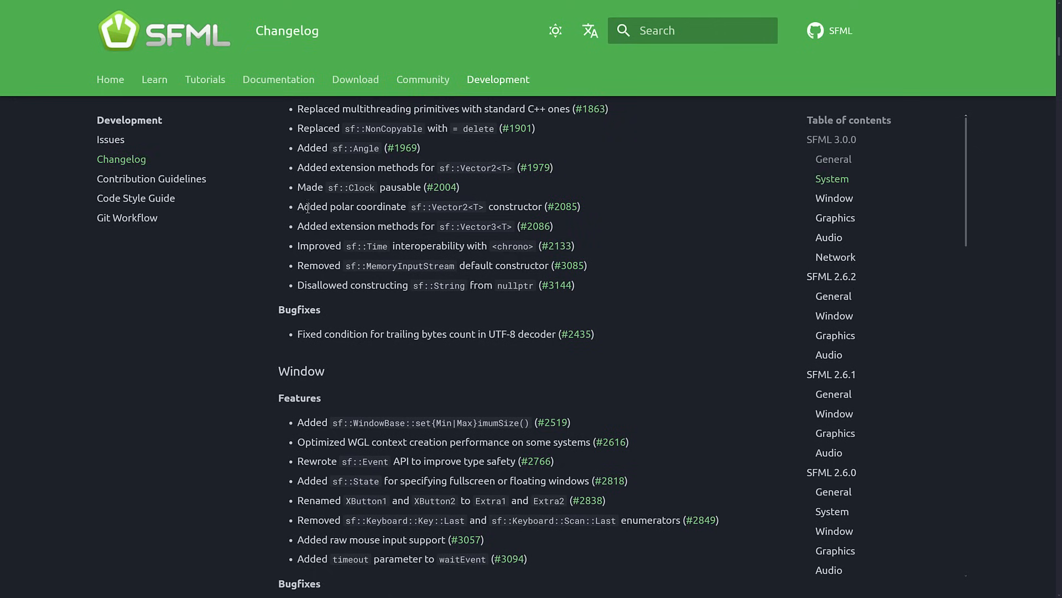
{"action": "scroll", "scroll_direction": "down", "scroll_amount": 3}
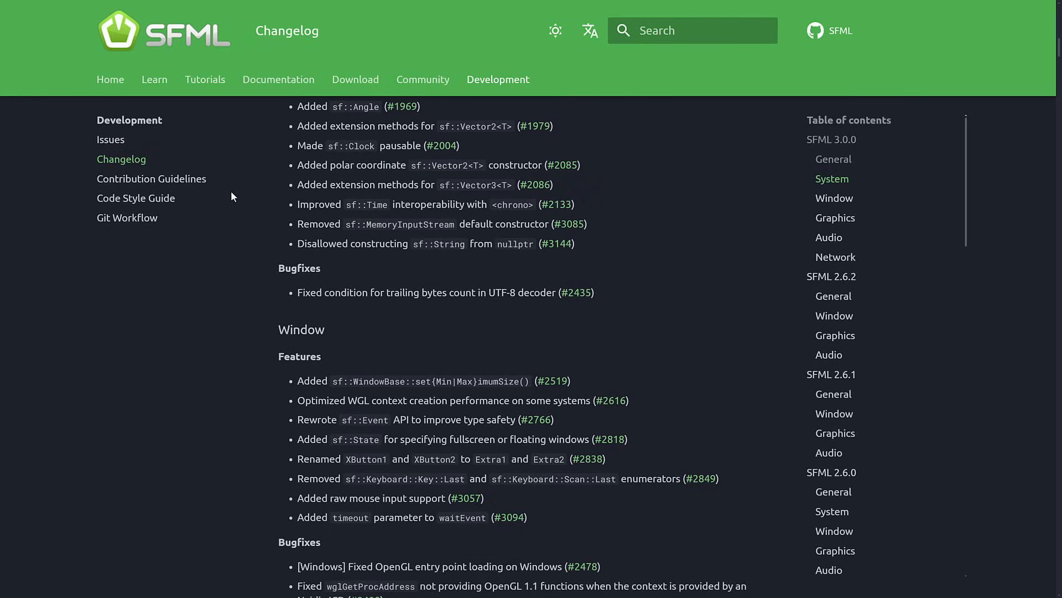
{"action": "mouse_move", "coordinate": [373, 238]}
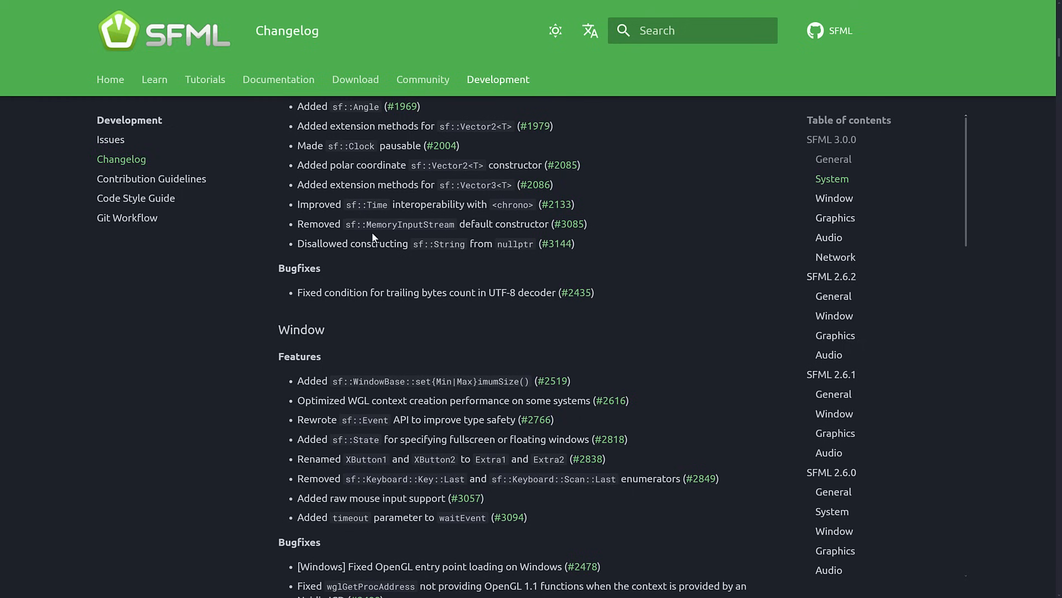
{"action": "scroll", "scroll_direction": "down", "scroll_amount": 3}
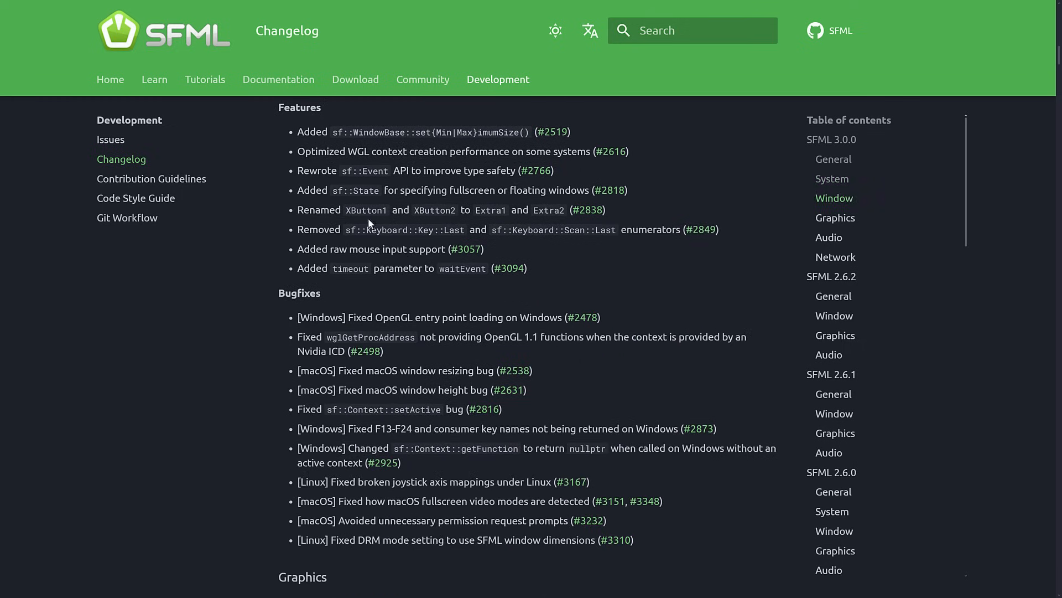
{"action": "scroll", "scroll_direction": "down", "scroll_amount": 3}
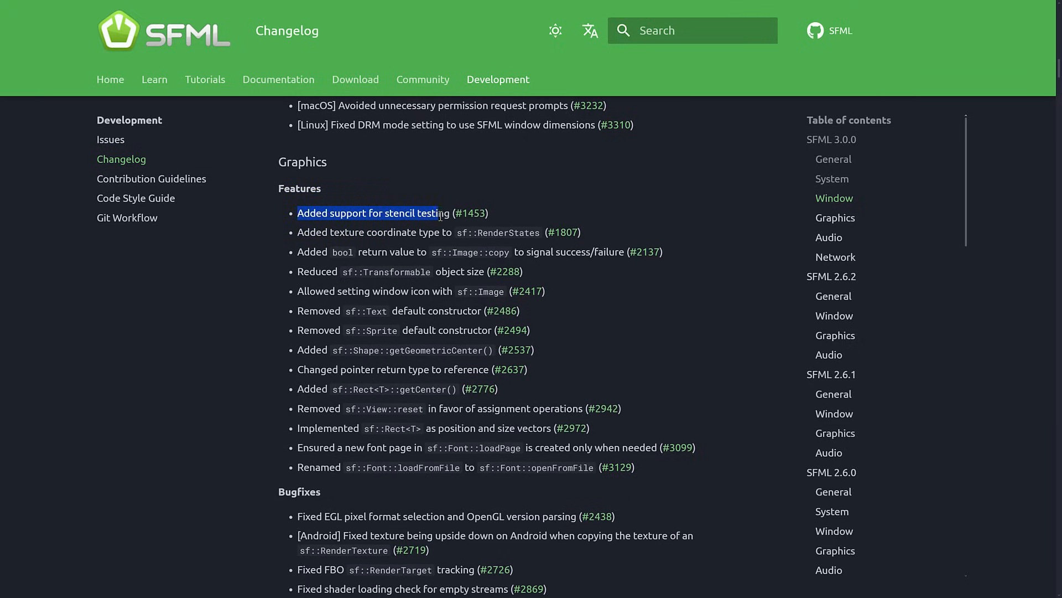
{"action": "scroll", "scroll_direction": "down", "scroll_amount": 3}
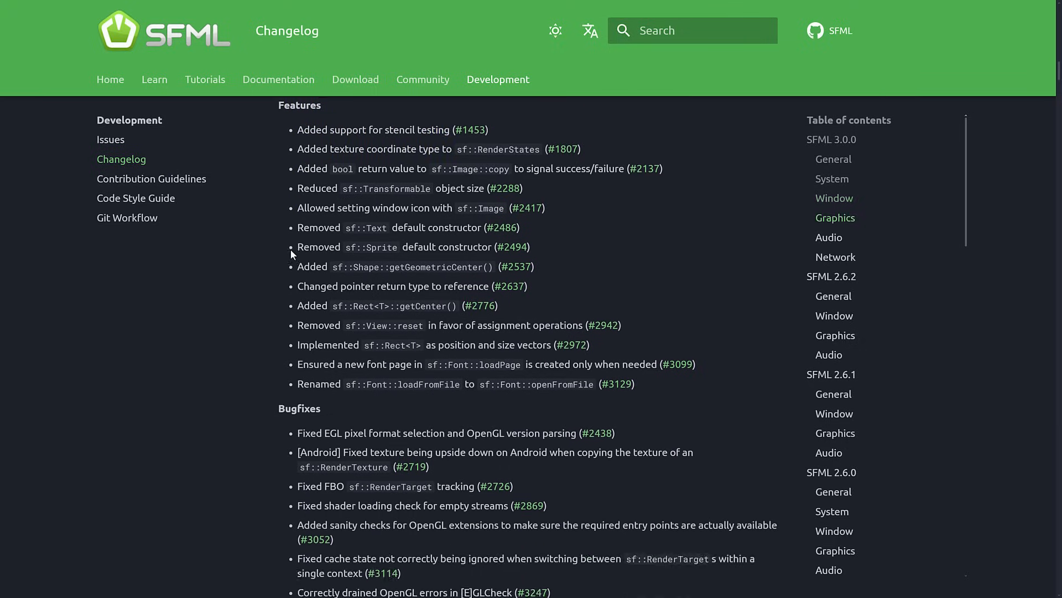
{"action": "scroll", "scroll_direction": "down", "scroll_amount": 3}
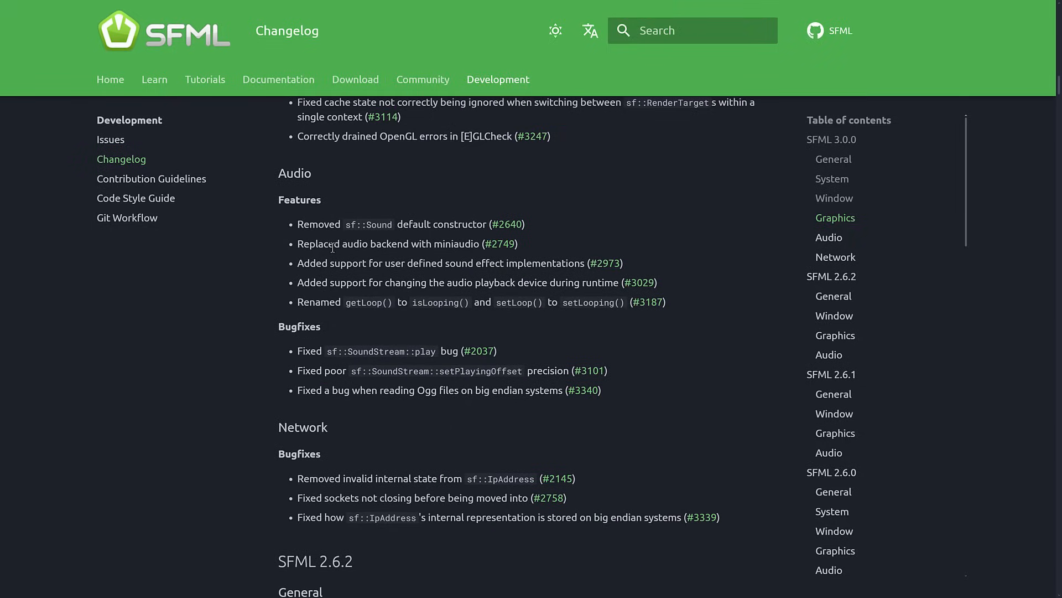
{"action": "mouse_move", "coordinate": [372, 247]}
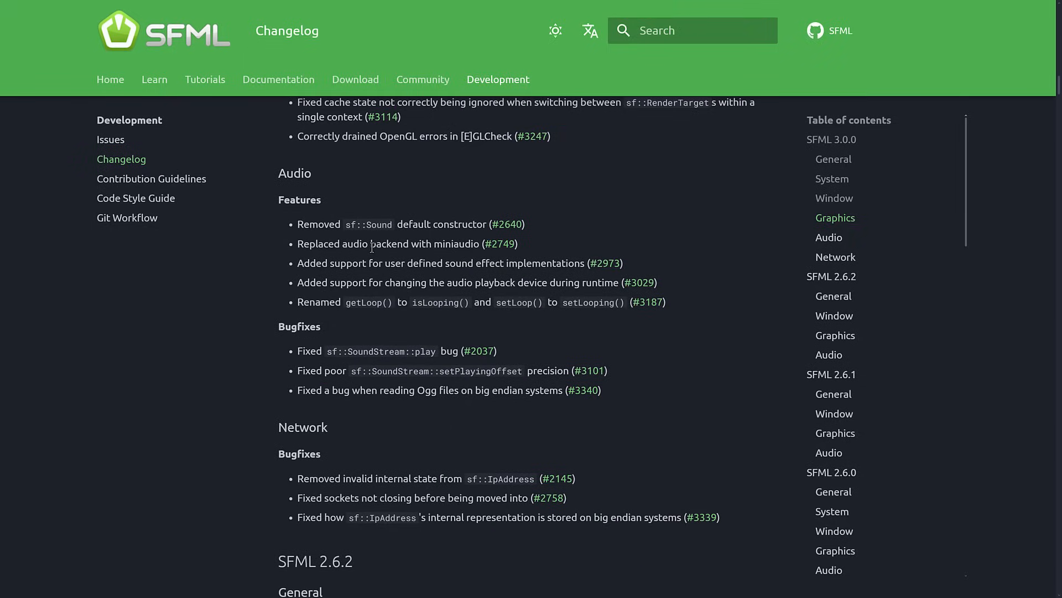
{"action": "scroll", "scroll_direction": "down", "scroll_amount": 3}
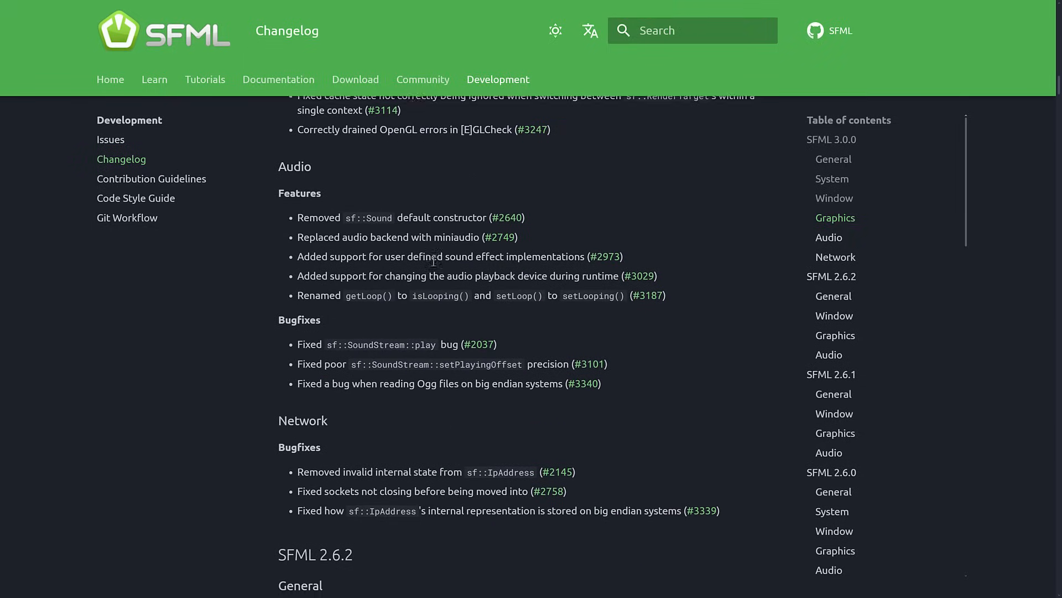
{"action": "scroll", "scroll_direction": "down", "scroll_amount": 3}
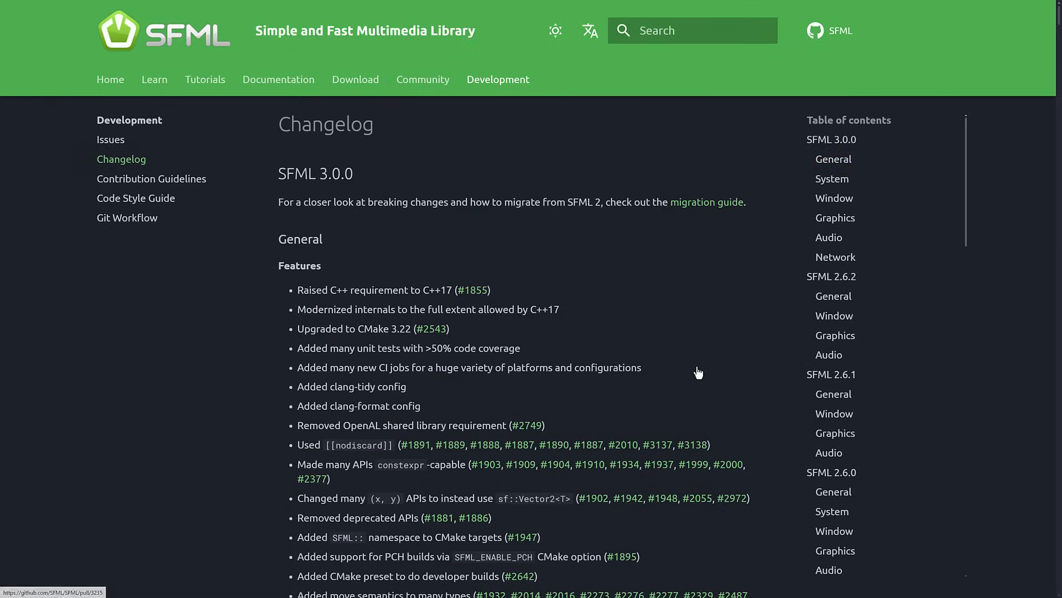
{"action": "mouse_move", "coordinate": [693, 334]}
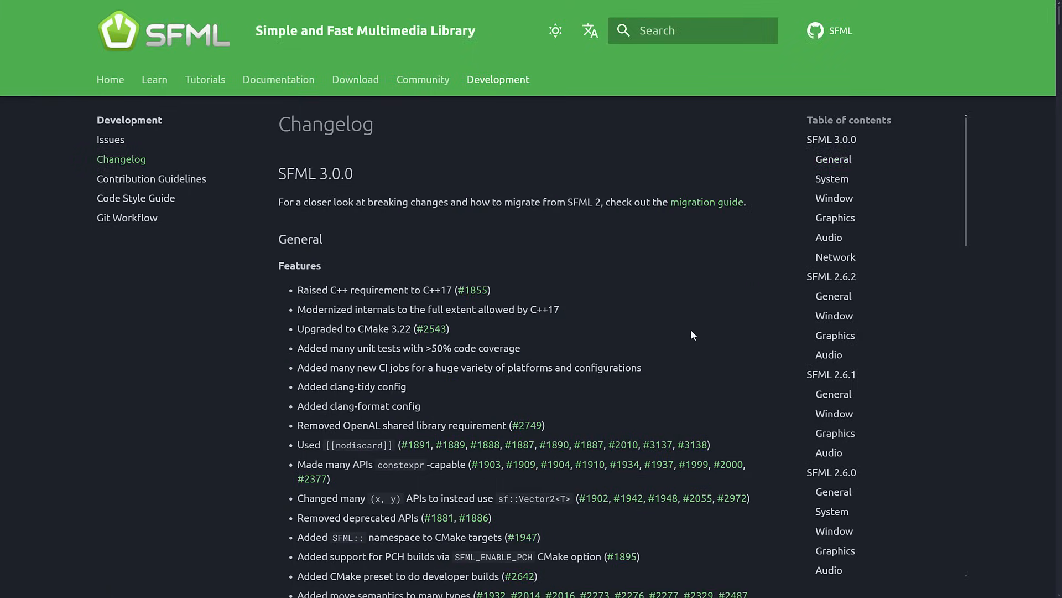
Follow the changelog's migration guide link and read migration.md down to Compiler Requirements
{"action": "left_click", "coordinate": [706, 201]}
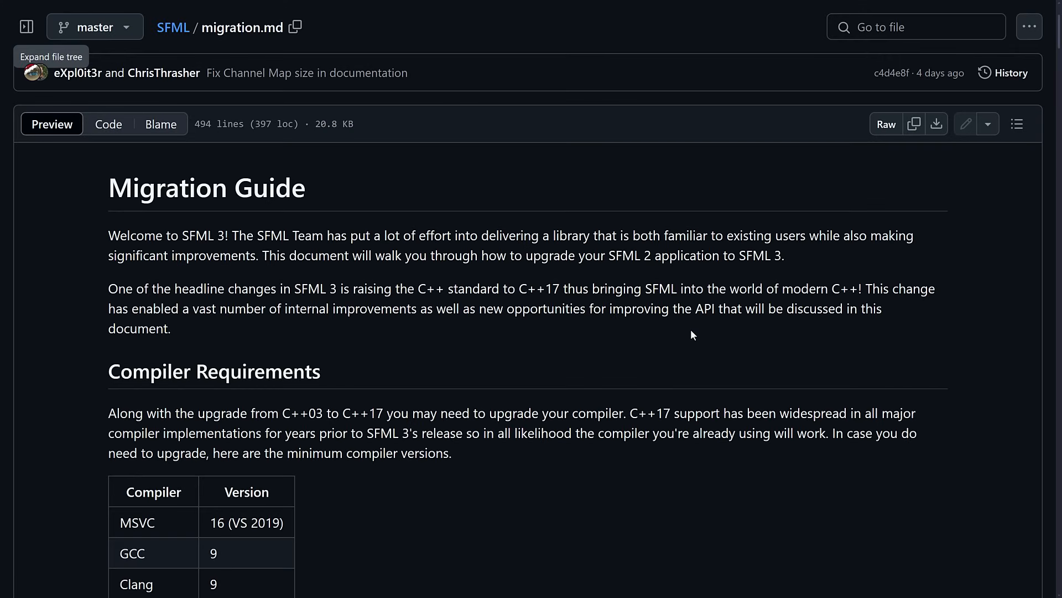
{"action": "scroll", "scroll_direction": "down", "scroll_amount": 3}
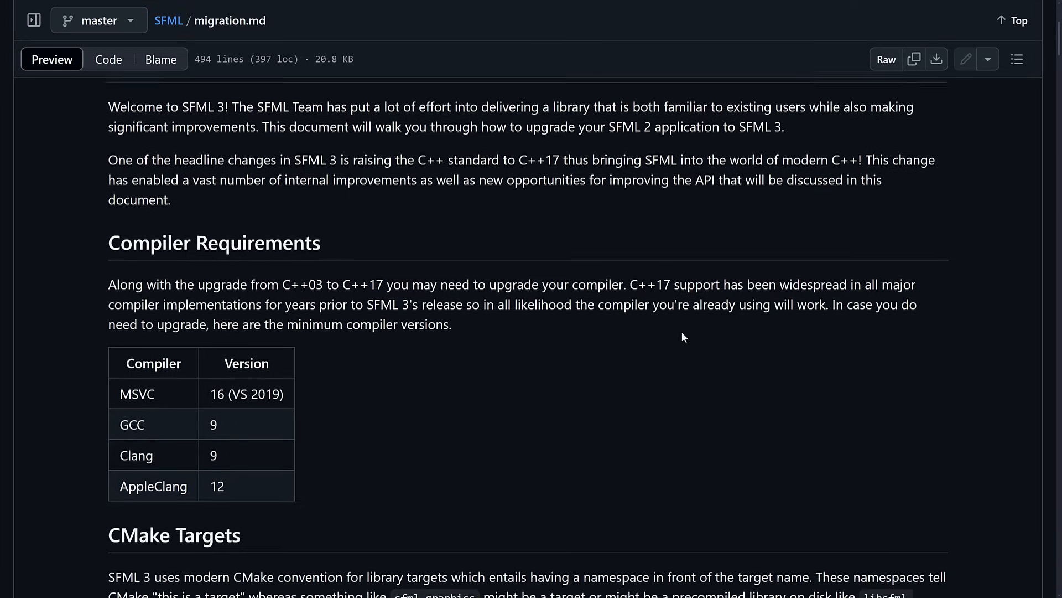
{"action": "scroll", "scroll_direction": "down", "scroll_amount": 3}
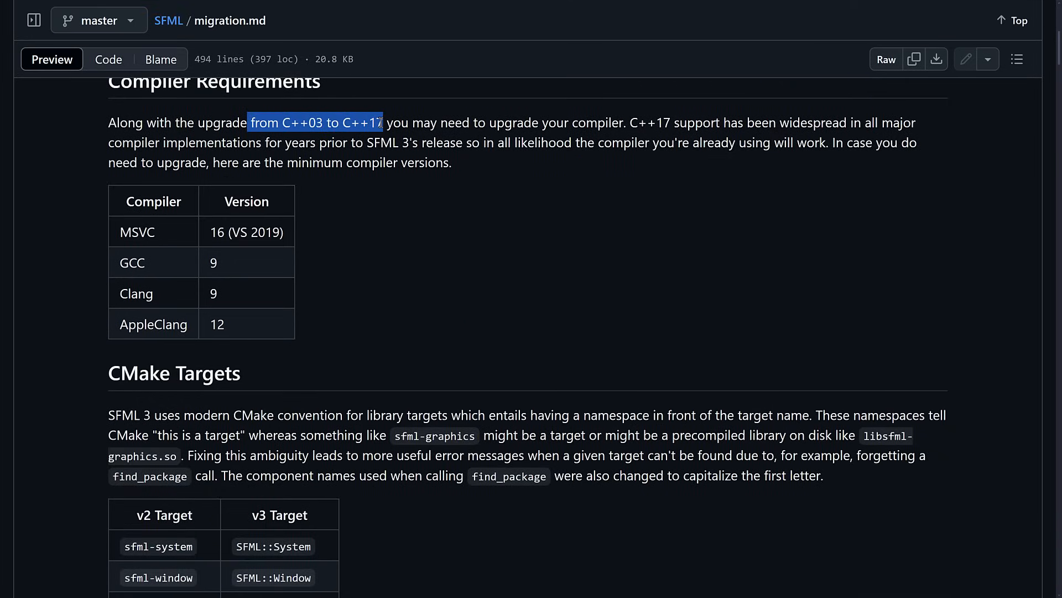
{"action": "left_click", "coordinate": [504, 119]}
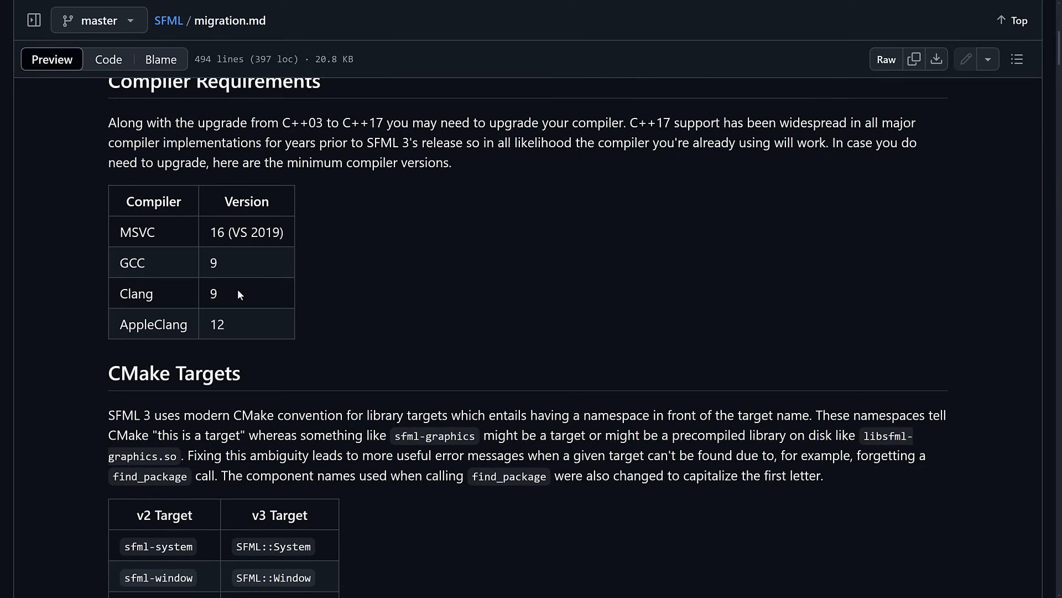
Continue the migration guide into the CMake Targets table
{"action": "scroll", "scroll_direction": "down", "scroll_amount": 3}
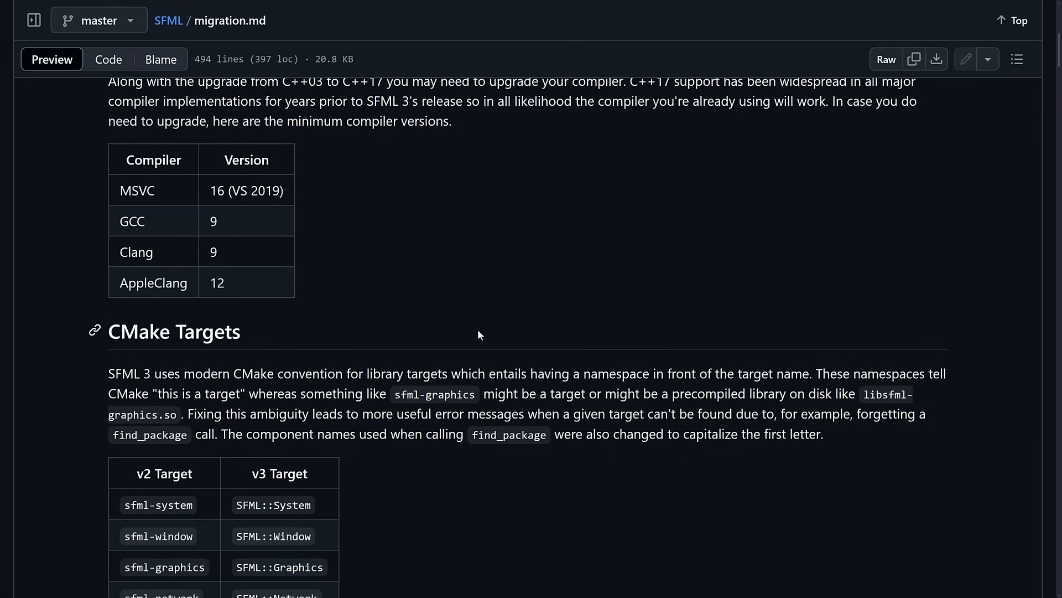
{"action": "scroll", "scroll_direction": "down", "scroll_amount": 3}
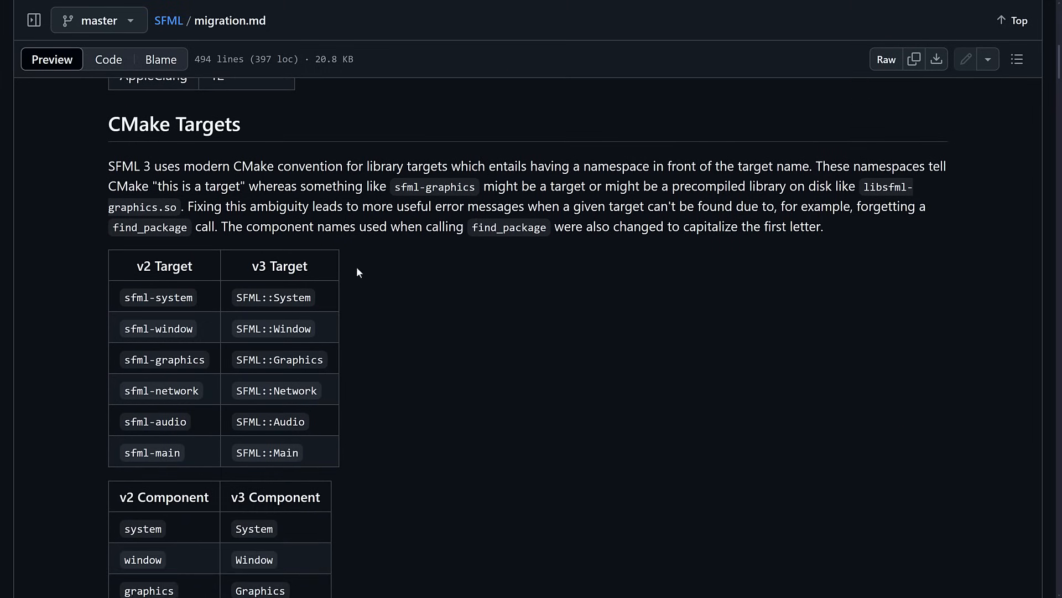
{"action": "mouse_move", "coordinate": [496, 170]}
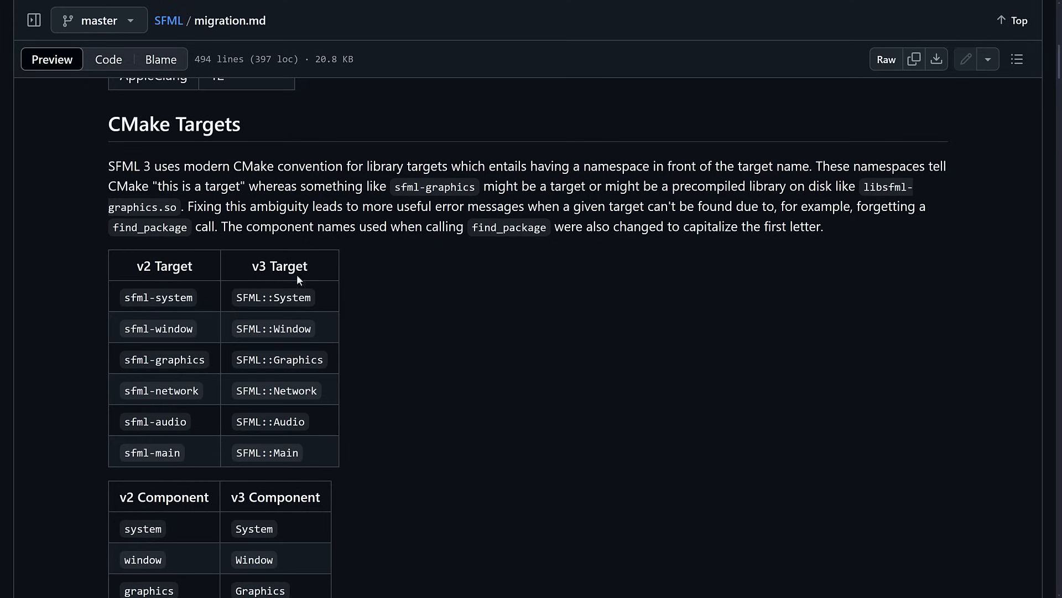
{"action": "double_click", "coordinate": [272, 296]}
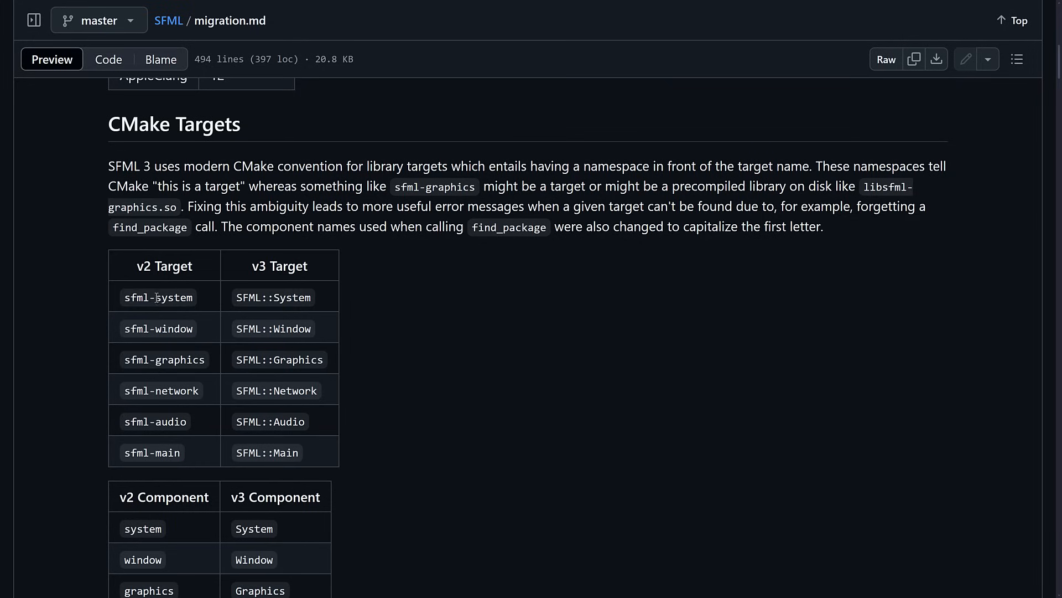
{"action": "mouse_move", "coordinate": [219, 324]}
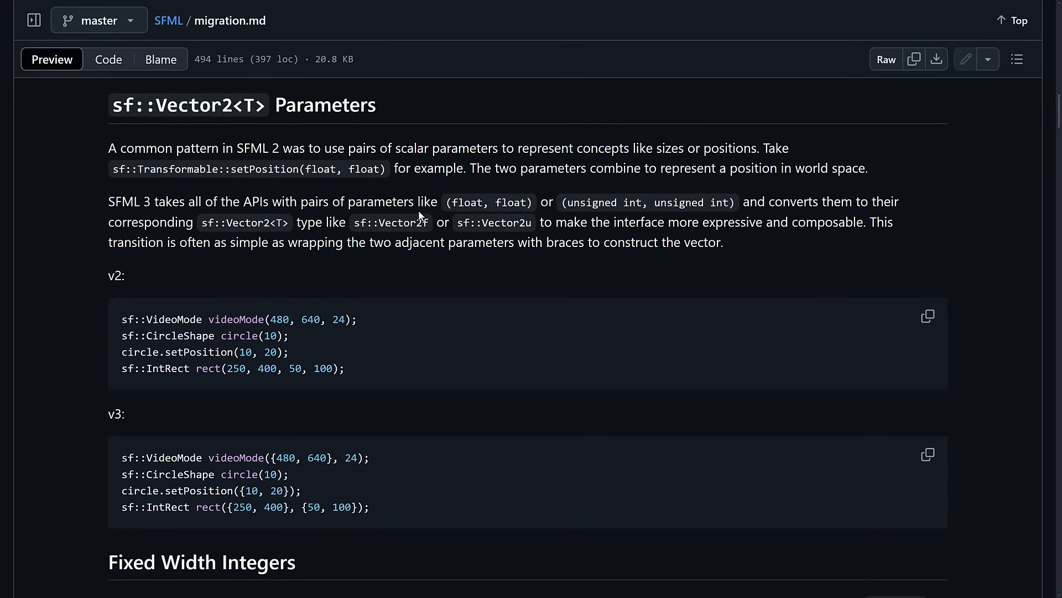
{"action": "scroll", "scroll_direction": "down", "scroll_amount": 3}
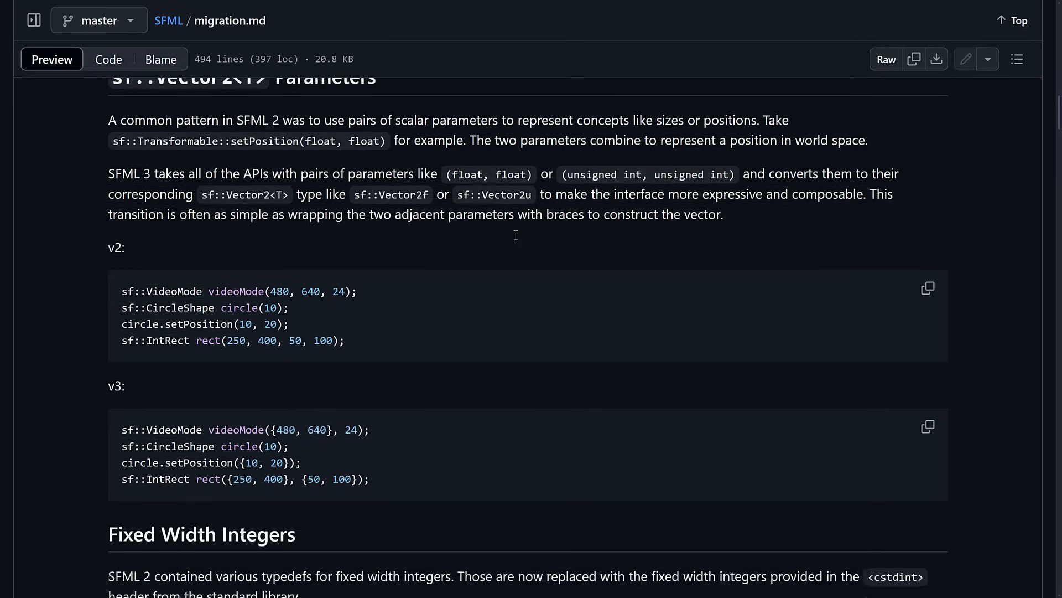
{"action": "scroll", "scroll_direction": "down", "scroll_amount": 3}
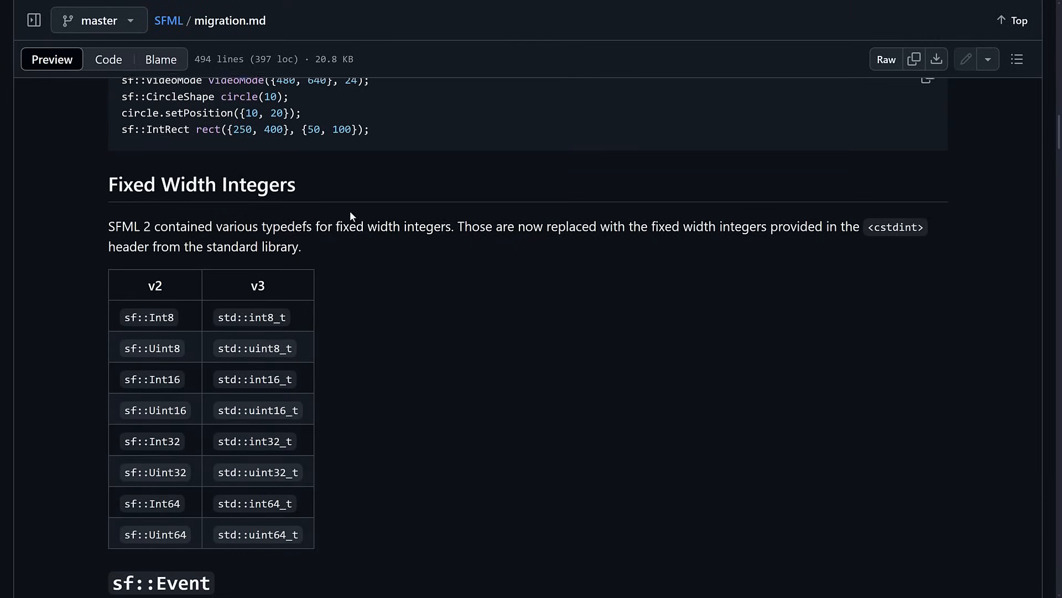
{"action": "scroll", "scroll_direction": "down", "scroll_amount": 3}
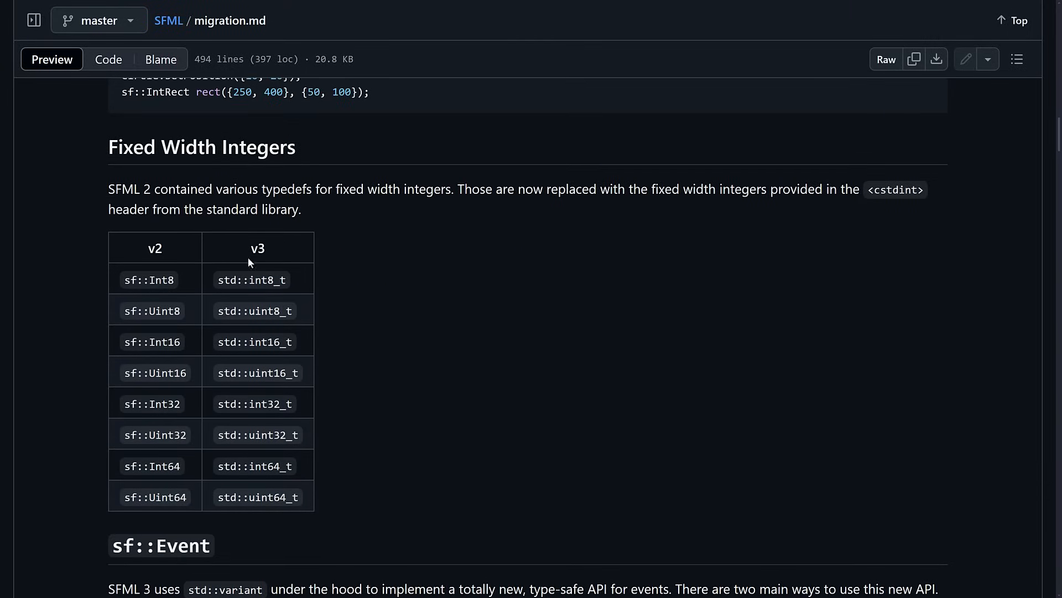
{"action": "mouse_move", "coordinate": [270, 257]}
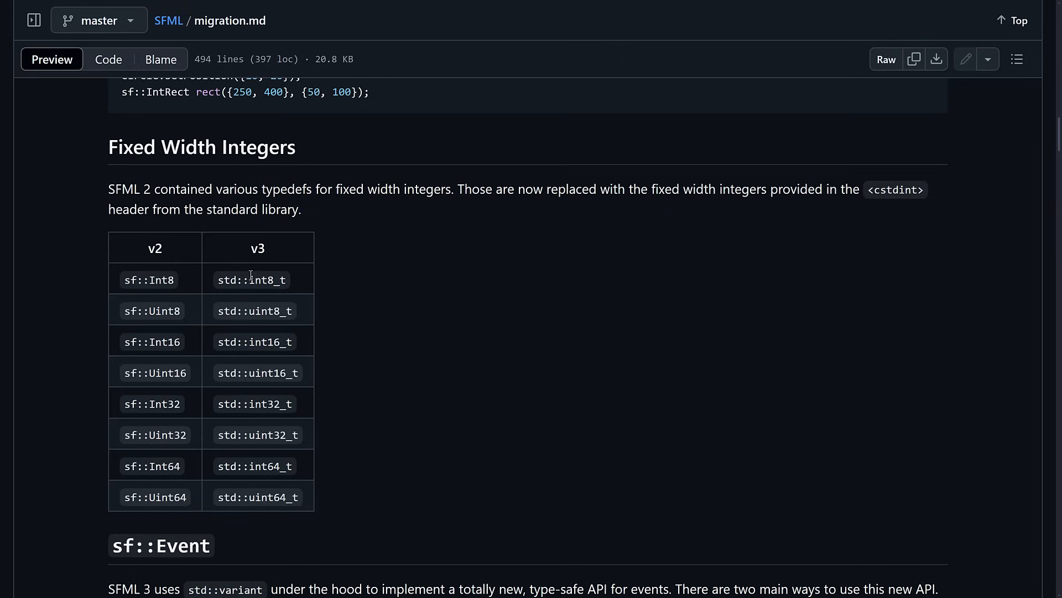
{"action": "mouse_move", "coordinate": [166, 280]}
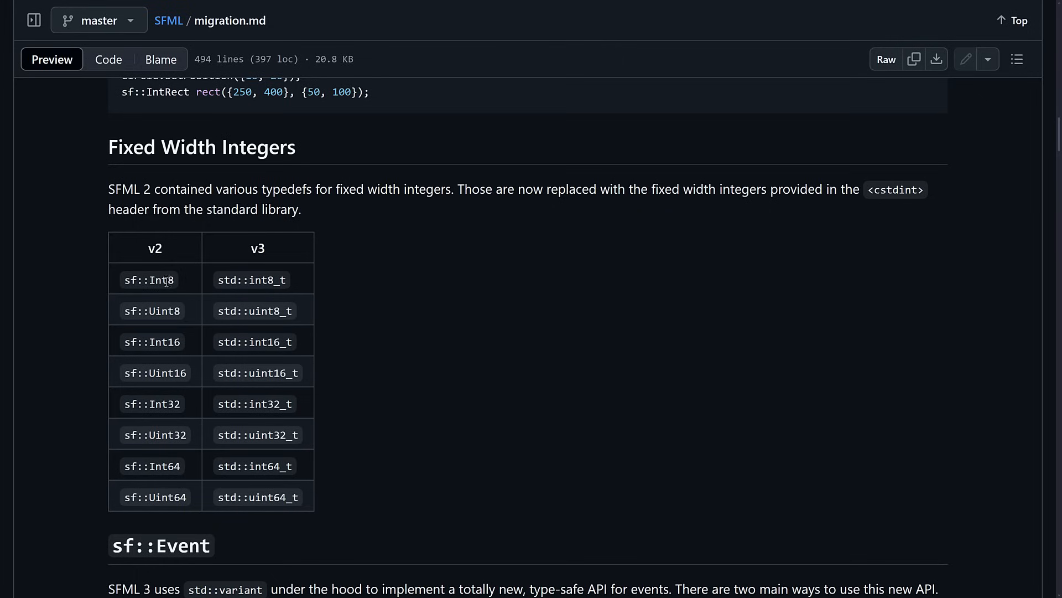
{"action": "mouse_move", "coordinate": [165, 304]}
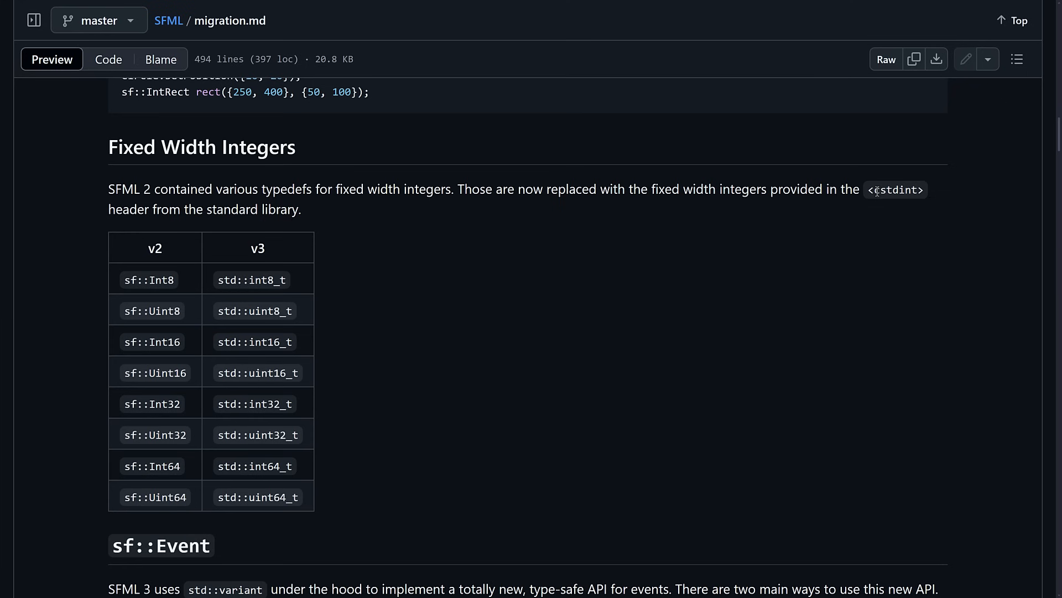
{"action": "scroll", "scroll_direction": "down", "scroll_amount": 3}
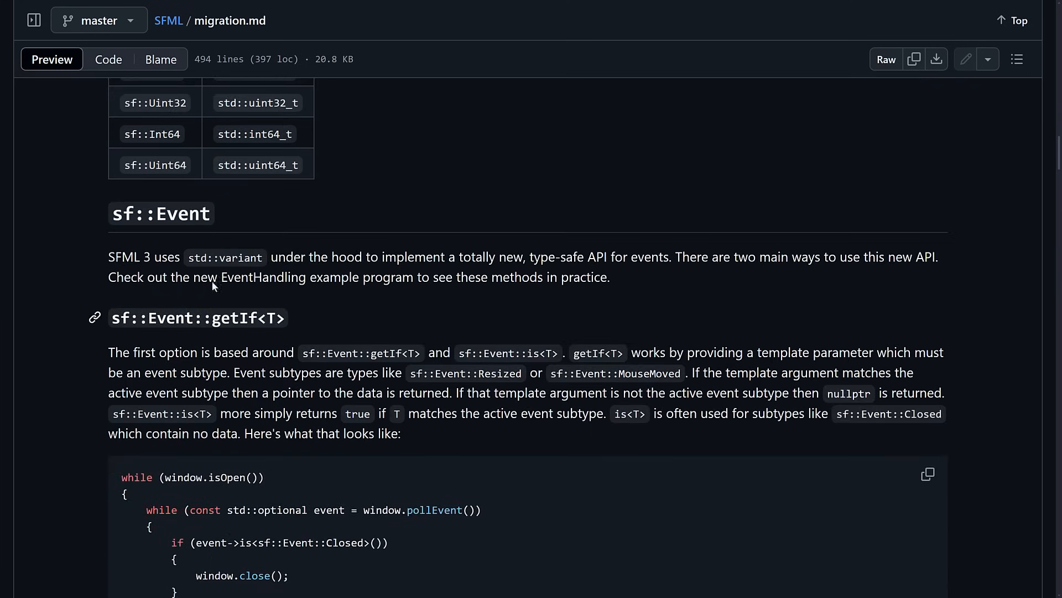
{"action": "scroll", "scroll_direction": "down", "scroll_amount": 3}
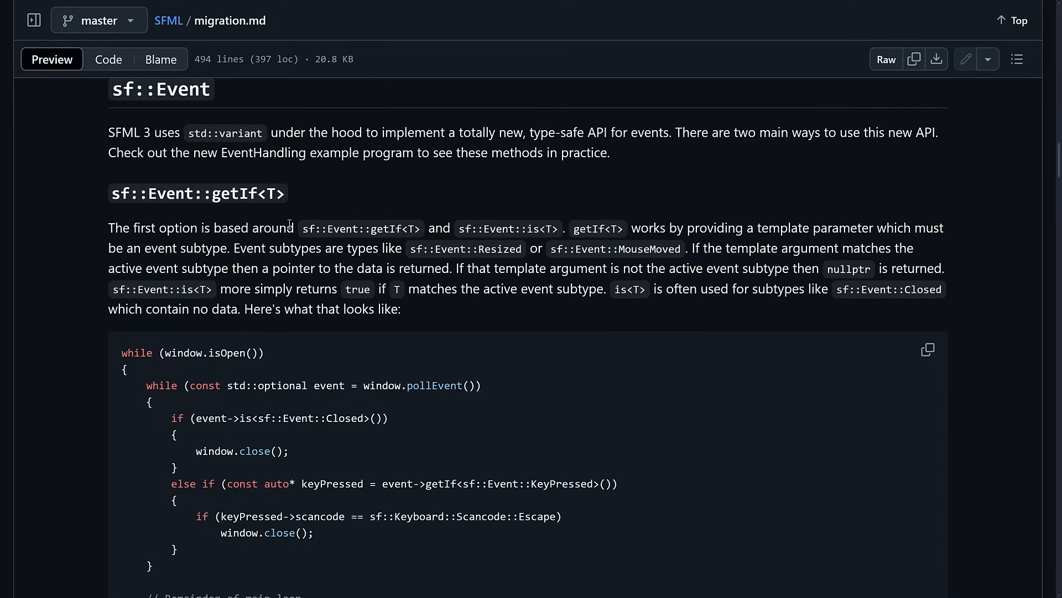
{"action": "mouse_move", "coordinate": [776, 205]}
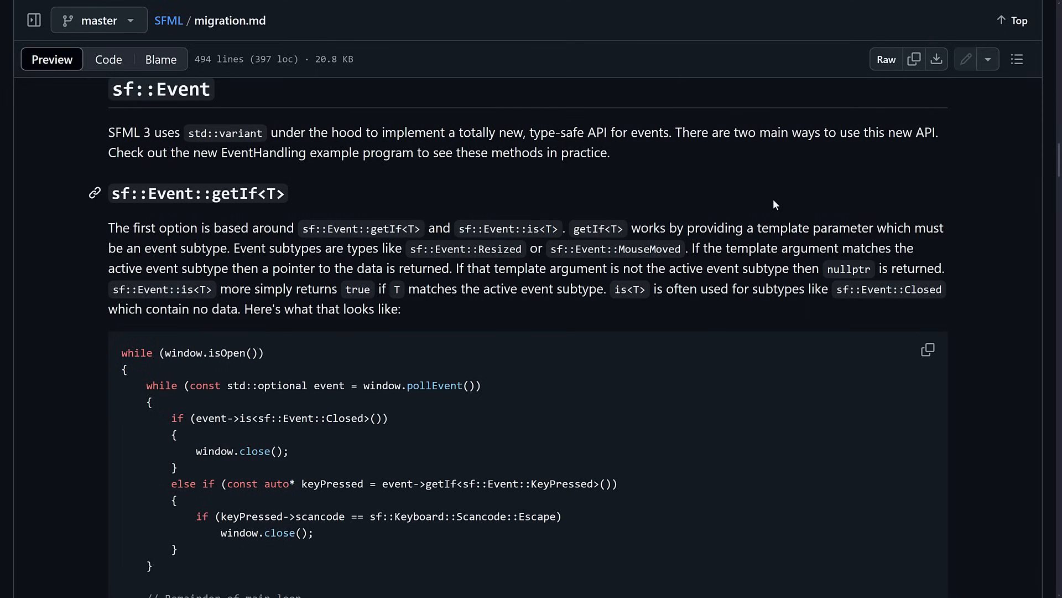
{"action": "scroll", "scroll_direction": "down", "scroll_amount": 3}
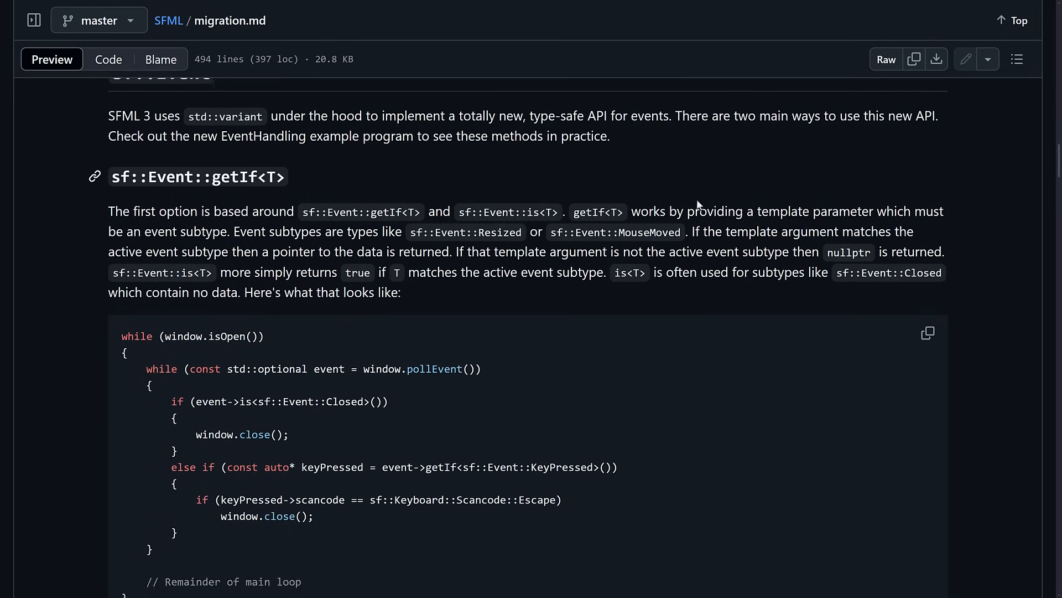
{"action": "scroll", "scroll_direction": "down", "scroll_amount": 3}
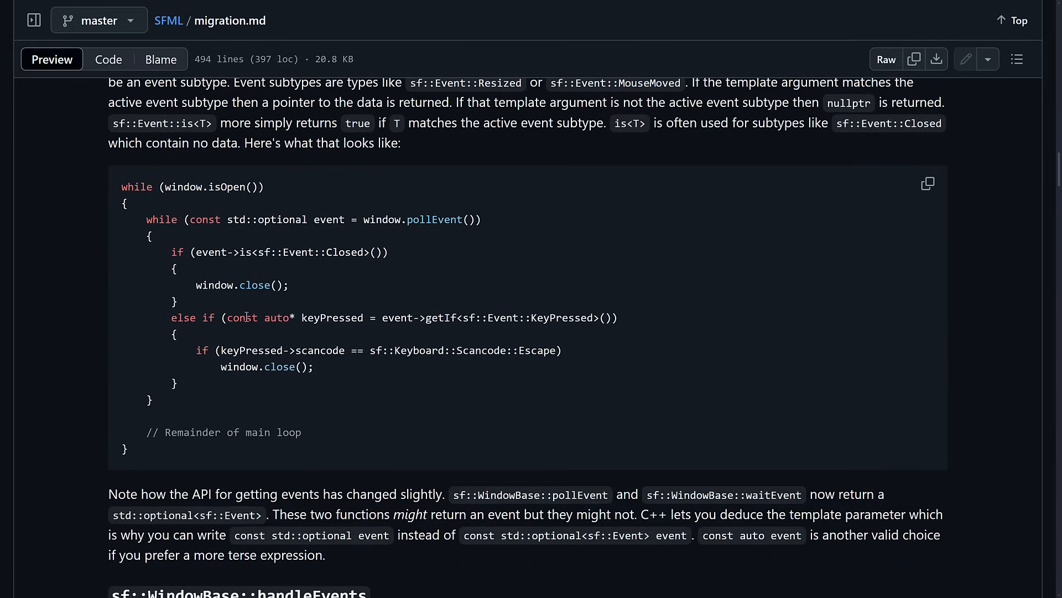
{"action": "mouse_move", "coordinate": [443, 318]}
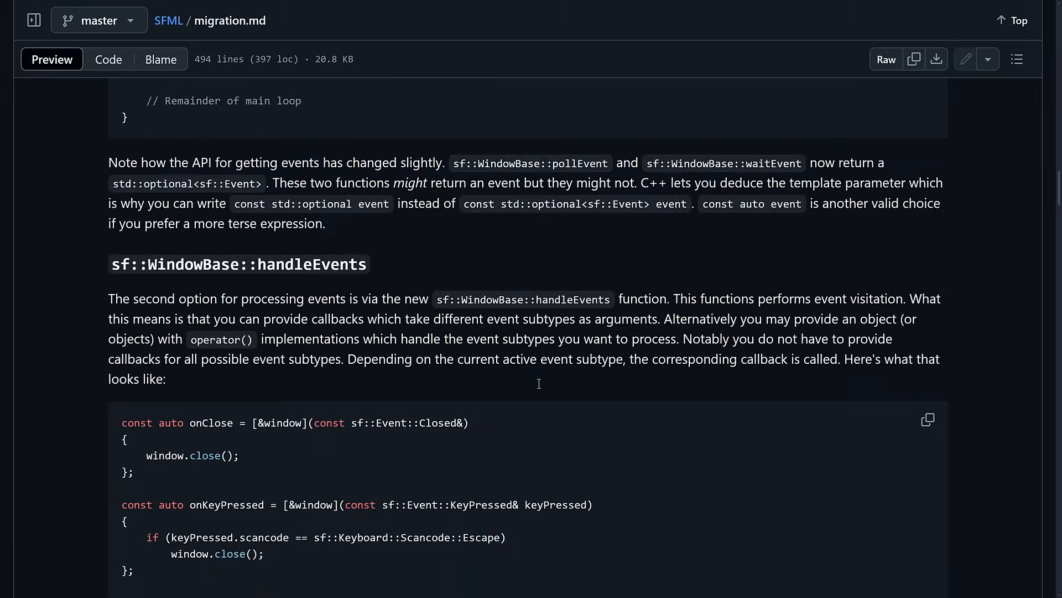
{"action": "scroll", "scroll_direction": "down", "scroll_amount": 3}
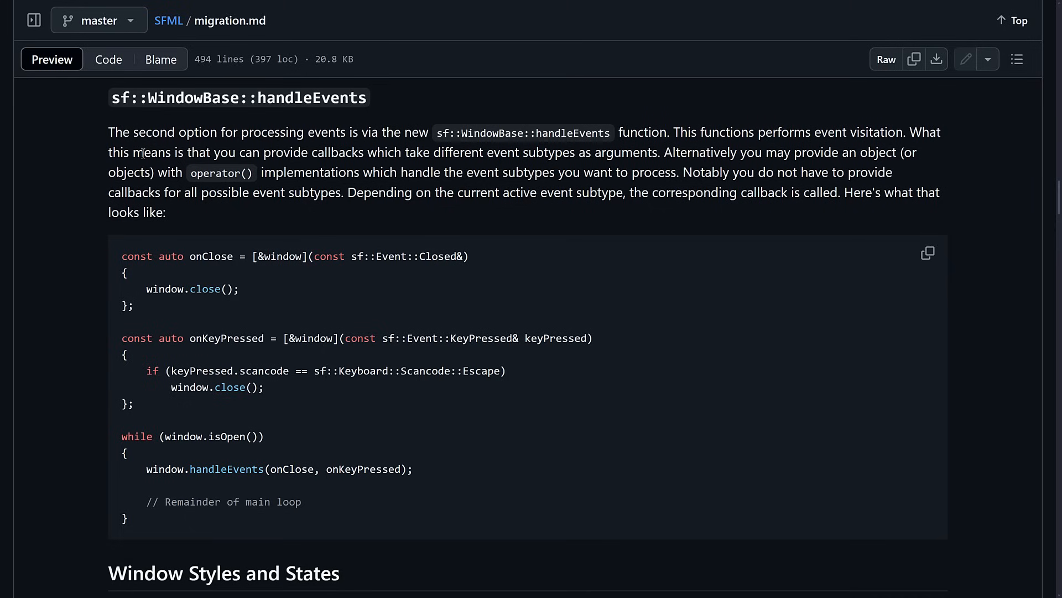
{"action": "scroll", "scroll_direction": "down", "scroll_amount": 3}
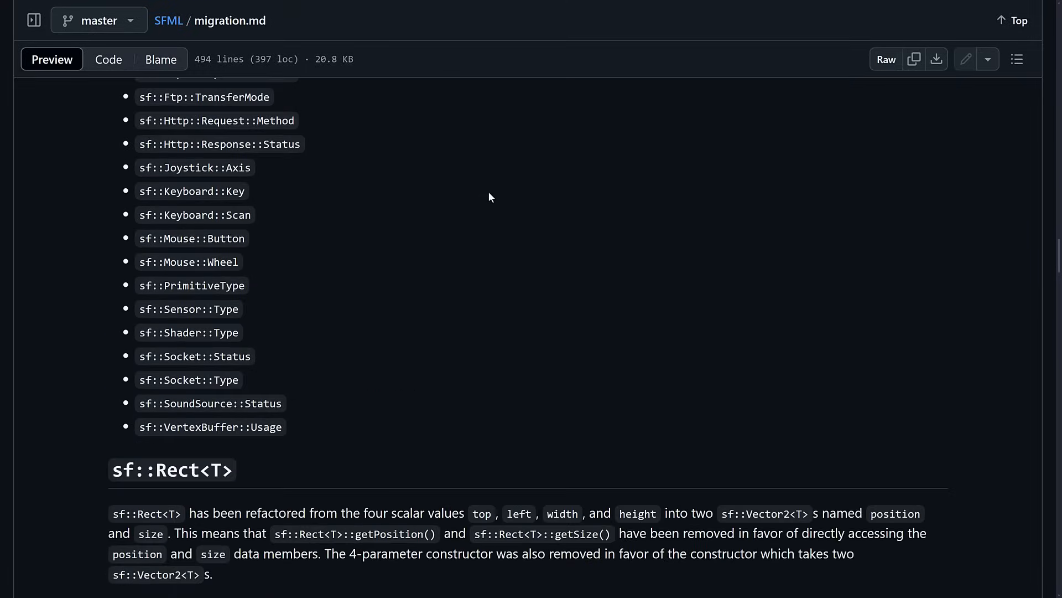
{"action": "scroll", "scroll_direction": "down", "scroll_amount": 3}
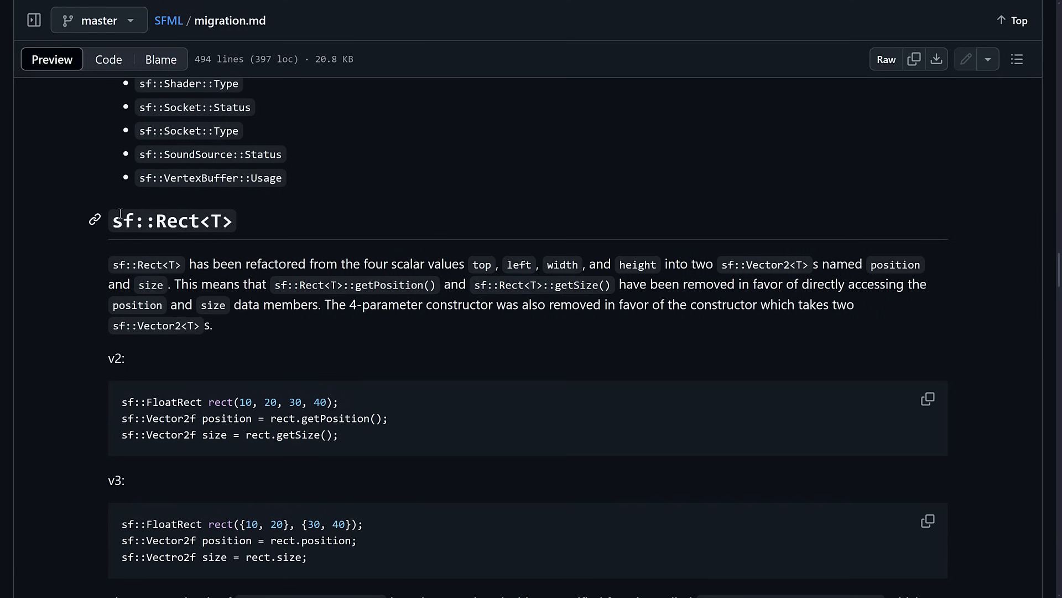
{"action": "mouse_move", "coordinate": [275, 240]}
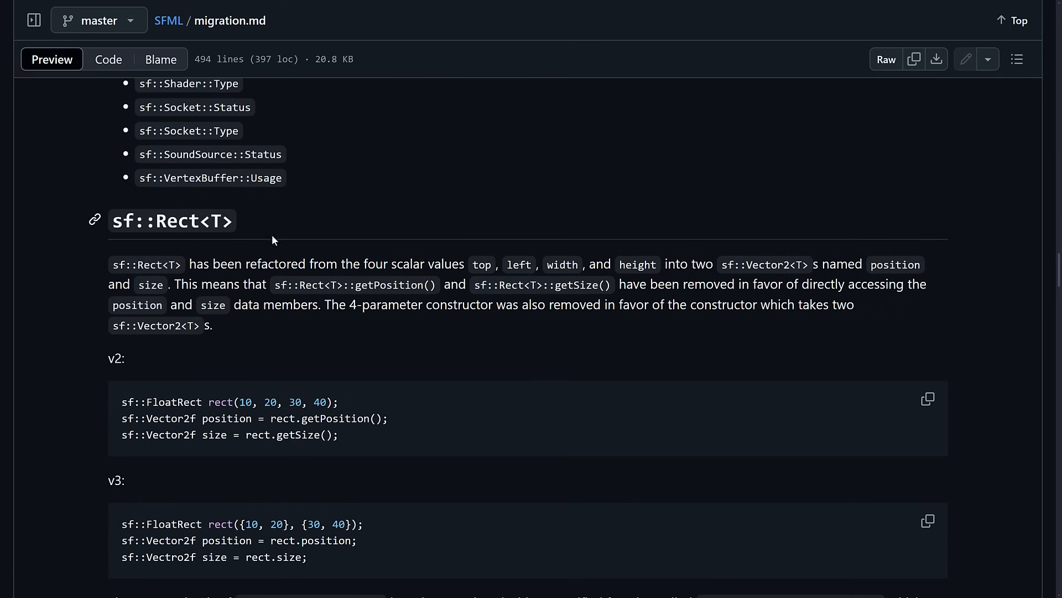
{"action": "scroll", "scroll_direction": "down", "scroll_amount": 3}
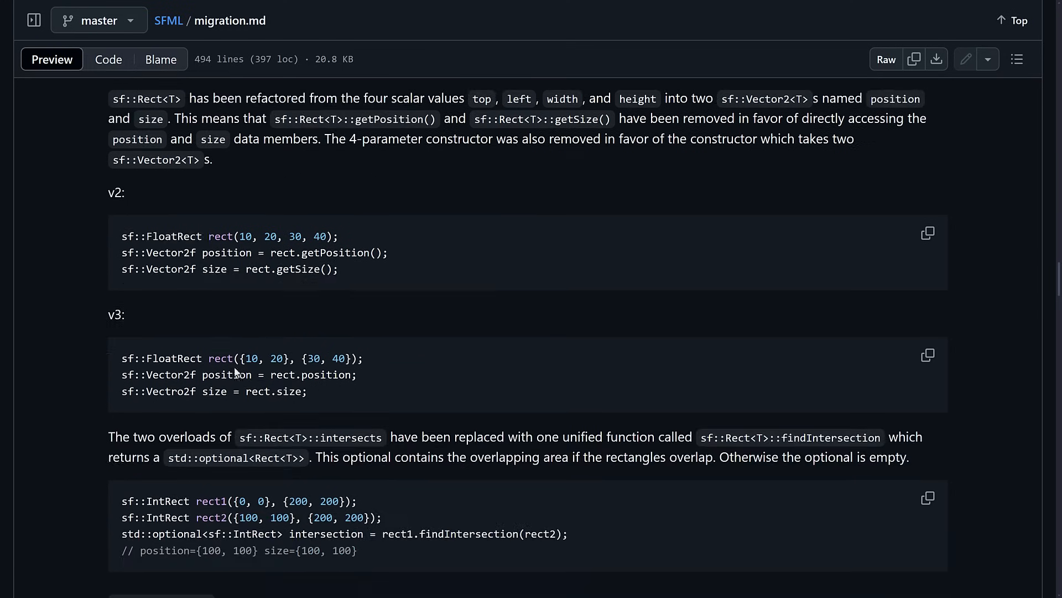
{"action": "scroll", "scroll_direction": "down", "scroll_amount": 3}
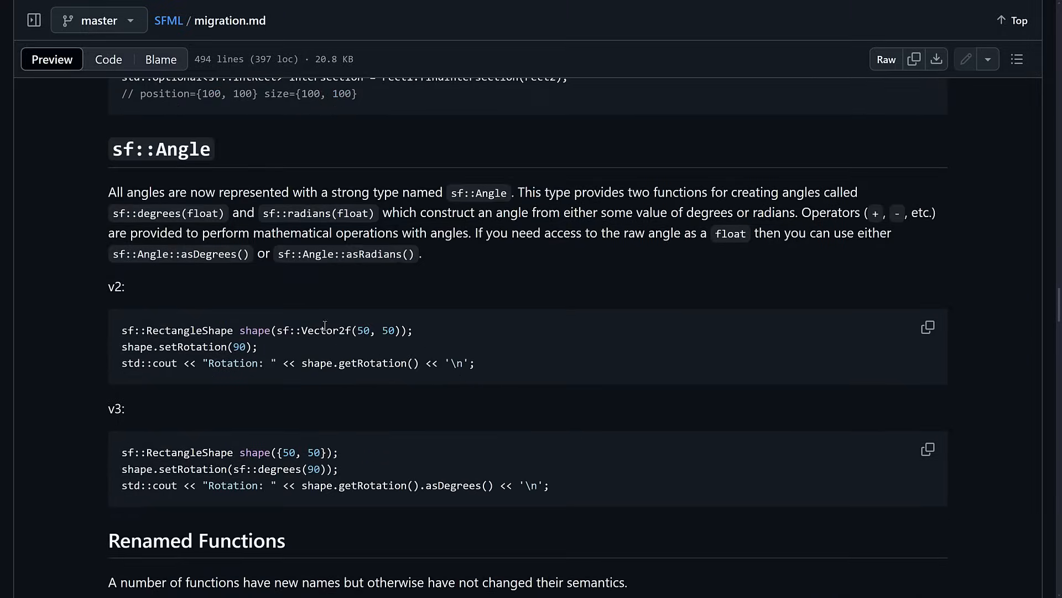
{"action": "scroll", "scroll_direction": "down", "scroll_amount": 3}
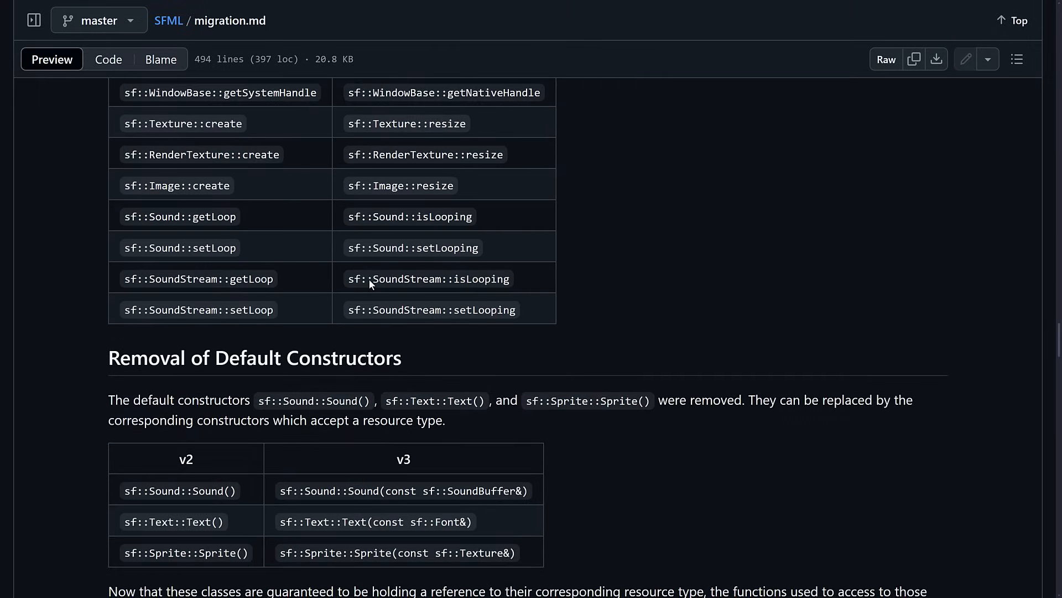
{"action": "scroll", "scroll_direction": "up", "scroll_amount": 3}
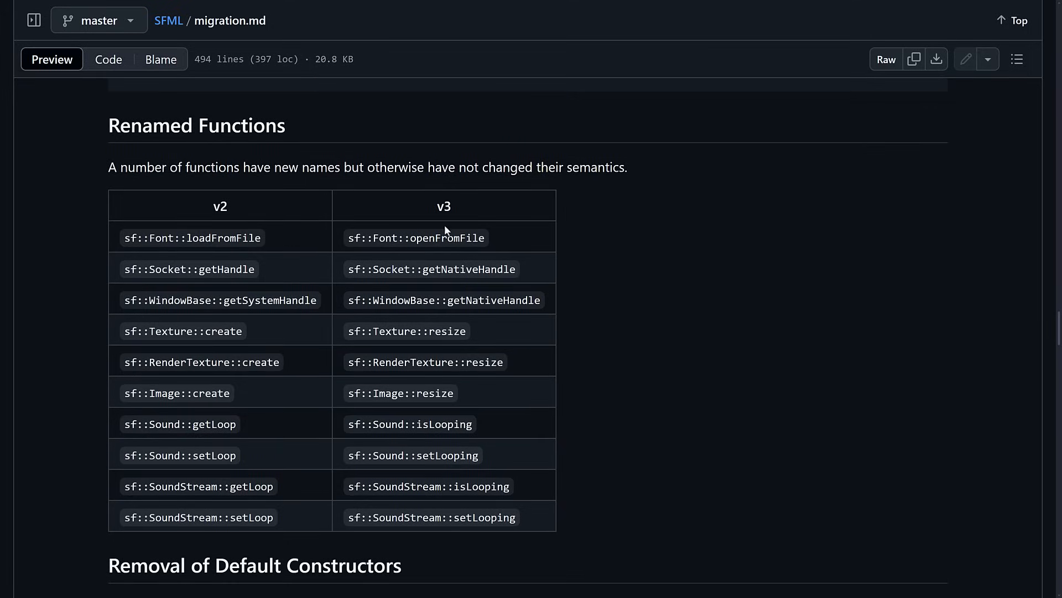
{"action": "mouse_move", "coordinate": [414, 296]}
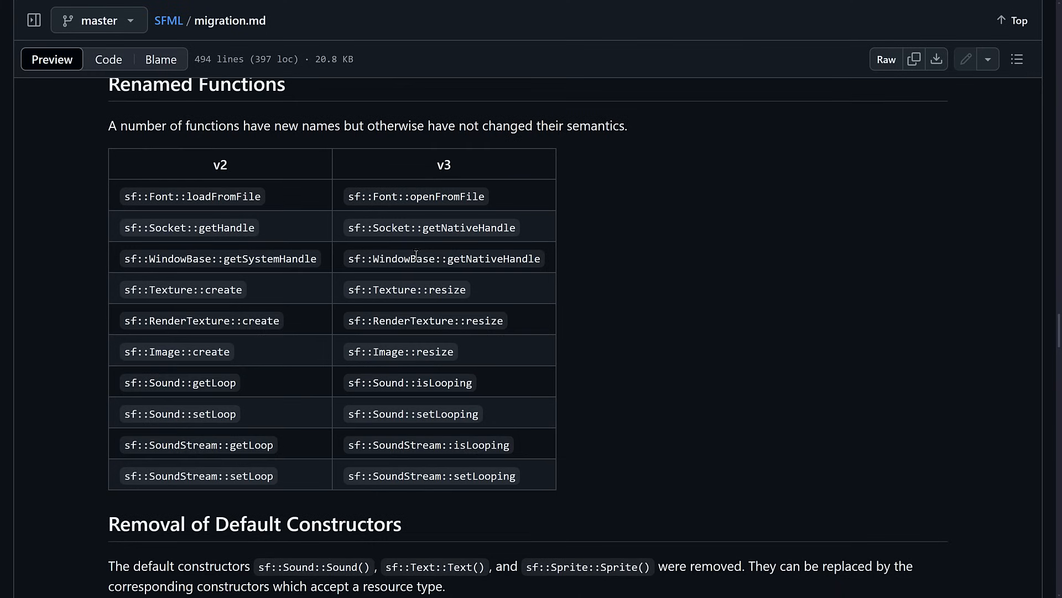
{"action": "mouse_move", "coordinate": [392, 280]}
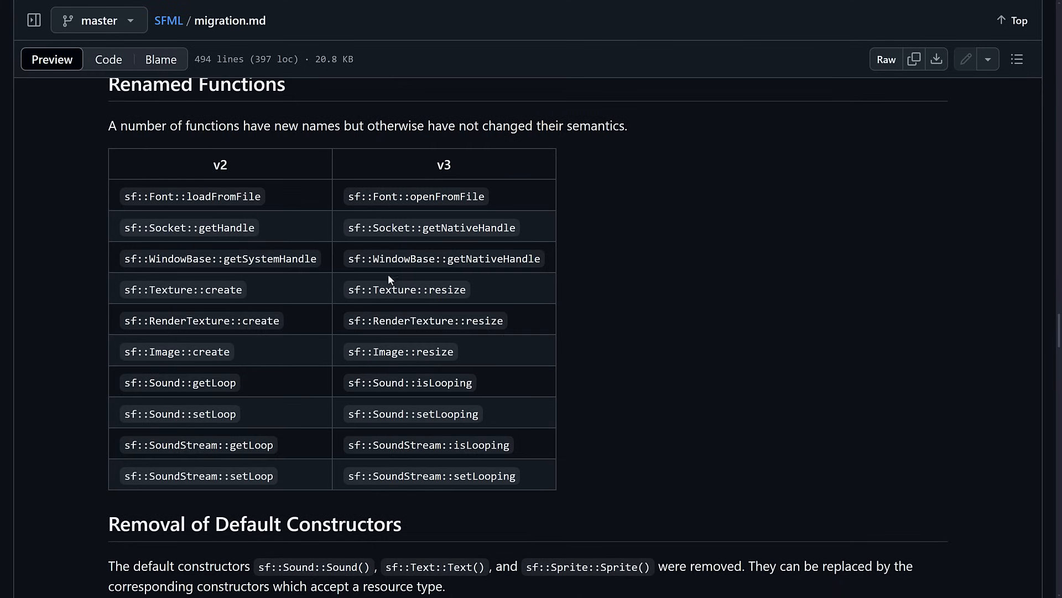
{"action": "scroll", "scroll_direction": "down", "scroll_amount": 3}
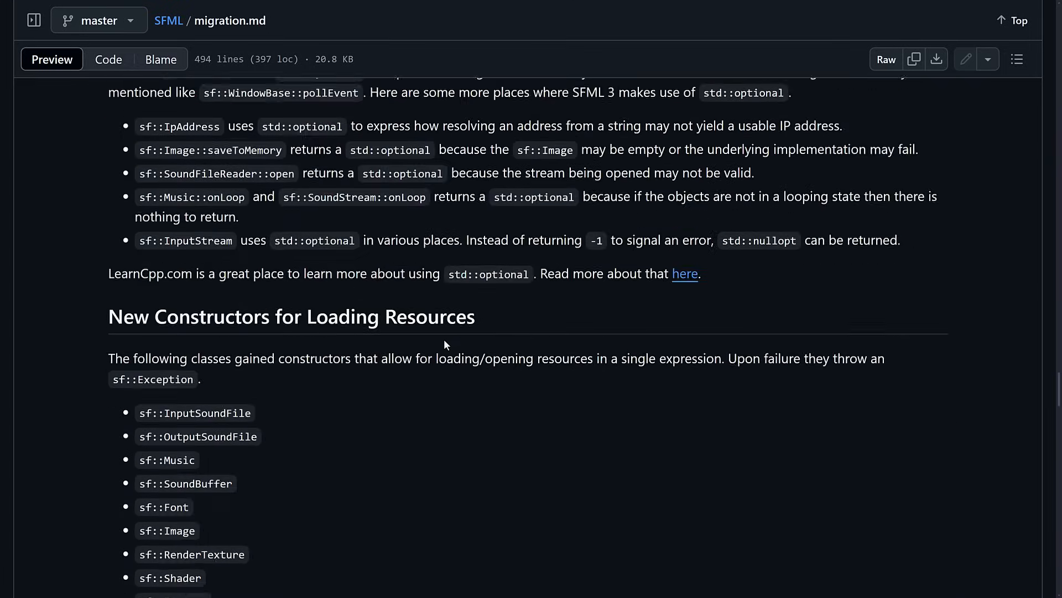
{"action": "scroll", "scroll_direction": "down", "scroll_amount": 3}
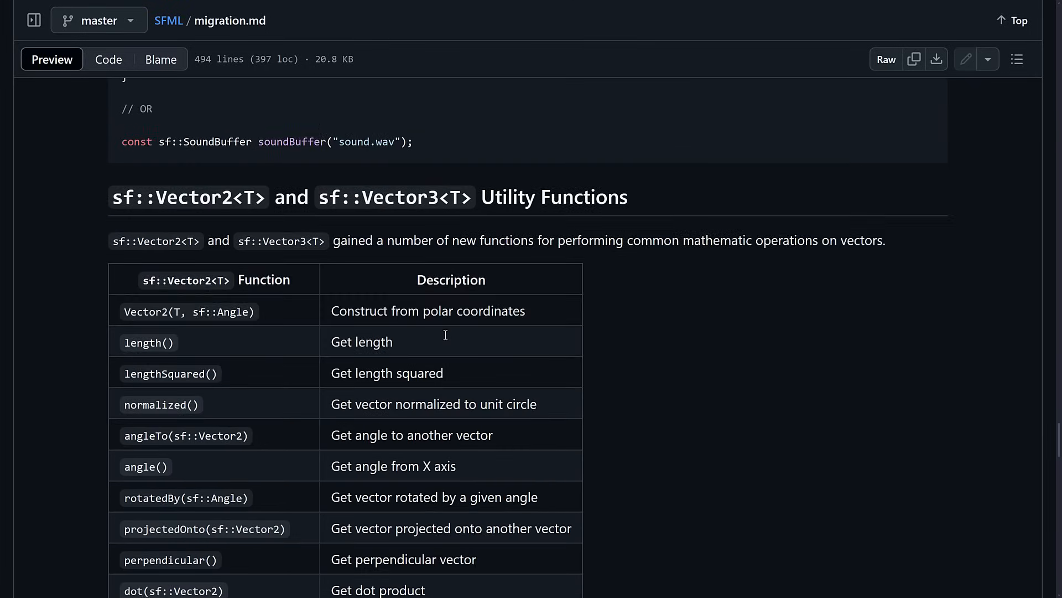
{"action": "scroll", "scroll_direction": "down", "scroll_amount": 3}
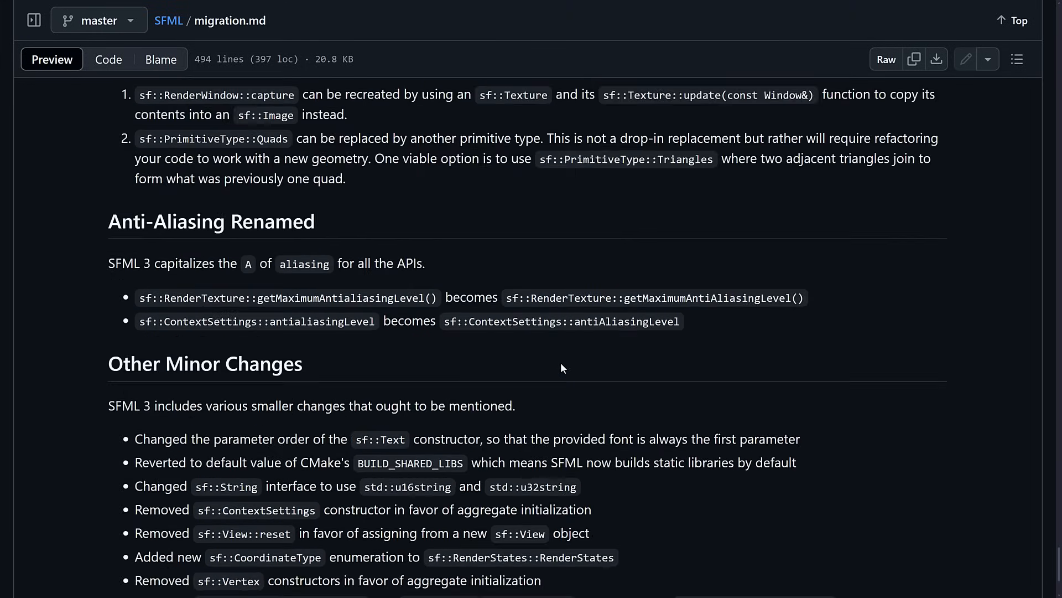
{"action": "scroll", "scroll_direction": "down", "scroll_amount": 3}
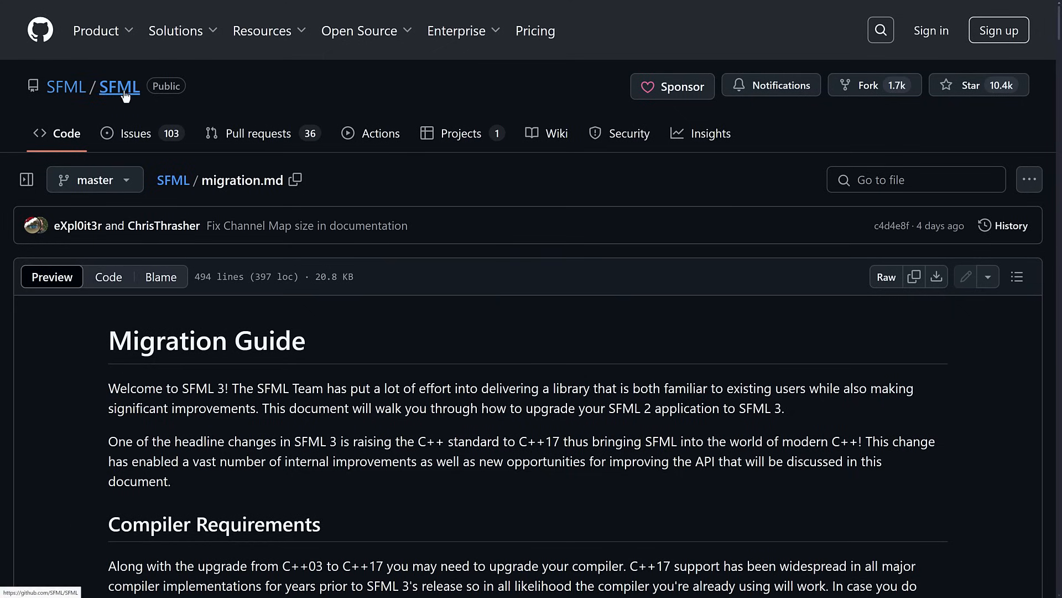
Go to the SFML repository and open examples/event_handling/EventHandling.cpp
{"action": "left_click", "coordinate": [119, 86]}
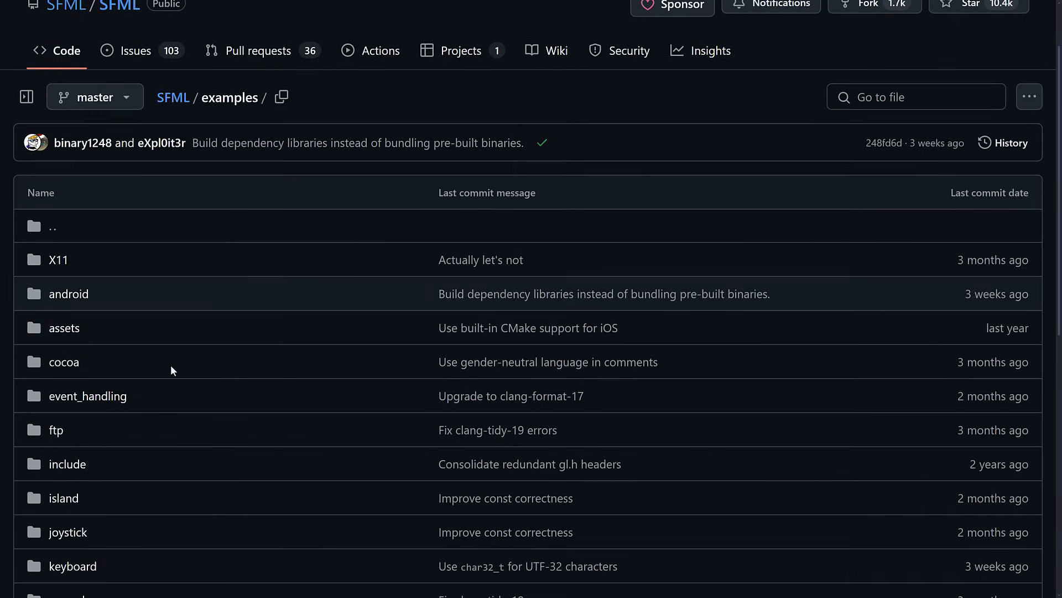
{"action": "left_click", "coordinate": [86, 396]}
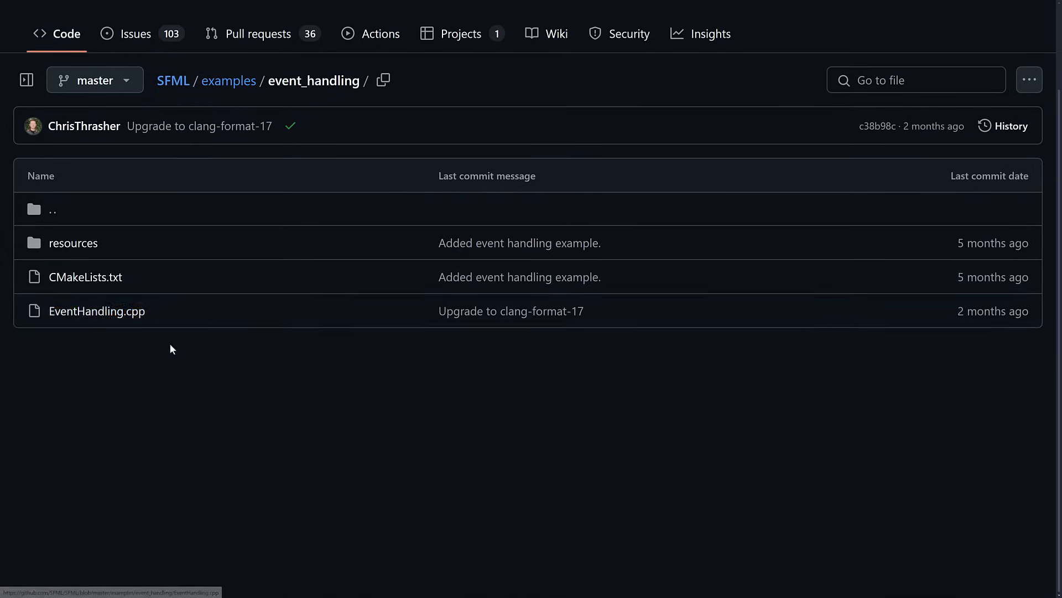
{"action": "left_click", "coordinate": [97, 311]}
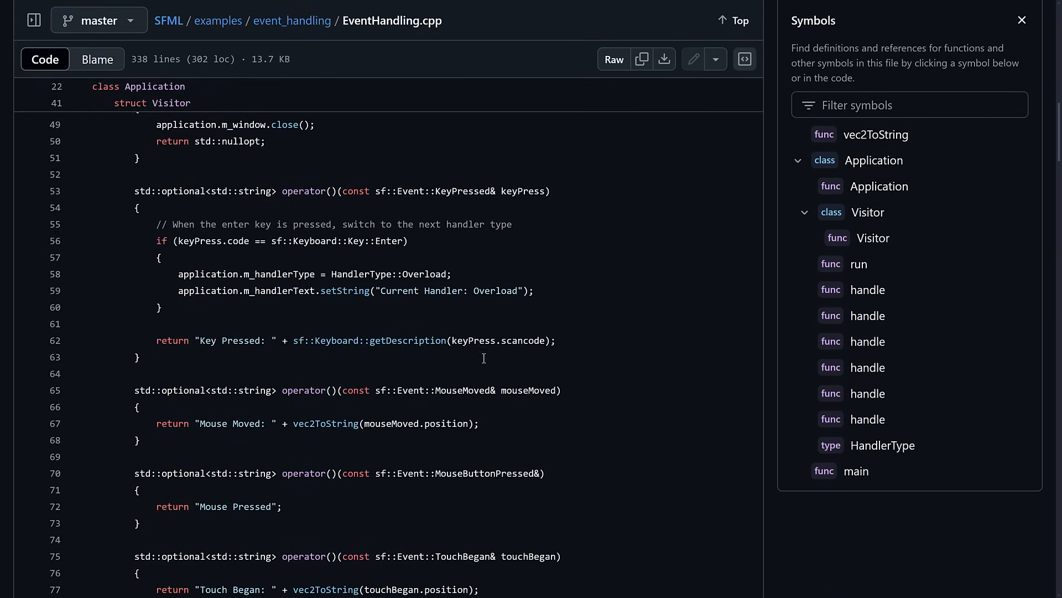
Read through the EventHandling.cpp example source
{"action": "scroll", "scroll_direction": "down", "scroll_amount": 3}
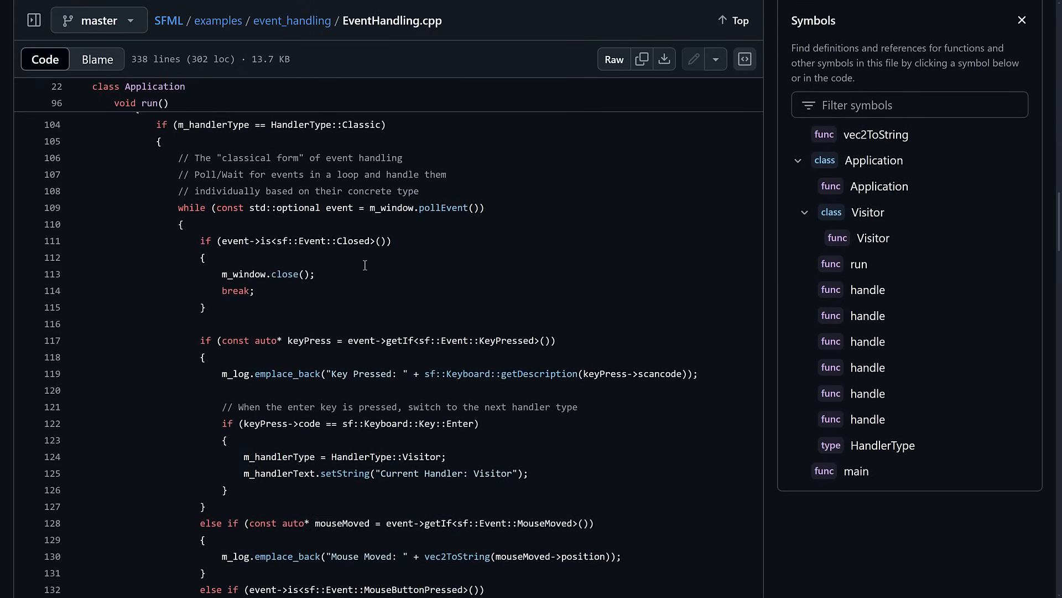
{"action": "scroll", "scroll_direction": "down", "scroll_amount": 3}
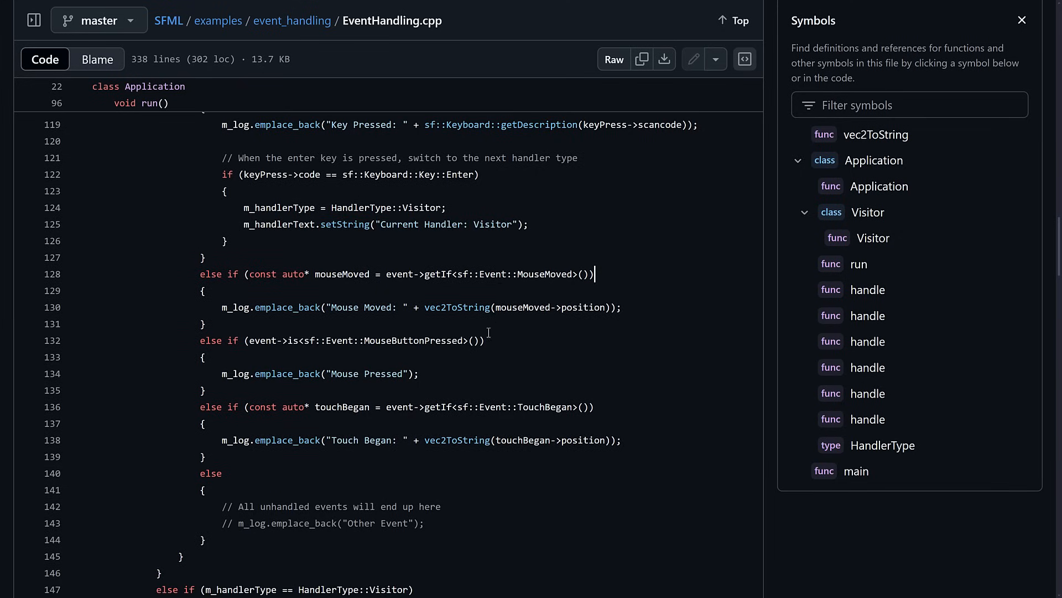
{"action": "mouse_move", "coordinate": [585, 401]}
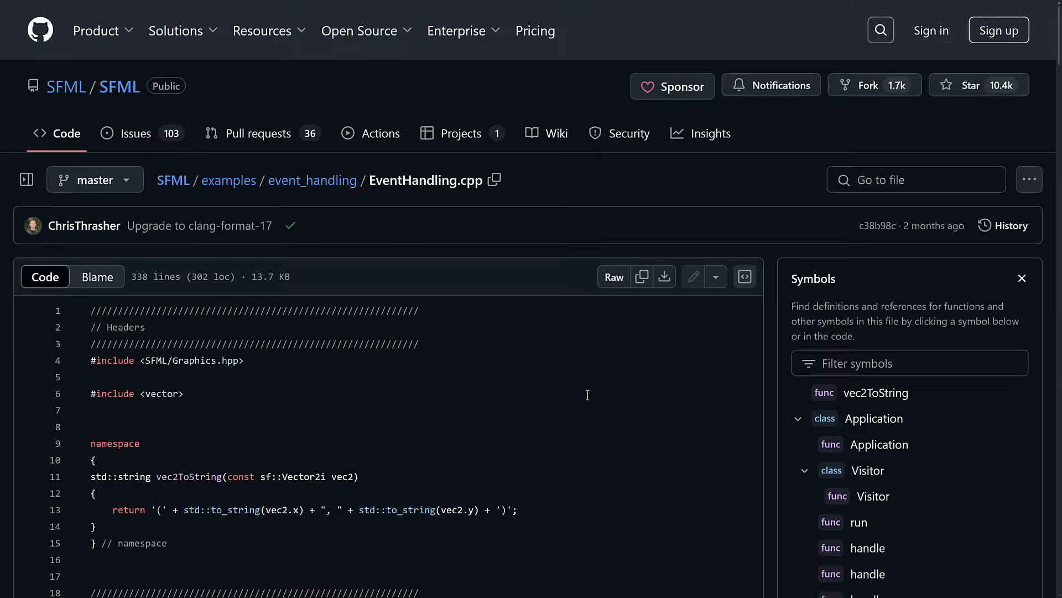
{"action": "scroll", "scroll_direction": "down", "scroll_amount": 3}
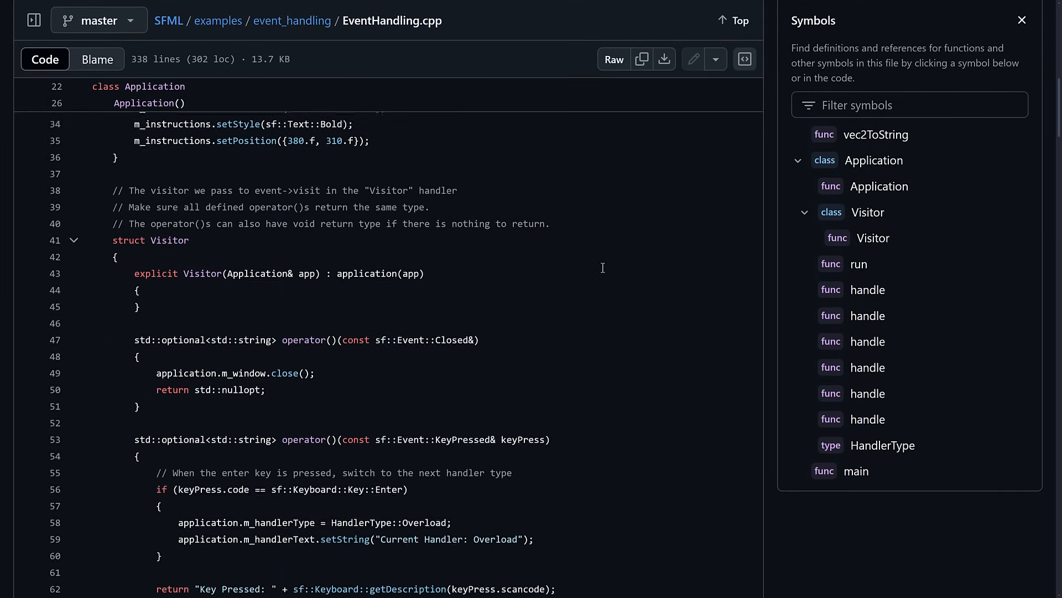
{"action": "scroll", "scroll_direction": "down", "scroll_amount": 3}
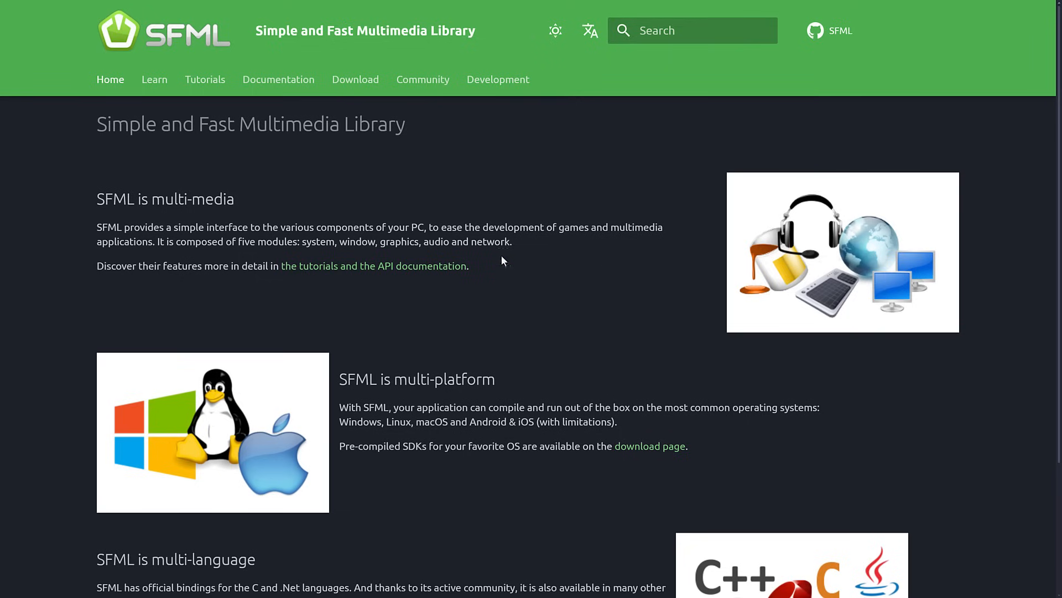
{"action": "mouse_move", "coordinate": [210, 148]}
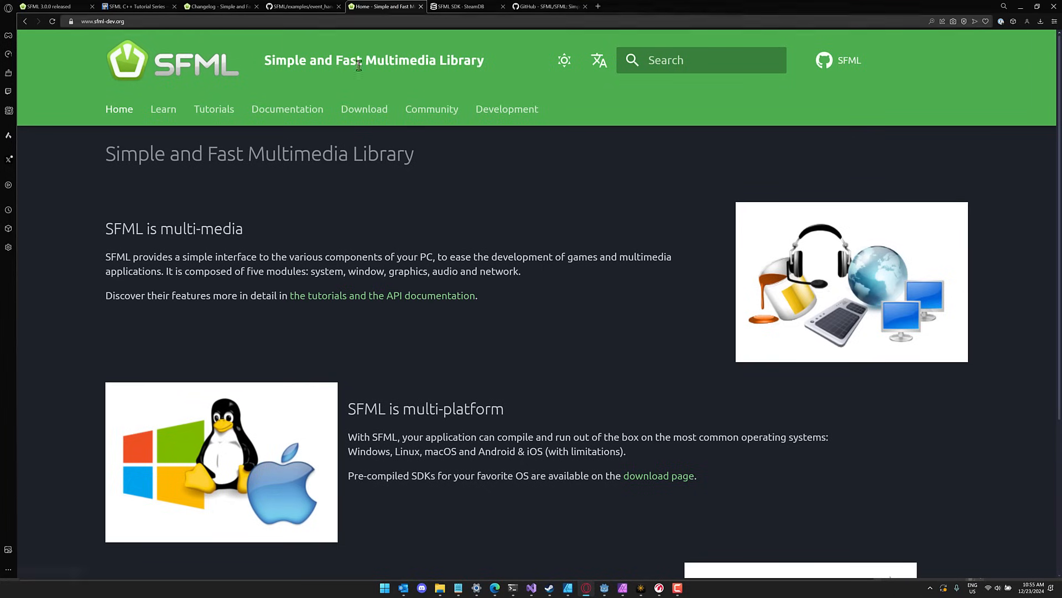
Read the sfml-dev.org home page fullscreen through its multi-platform and multi-language sections
{"action": "key", "text": "f11"}
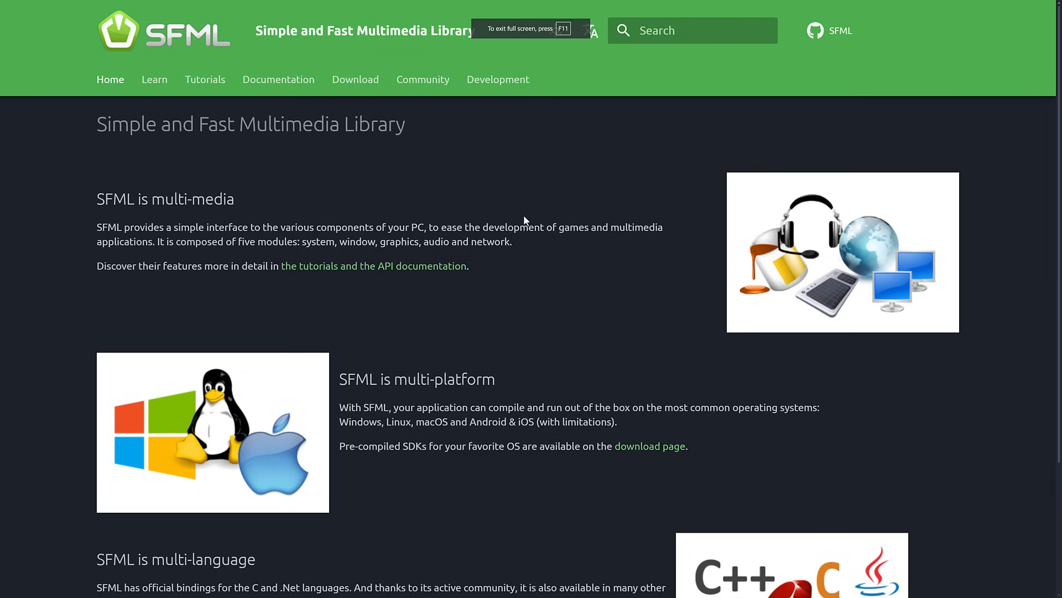
{"action": "mouse_move", "coordinate": [157, 122]}
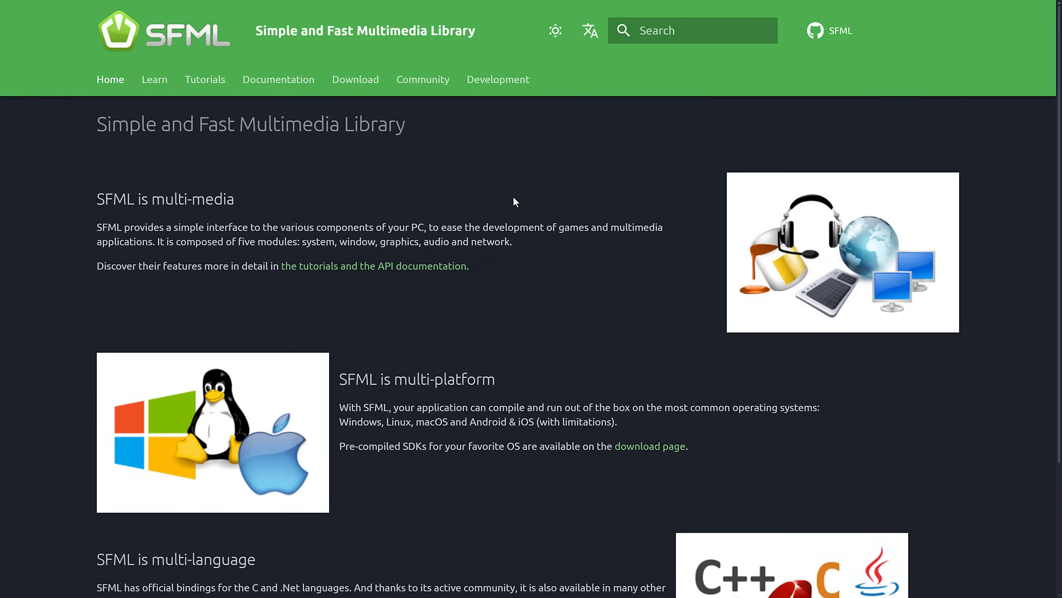
{"action": "scroll", "scroll_direction": "down", "scroll_amount": 3}
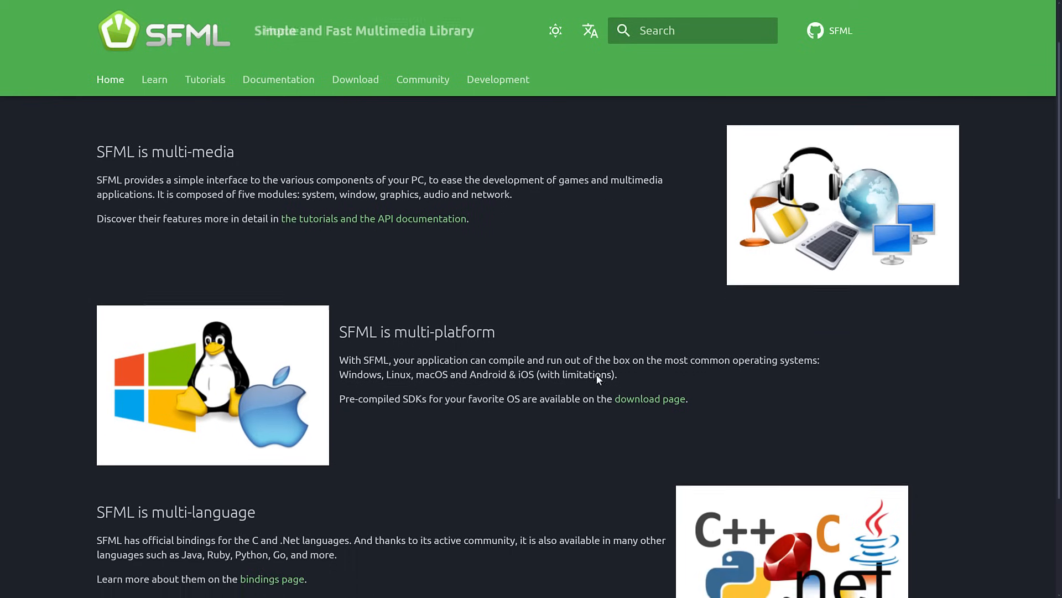
{"action": "scroll", "scroll_direction": "down", "scroll_amount": 3}
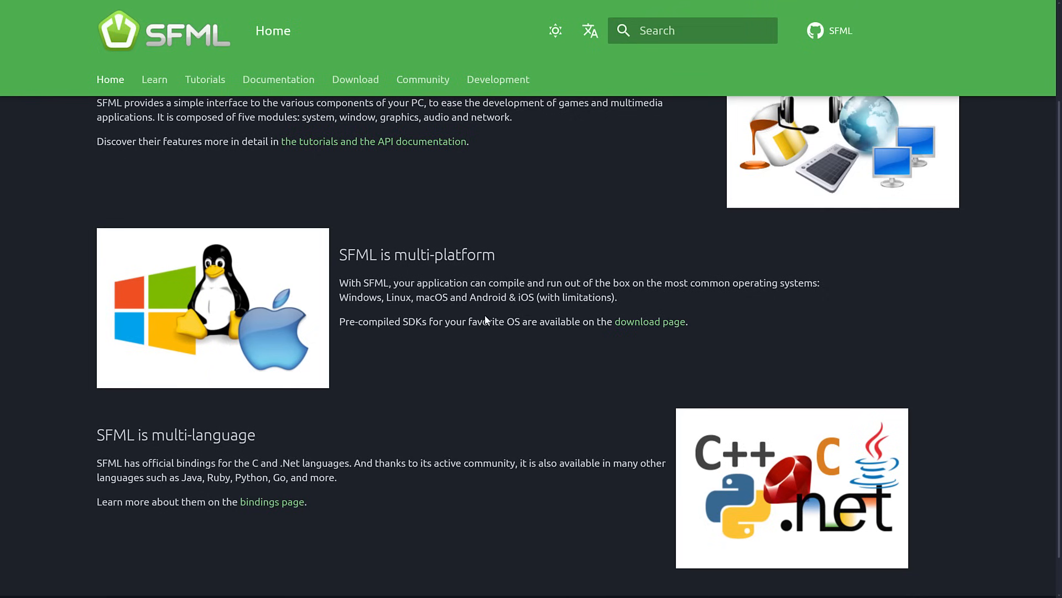
{"action": "mouse_move", "coordinate": [628, 304]}
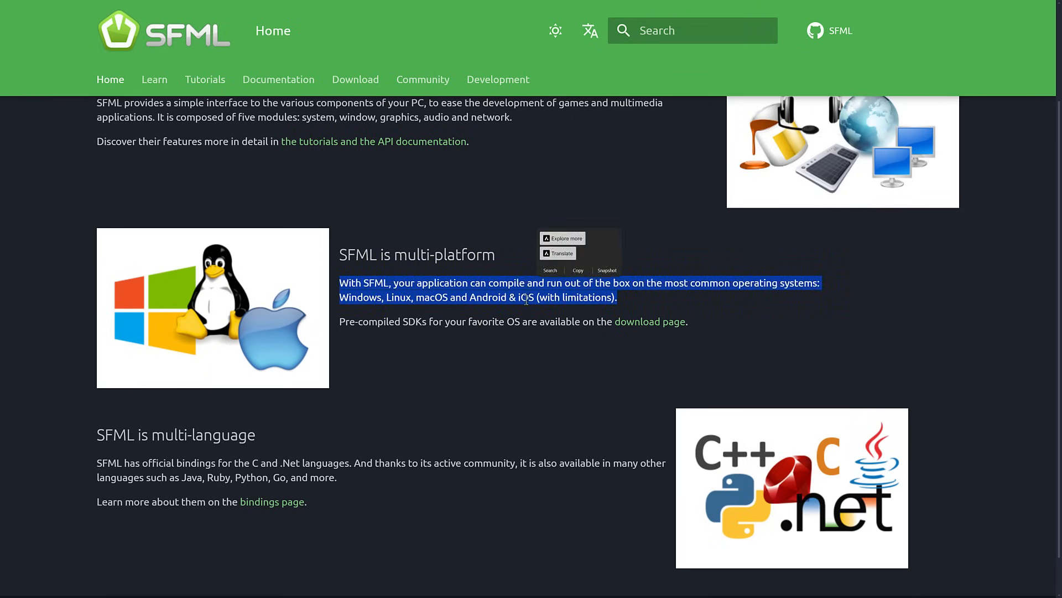
{"action": "left_click", "coordinate": [475, 282]}
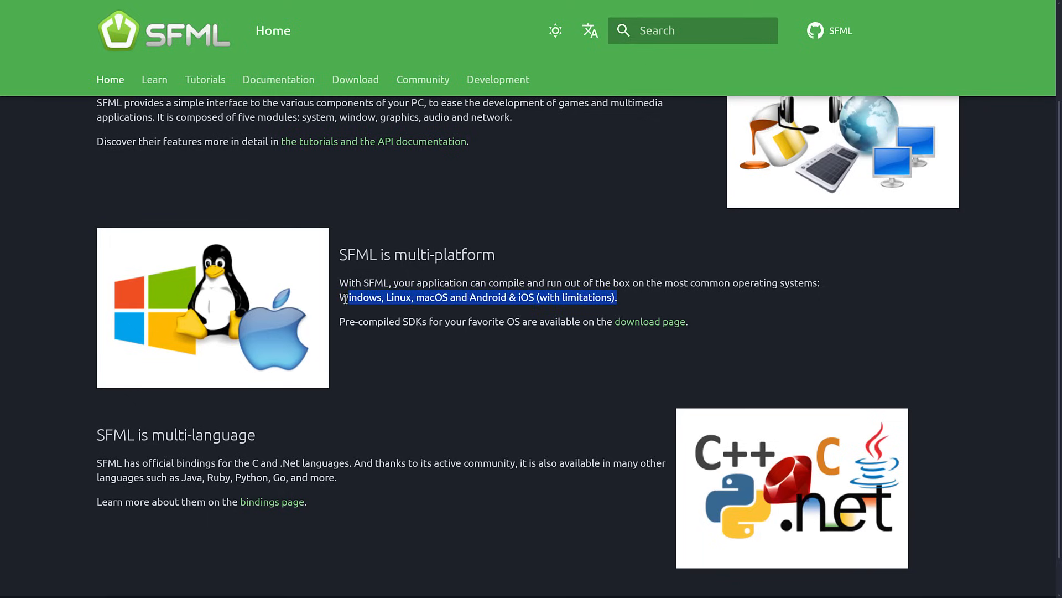
{"action": "left_click", "coordinate": [602, 283]}
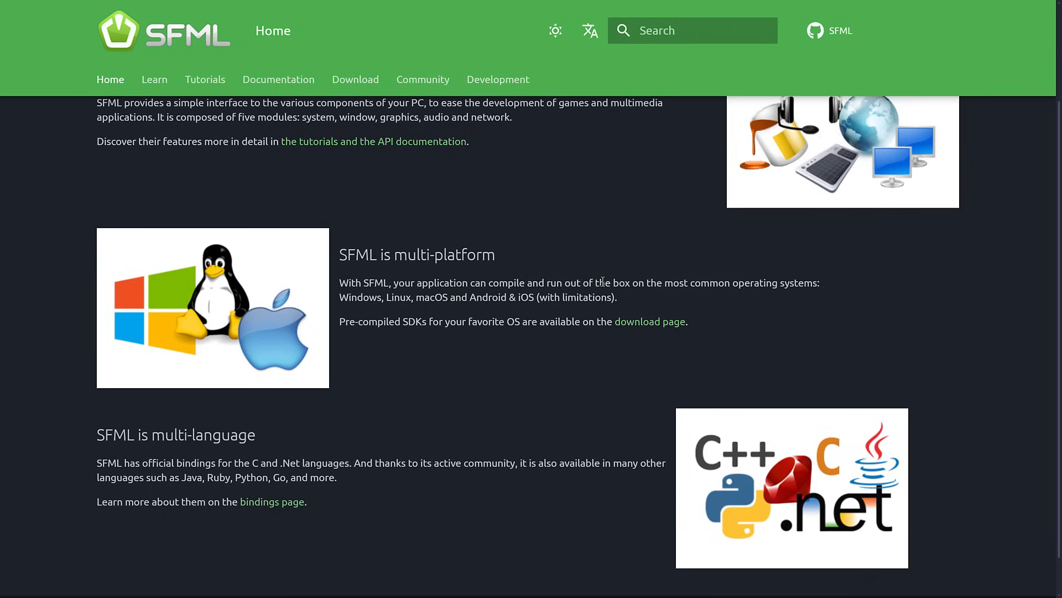
{"action": "scroll", "scroll_direction": "down", "scroll_amount": 3}
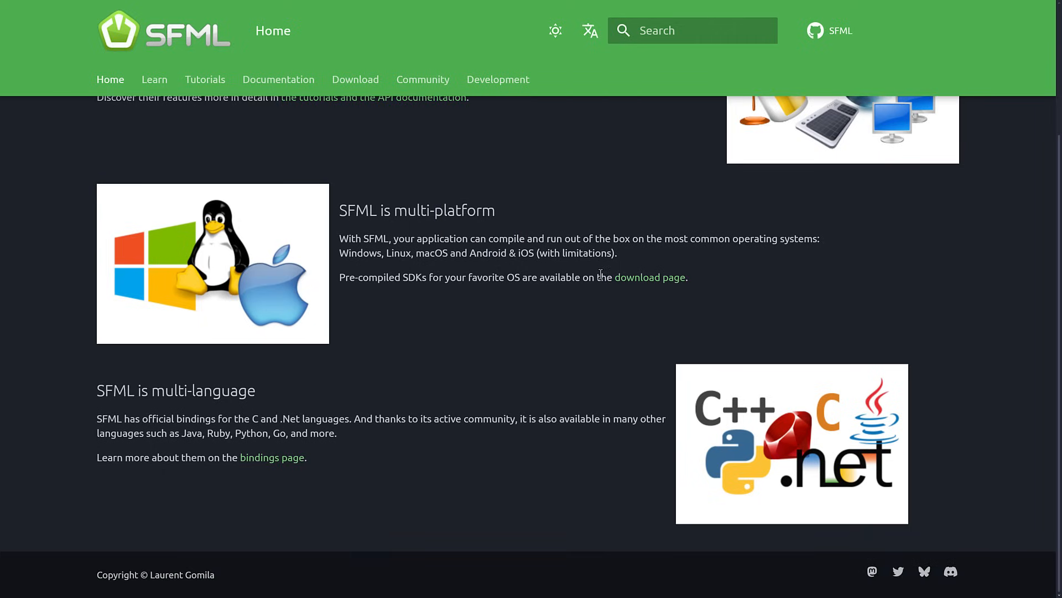
Browse the Bindings page table of SFML language bindings and their supported versions
{"action": "left_click", "coordinate": [271, 457]}
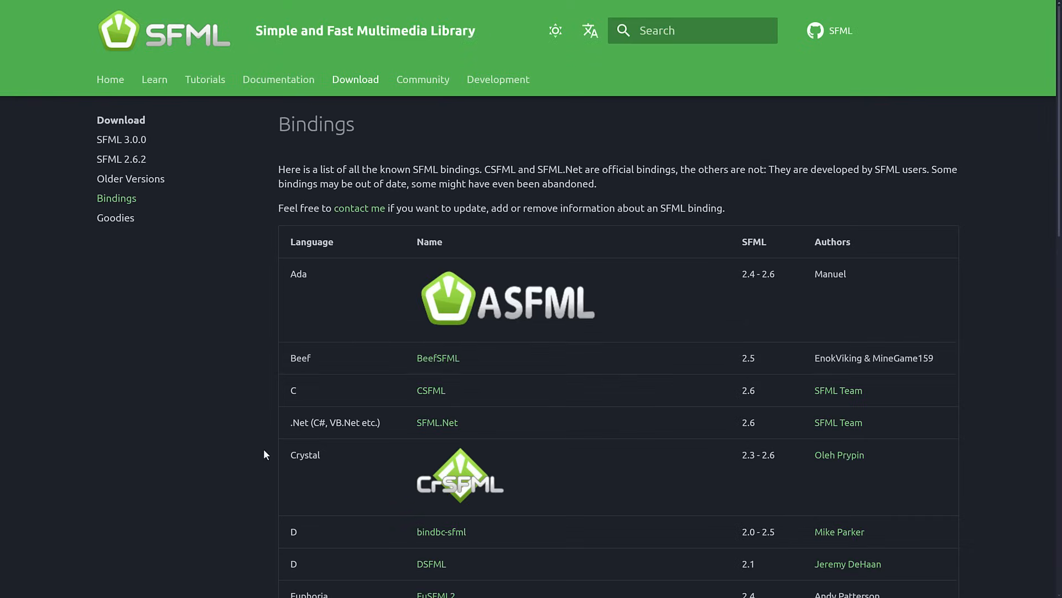
{"action": "scroll", "scroll_direction": "down", "scroll_amount": 3}
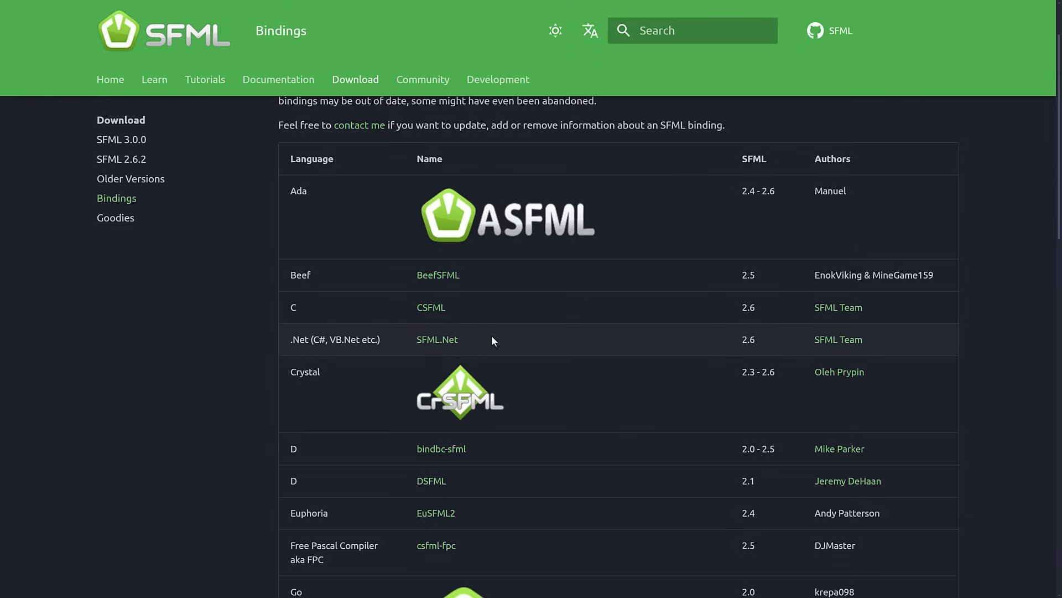
{"action": "mouse_move", "coordinate": [642, 264]}
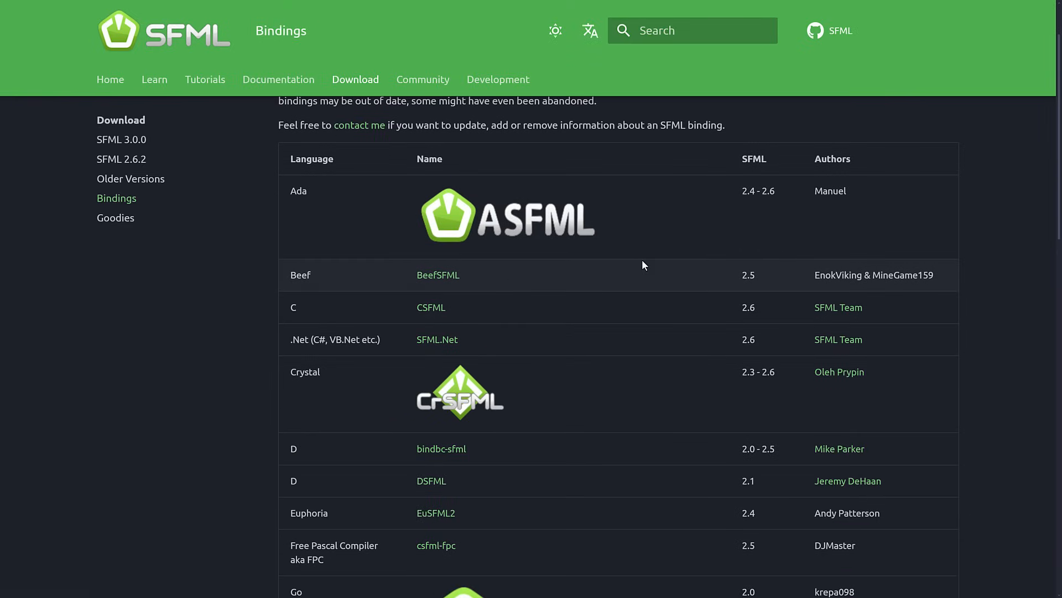
{"action": "double_click", "coordinate": [754, 158]}
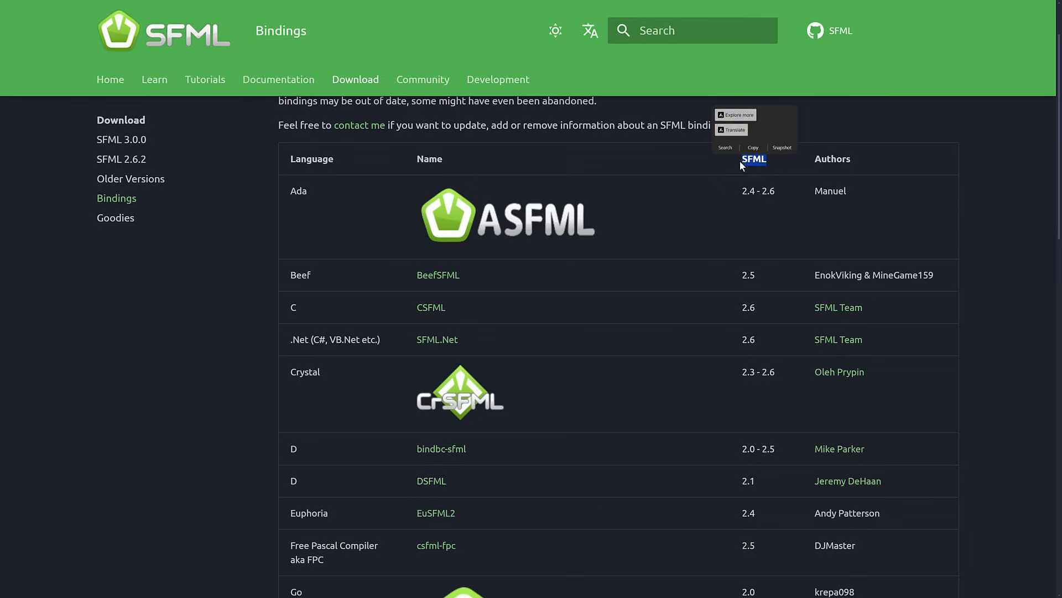
{"action": "scroll", "scroll_direction": "down", "scroll_amount": 3}
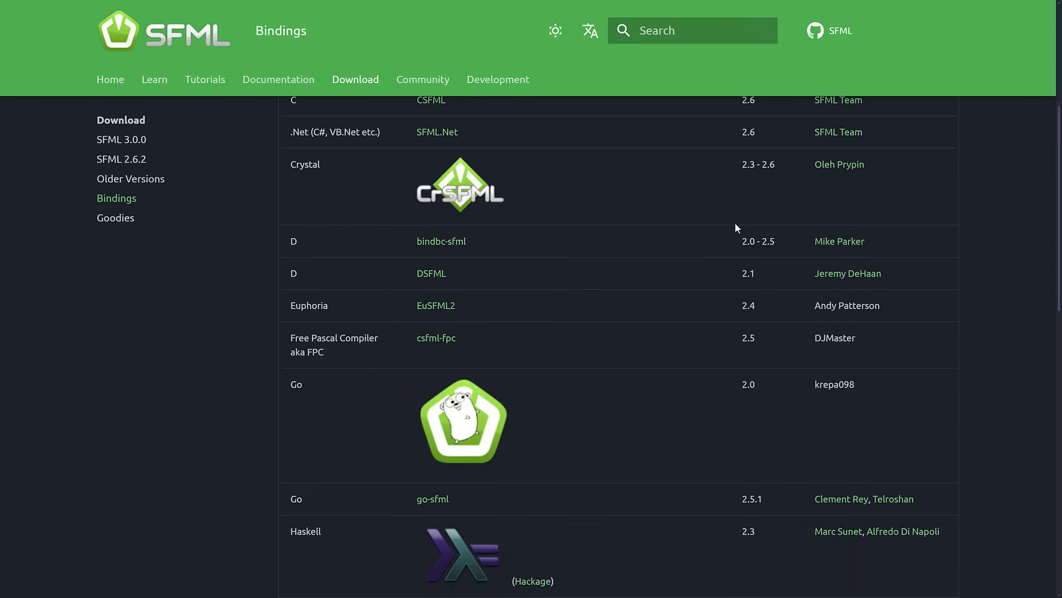
{"action": "scroll", "scroll_direction": "down", "scroll_amount": 3}
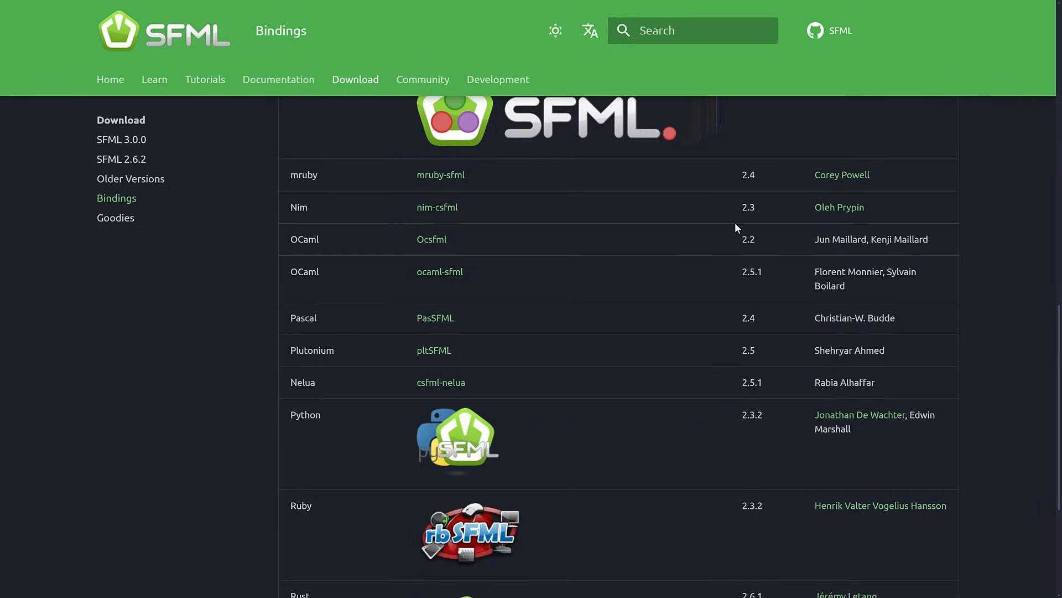
{"action": "scroll", "scroll_direction": "down", "scroll_amount": 3}
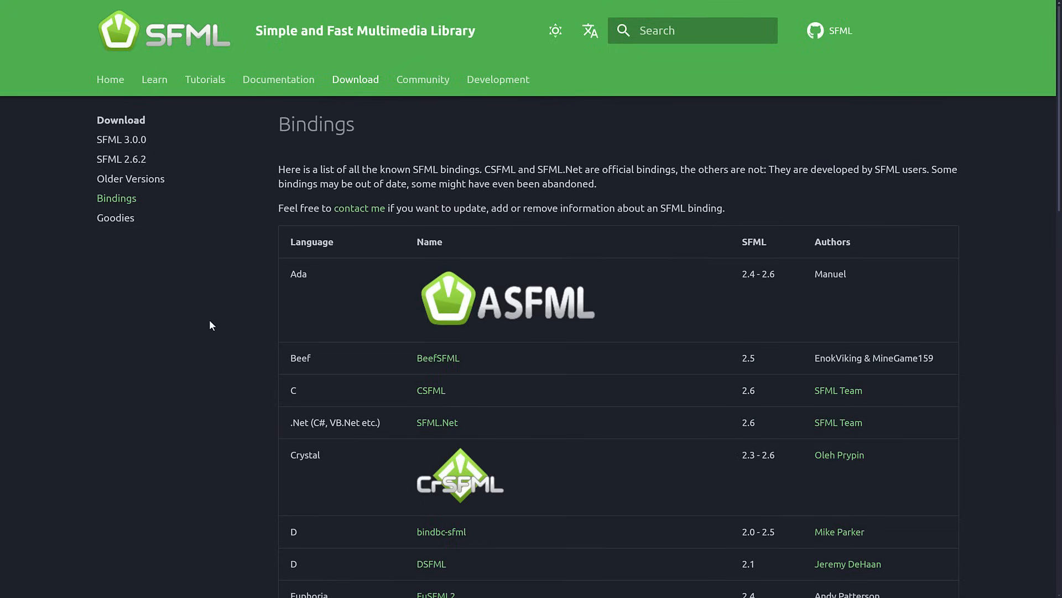
{"action": "scroll", "scroll_direction": "down", "scroll_amount": 3}
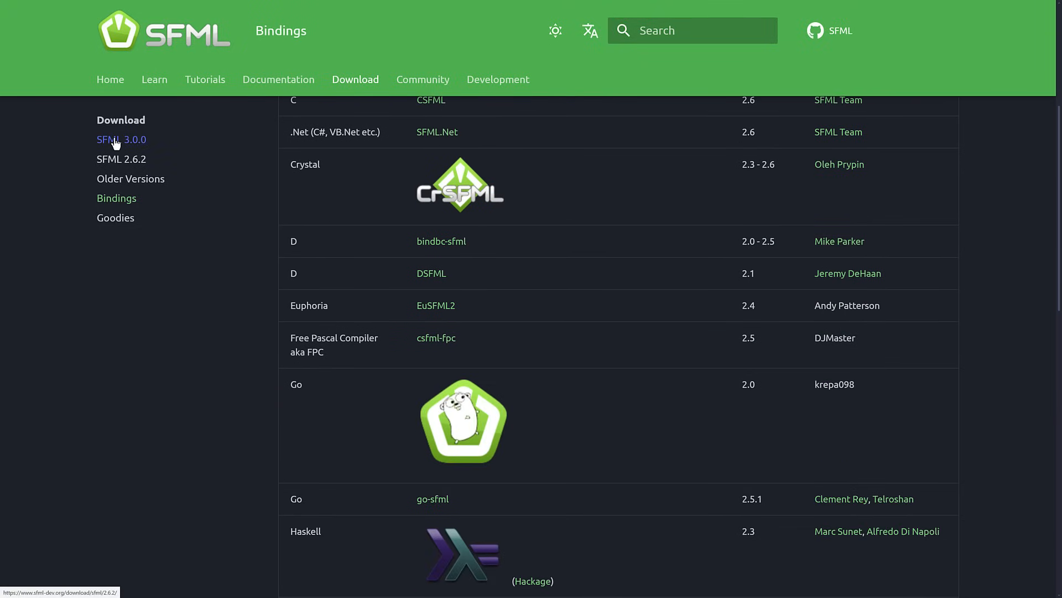
Go to the SFML 3.0.0 download page from the sidebar
{"action": "left_click", "coordinate": [120, 140]}
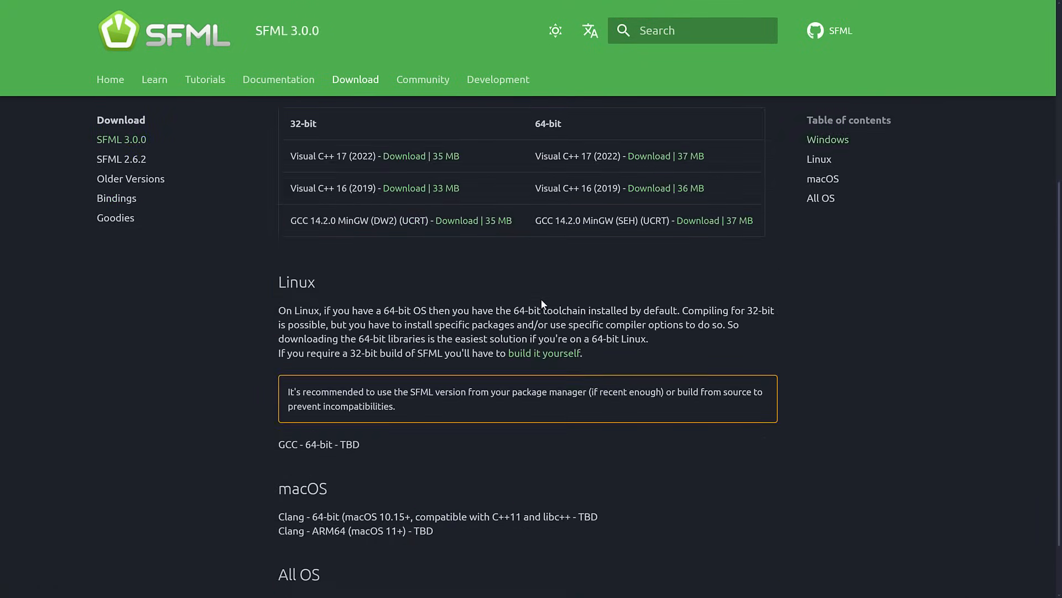
{"action": "scroll", "scroll_direction": "up", "scroll_amount": 3}
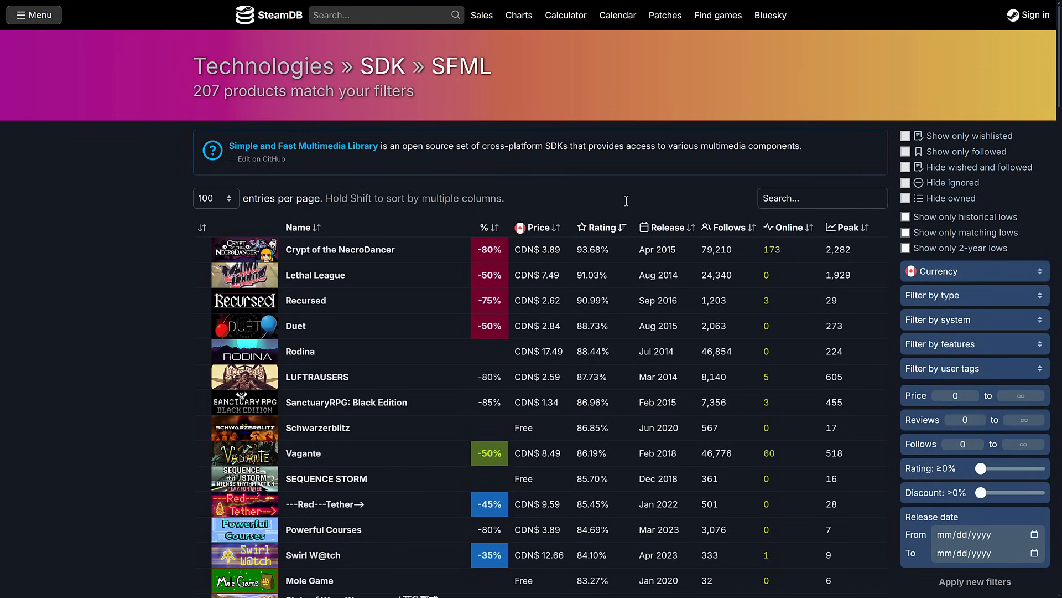
{"action": "mouse_move", "coordinate": [95, 218]}
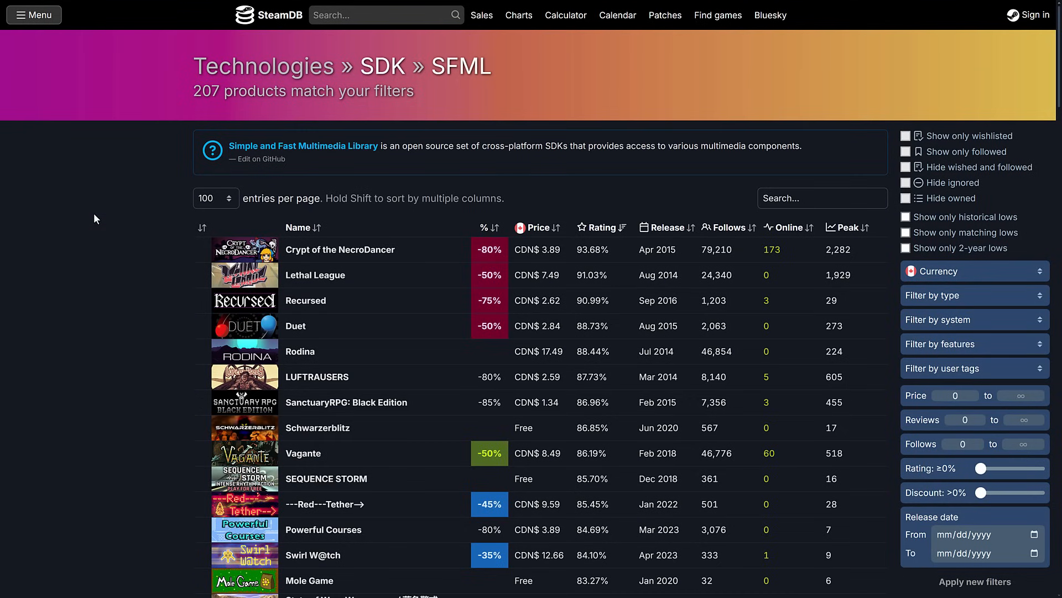
{"action": "mouse_move", "coordinate": [340, 249]}
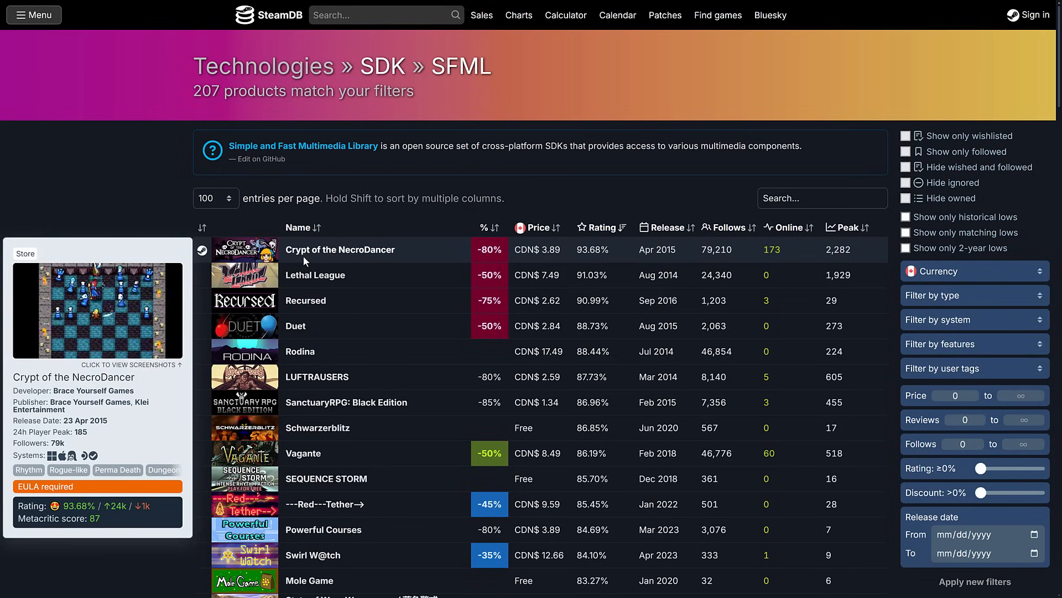
{"action": "mouse_move", "coordinate": [340, 249]}
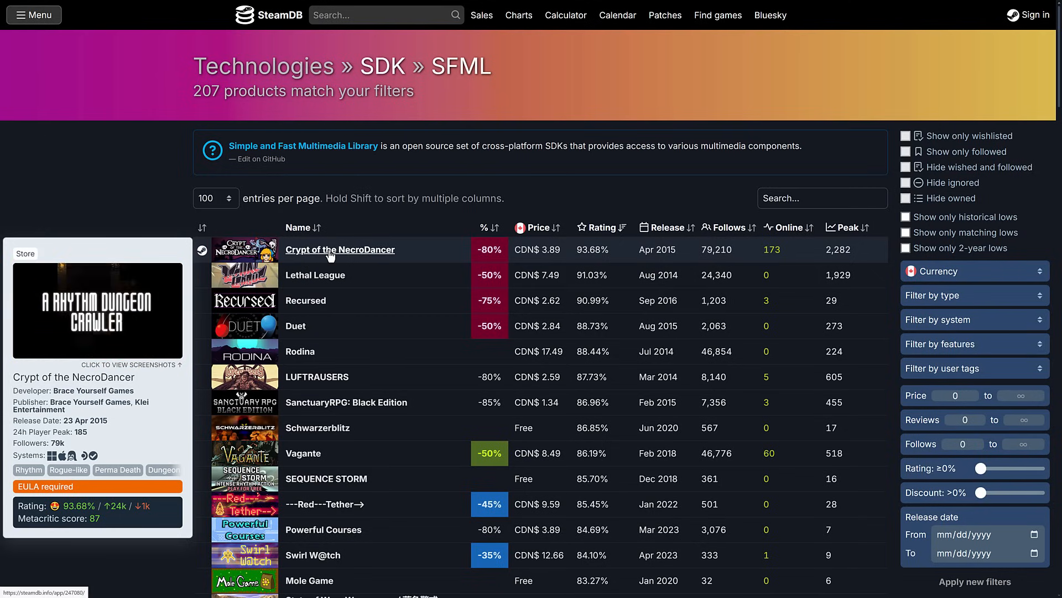
{"action": "mouse_move", "coordinate": [382, 318]}
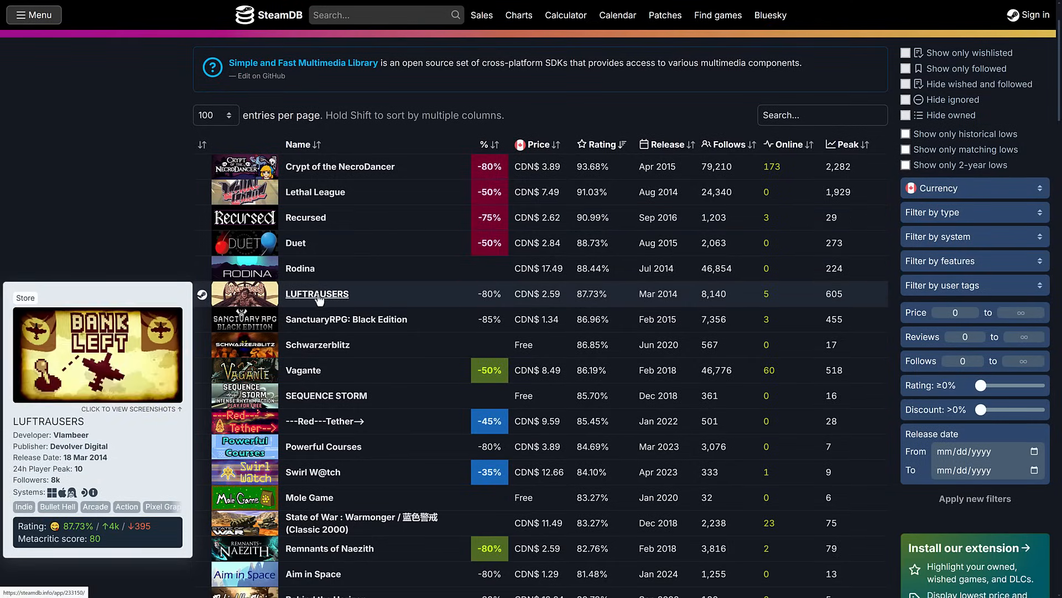
Scroll SteamDB's list of 207 SFML-powered Steam products, previewing games like Crypt of the NecroDancer
{"action": "scroll", "scroll_direction": "down", "scroll_amount": 3}
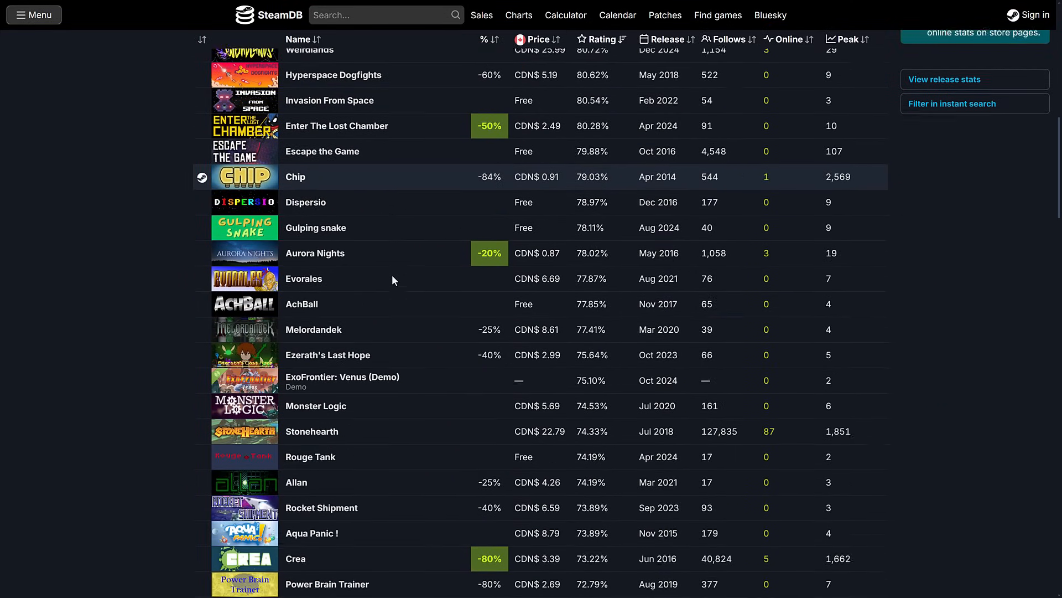
{"action": "scroll", "scroll_direction": "down", "scroll_amount": 3}
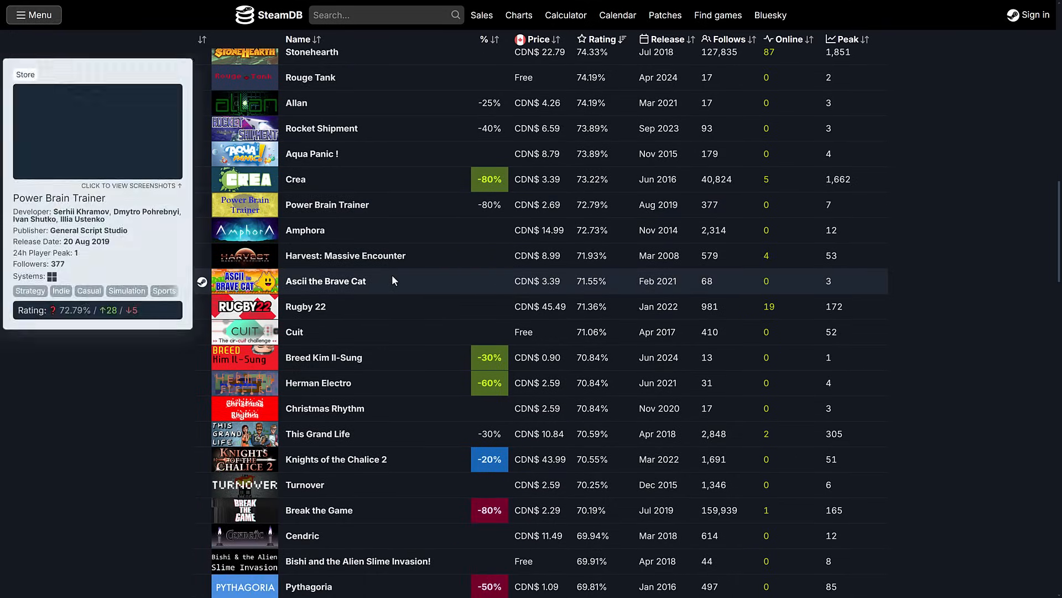
{"action": "scroll", "scroll_direction": "down", "scroll_amount": 3}
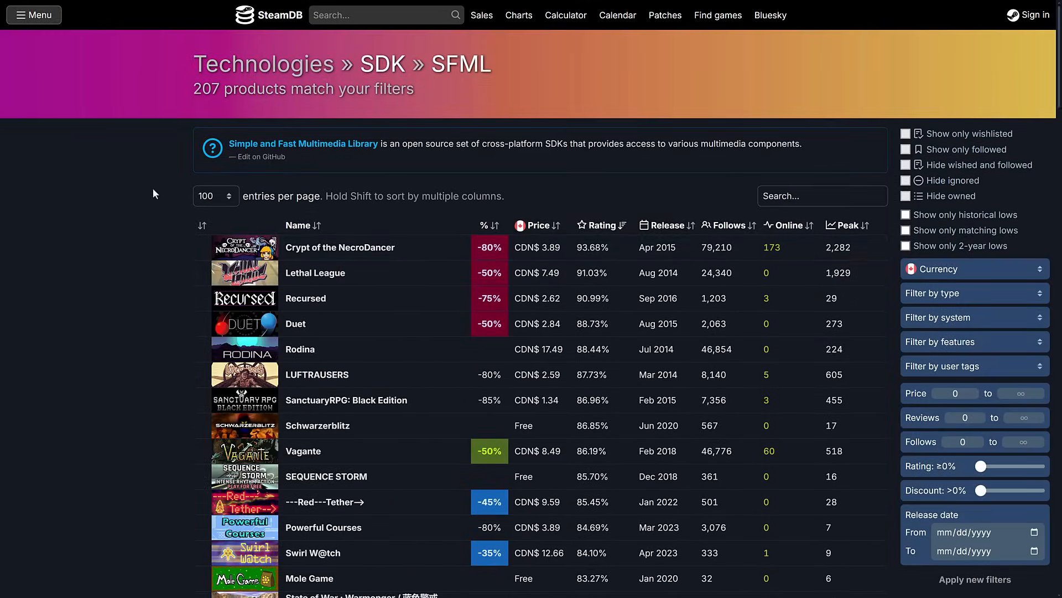
{"action": "scroll", "scroll_direction": "down", "scroll_amount": 3}
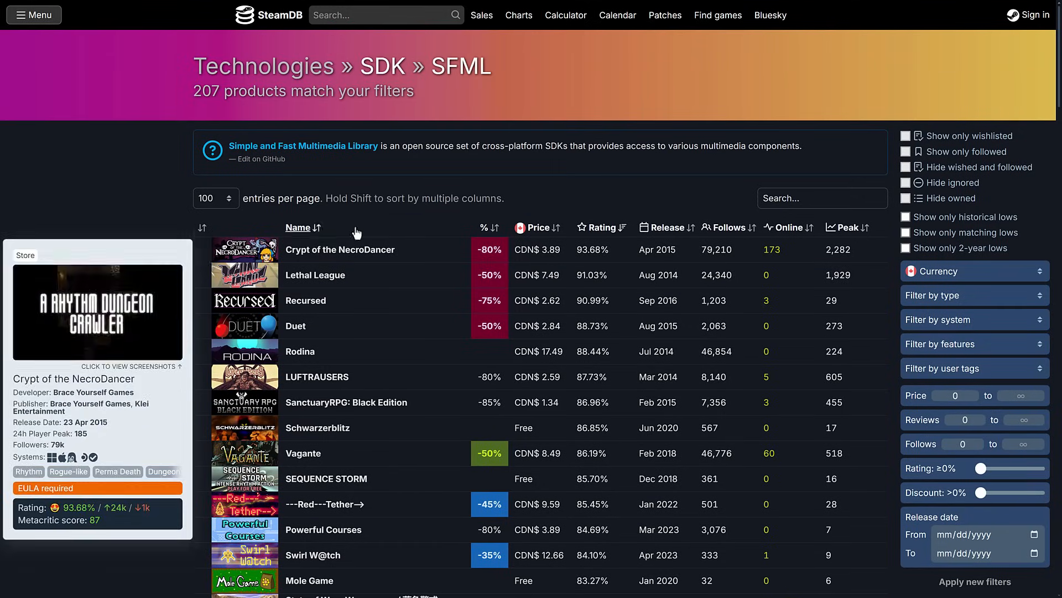
{"action": "mouse_move", "coordinate": [316, 376]}
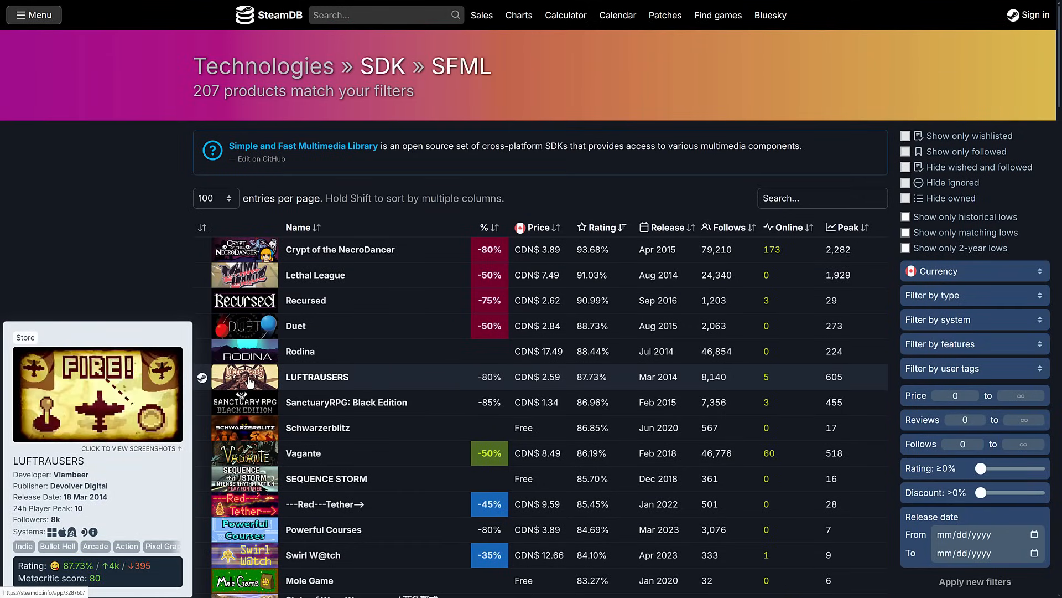
{"action": "mouse_move", "coordinate": [766, 102]}
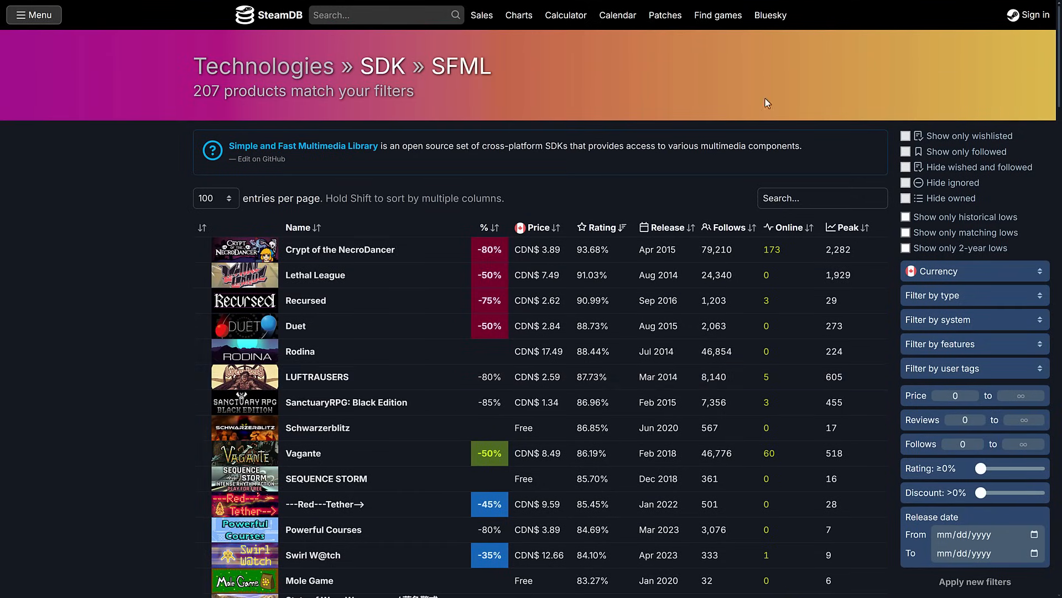
{"action": "mouse_move", "coordinate": [96, 232]}
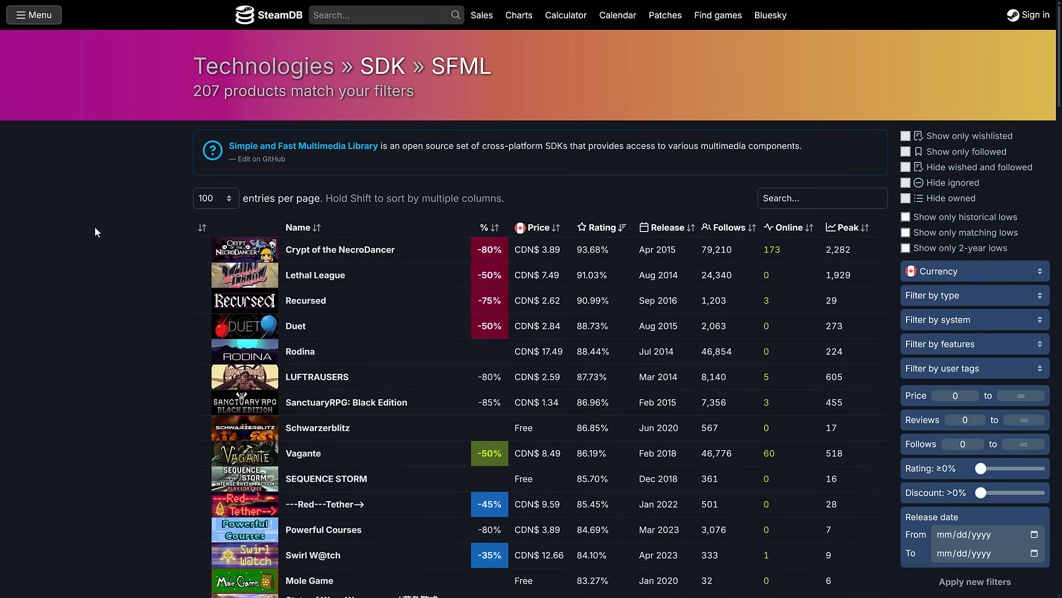
Return to the SFML/SFML repository page and scroll past the file list to Releases
{"action": "left_click", "coordinate": [255, 158]}
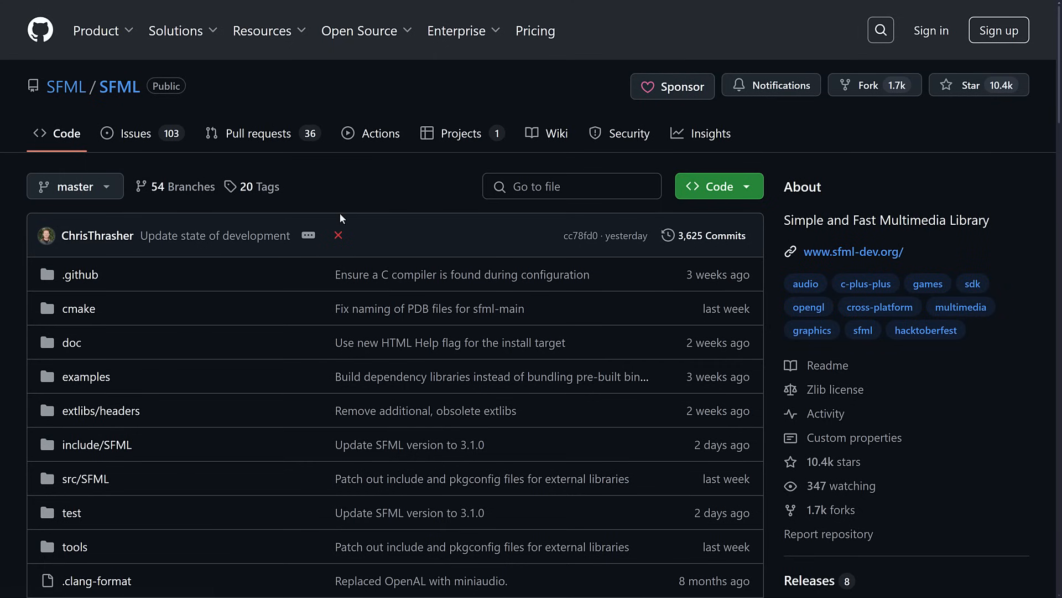
{"action": "scroll", "scroll_direction": "down", "scroll_amount": 3}
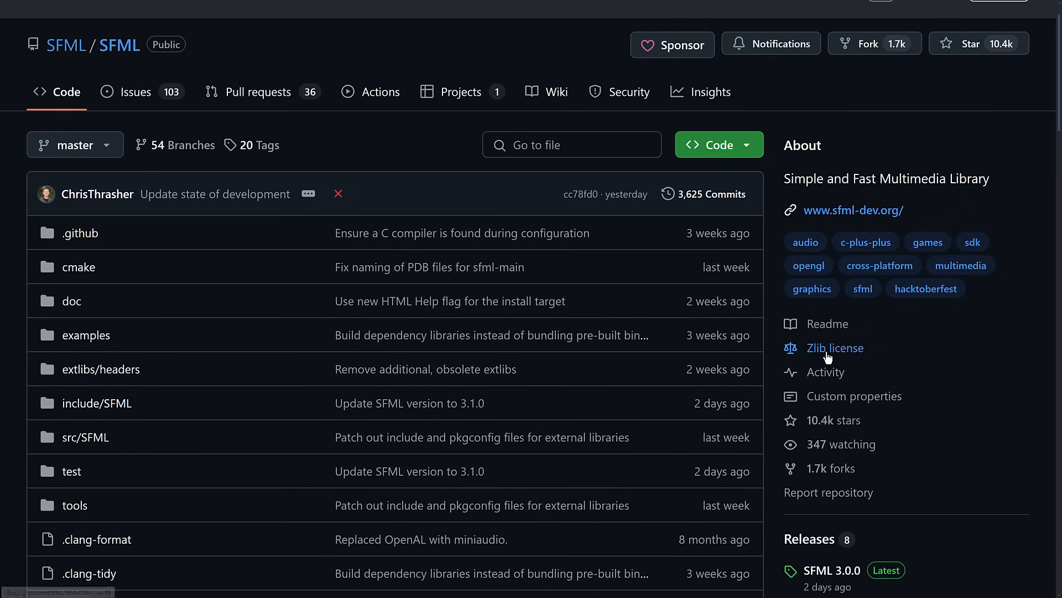
{"action": "scroll", "scroll_direction": "down", "scroll_amount": 3}
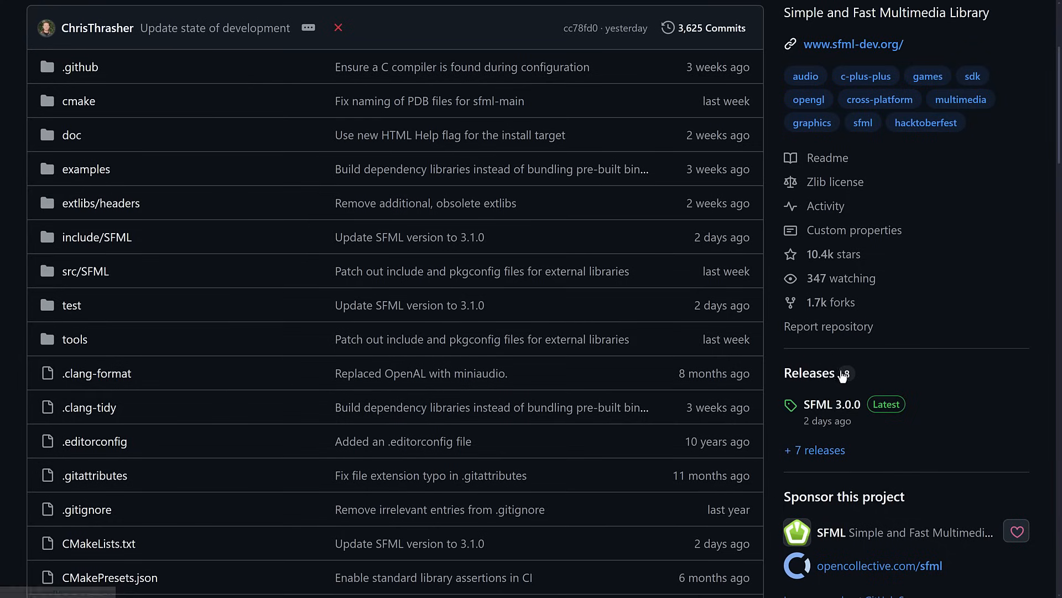
{"action": "mouse_move", "coordinate": [840, 377]}
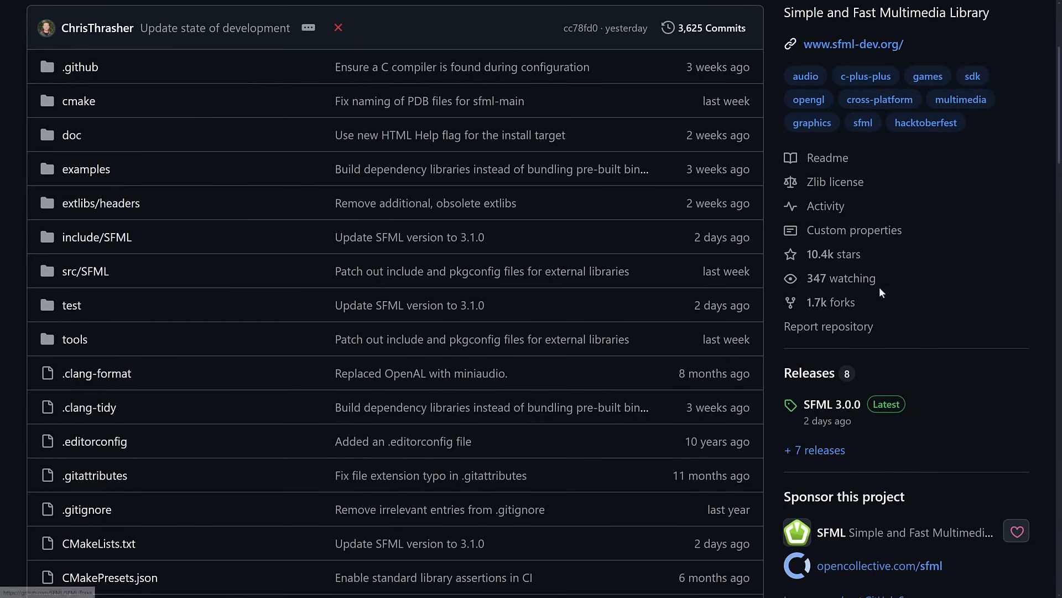
{"action": "mouse_move", "coordinate": [977, 268]}
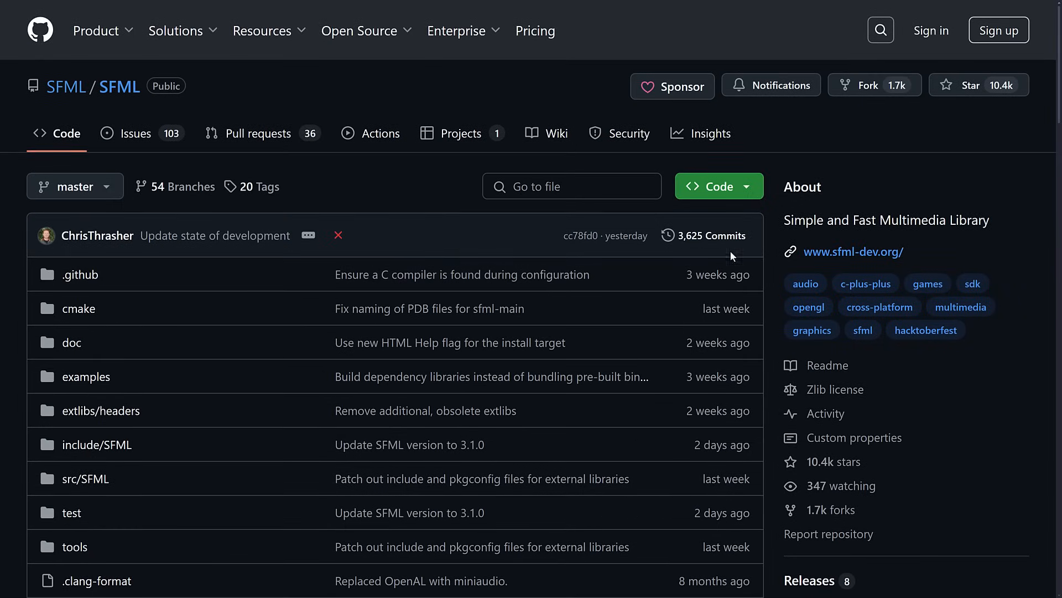
{"action": "mouse_move", "coordinate": [797, 182]}
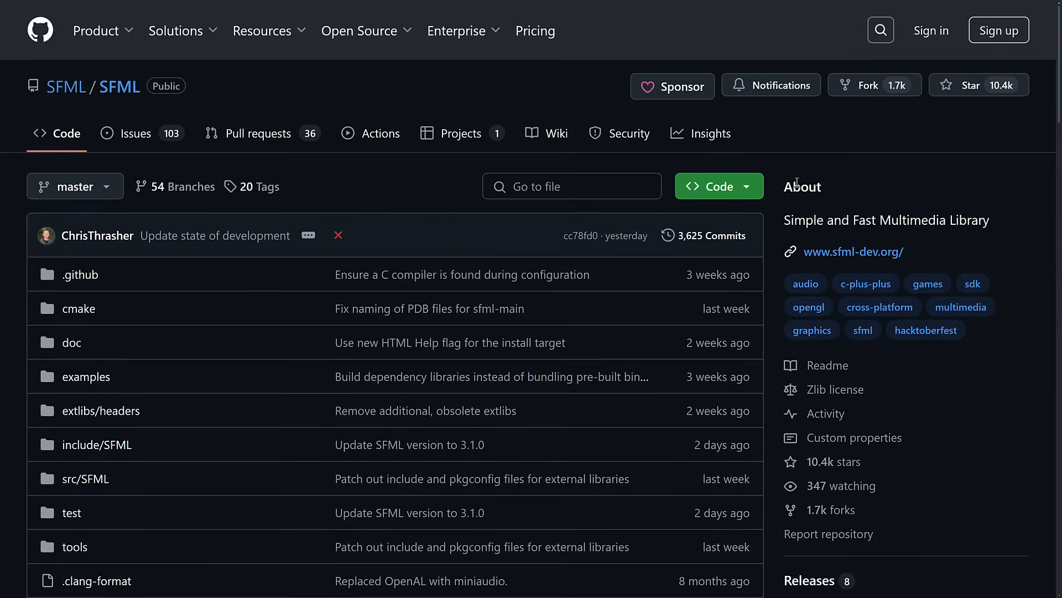